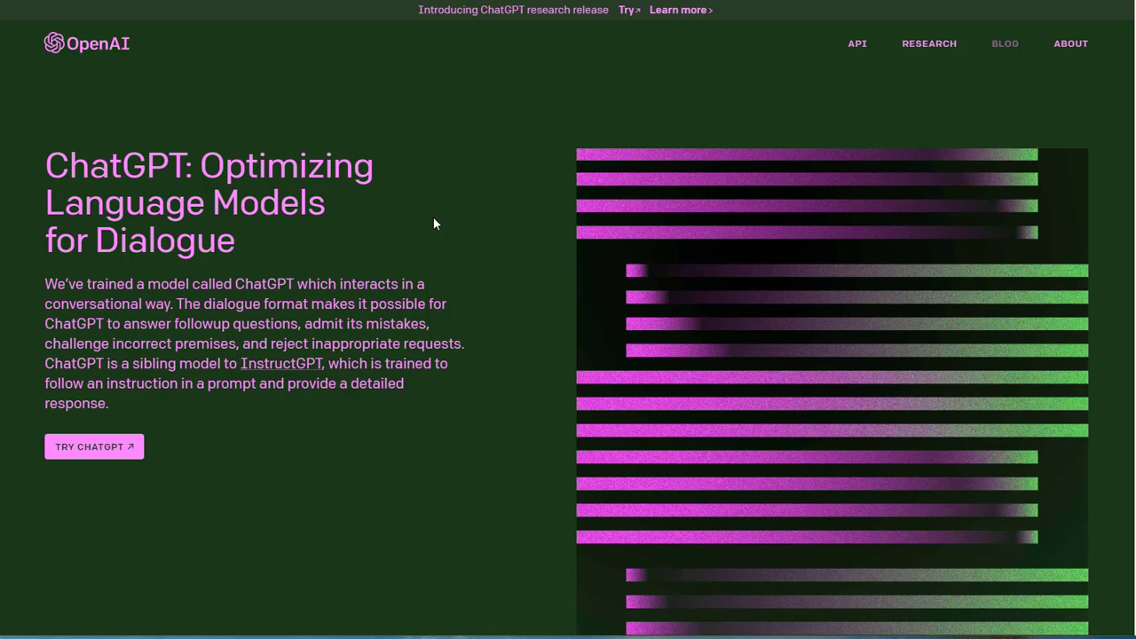
mouse_move(455, 146)
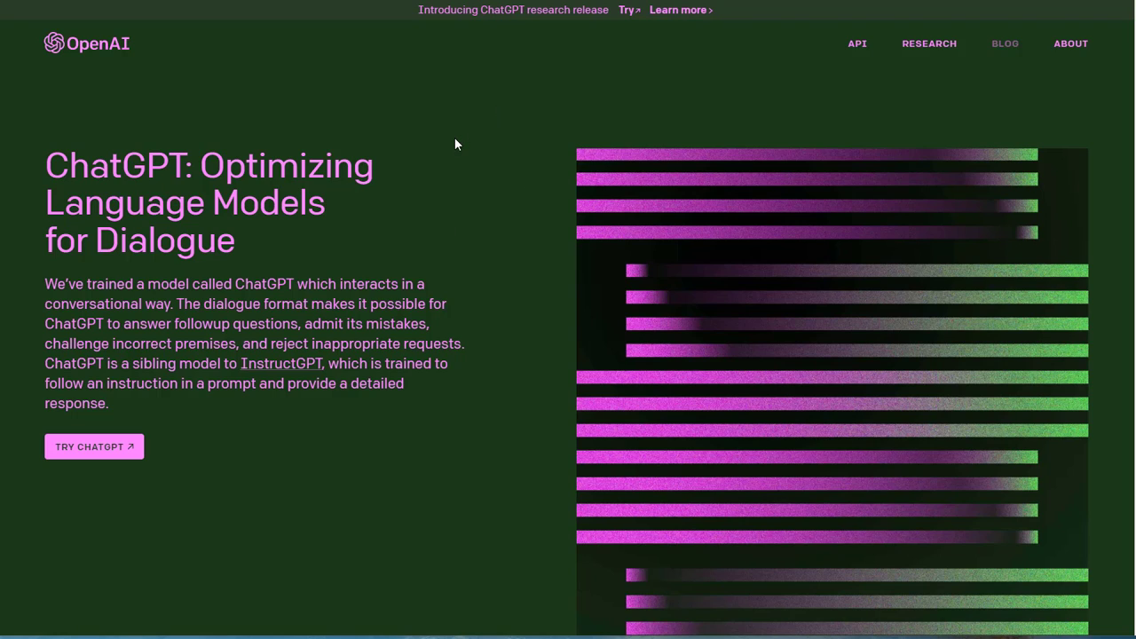
mouse_move(561, 195)
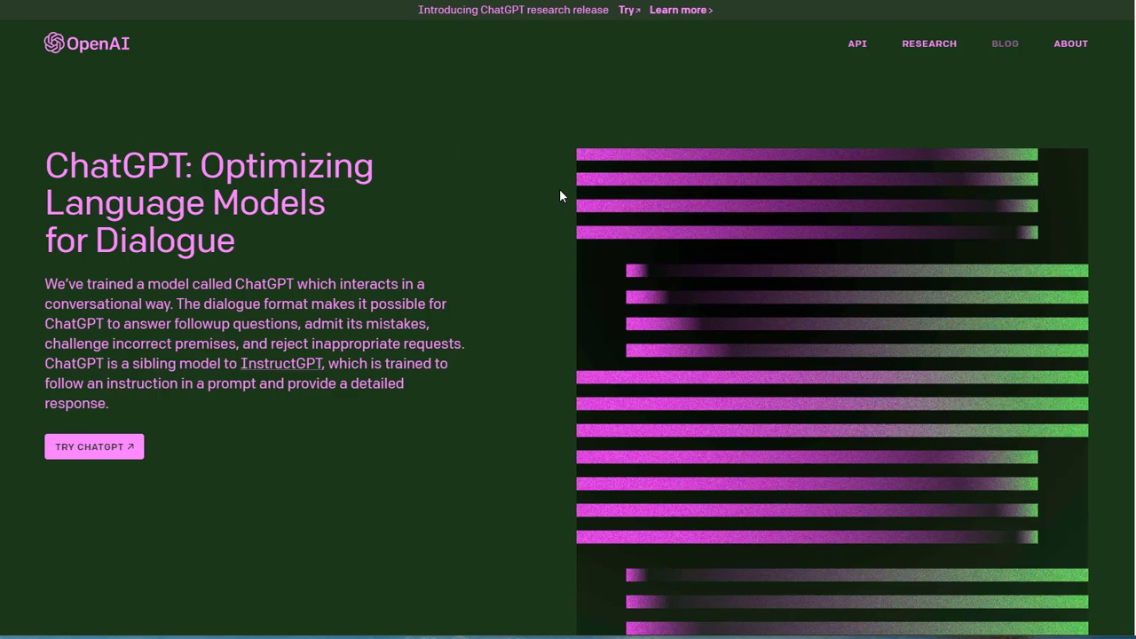
mouse_move(94, 448)
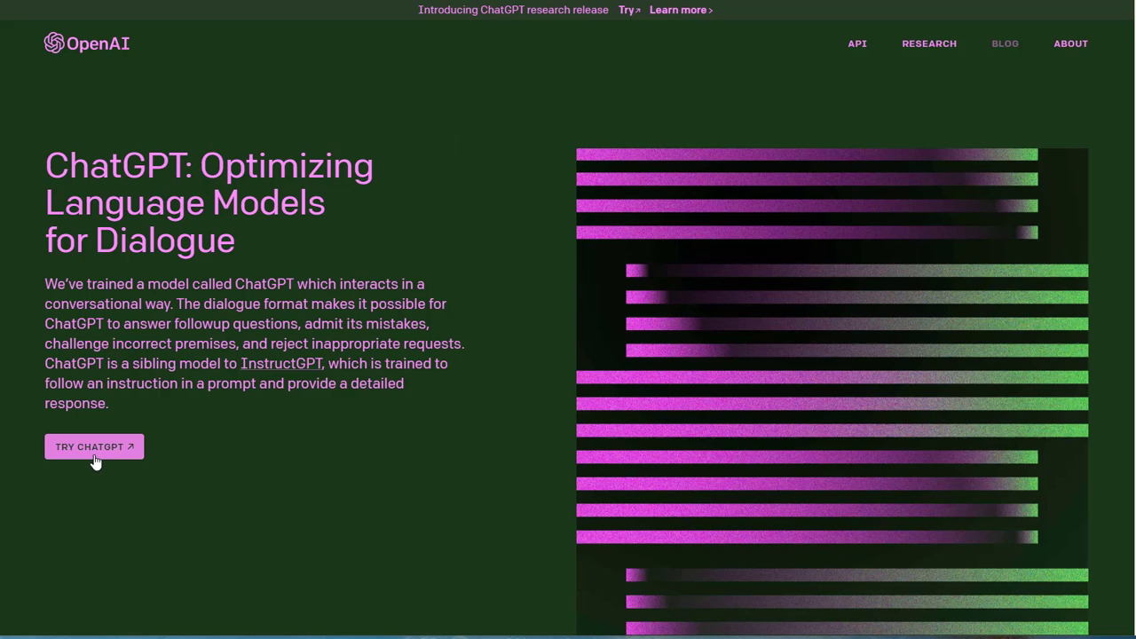
mouse_move(446, 392)
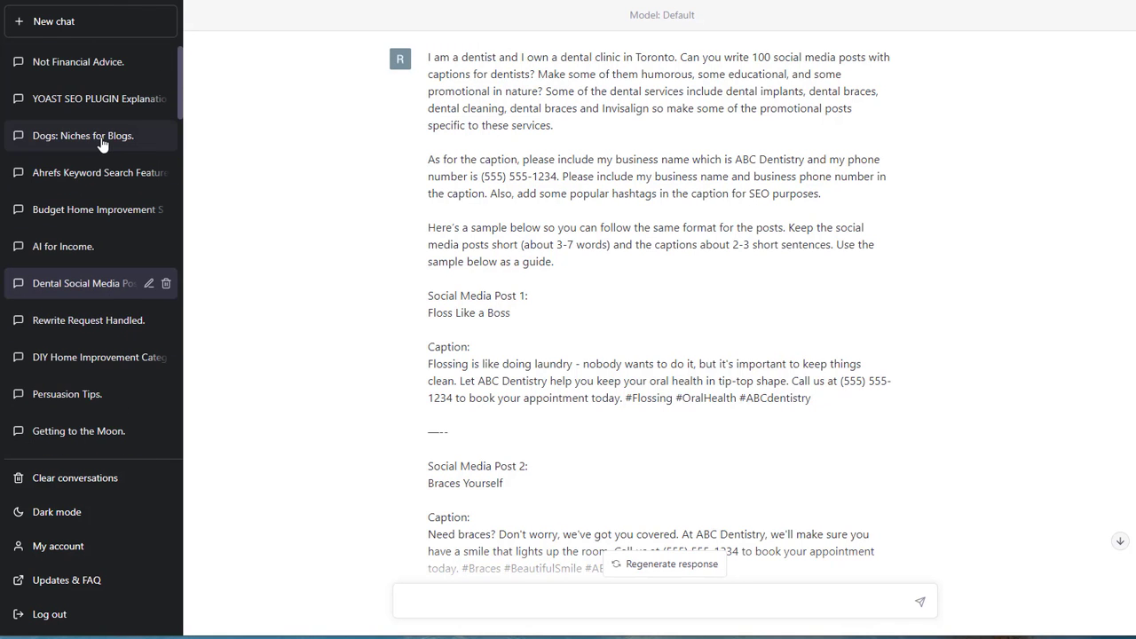
mouse_move(55, 22)
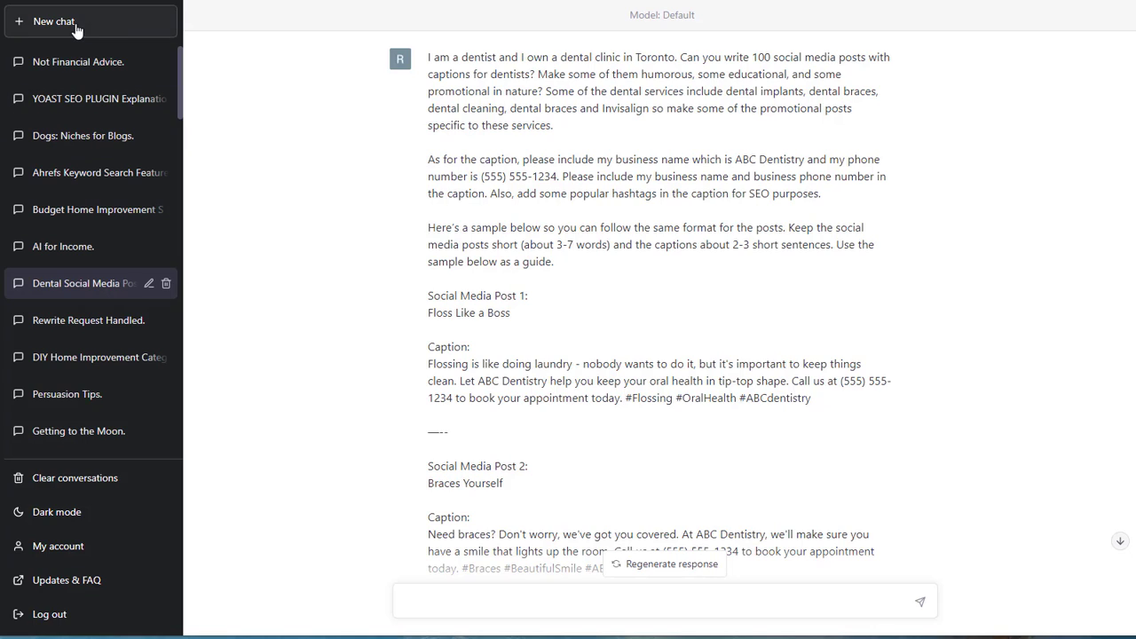
Start a new empty ChatGPT conversation from the sidebar
left_click(53, 22)
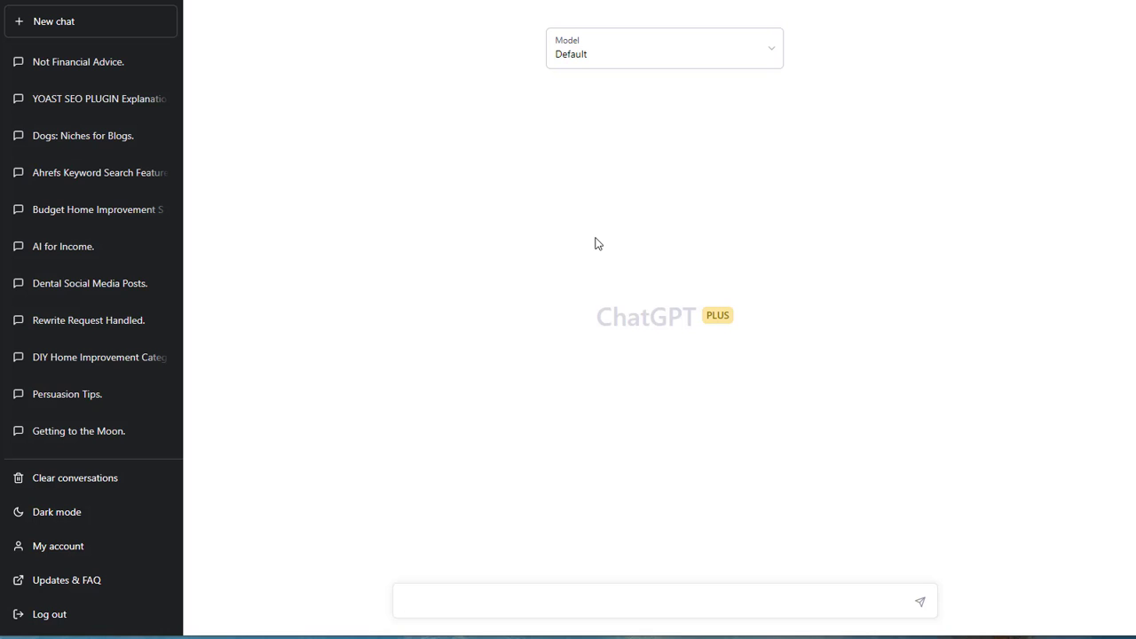
Activate the message box of the new conversation, ready for a prompt
left_click(664, 600)
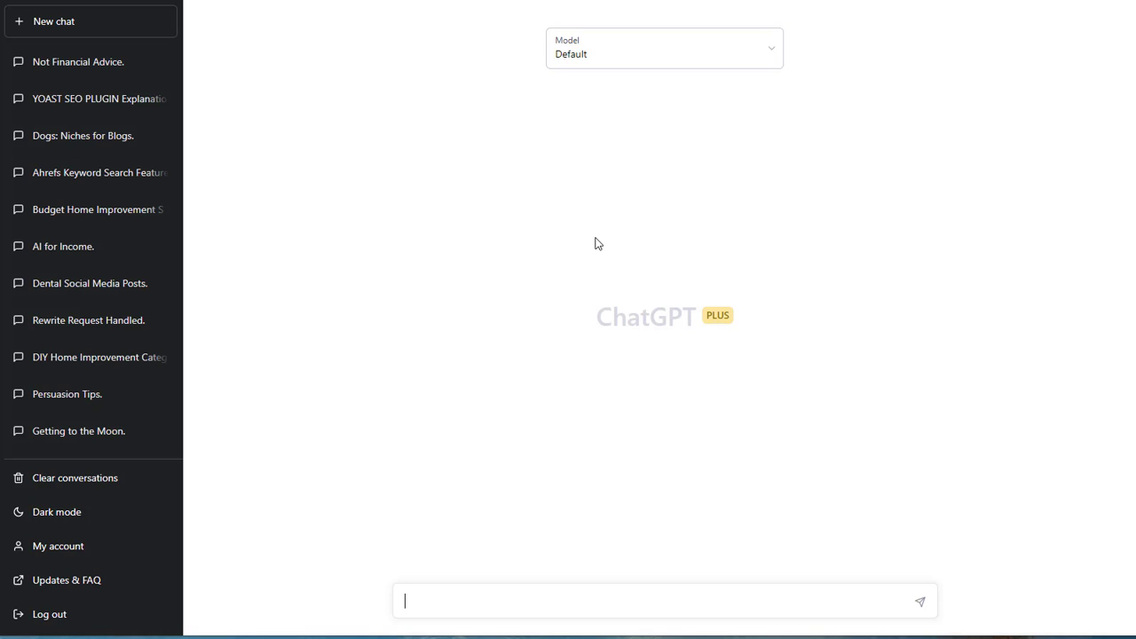
mouse_move(116, 291)
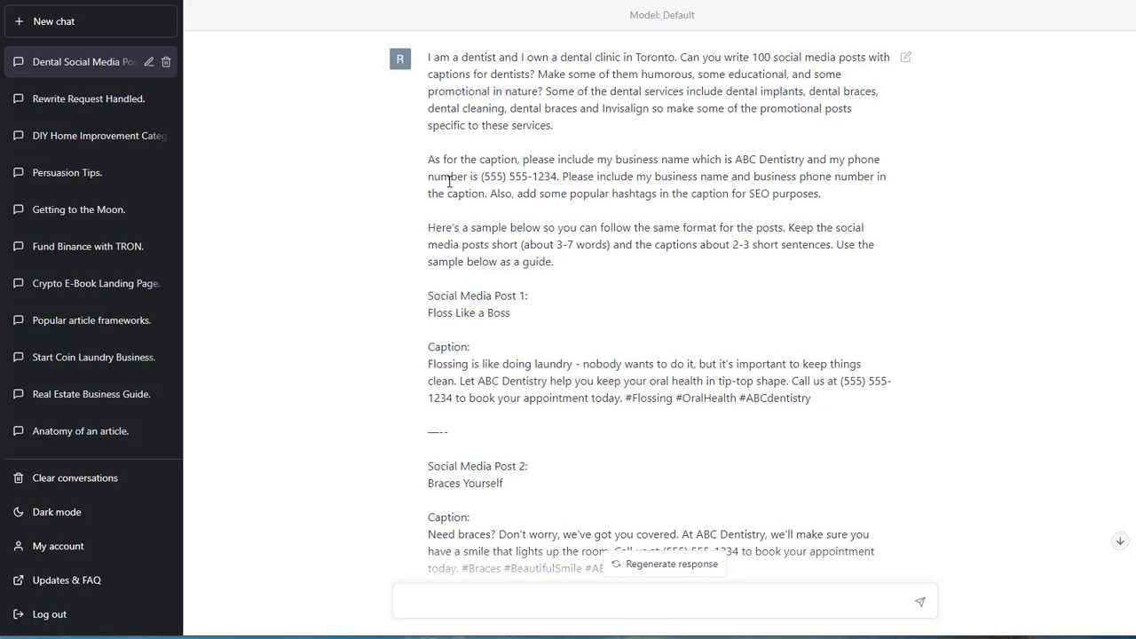
left_click(664, 600)
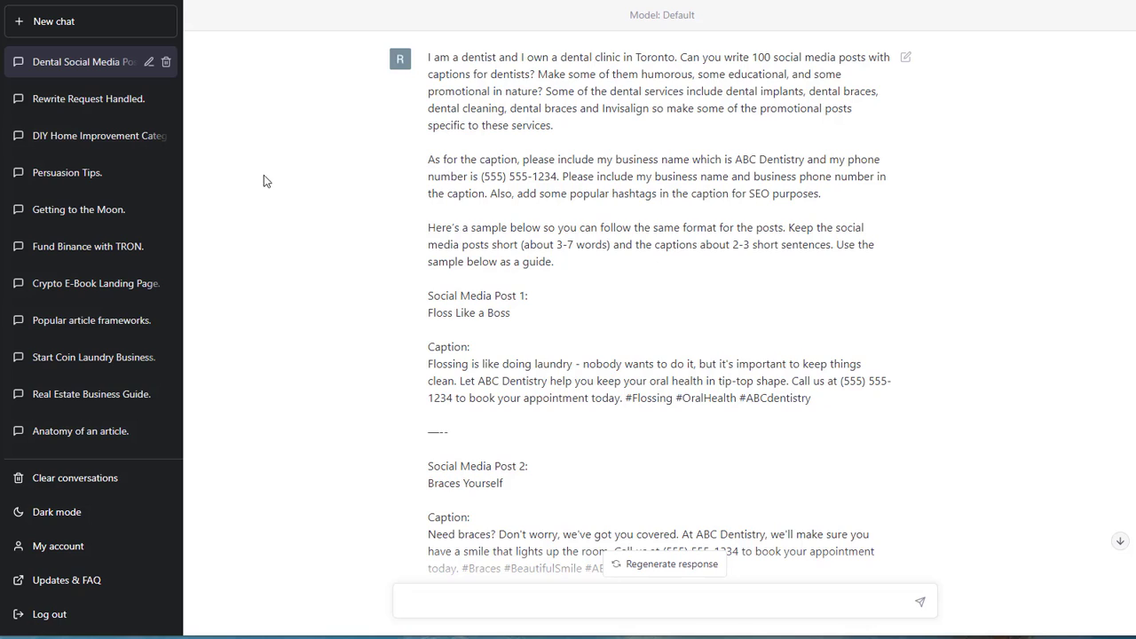
mouse_move(662, 78)
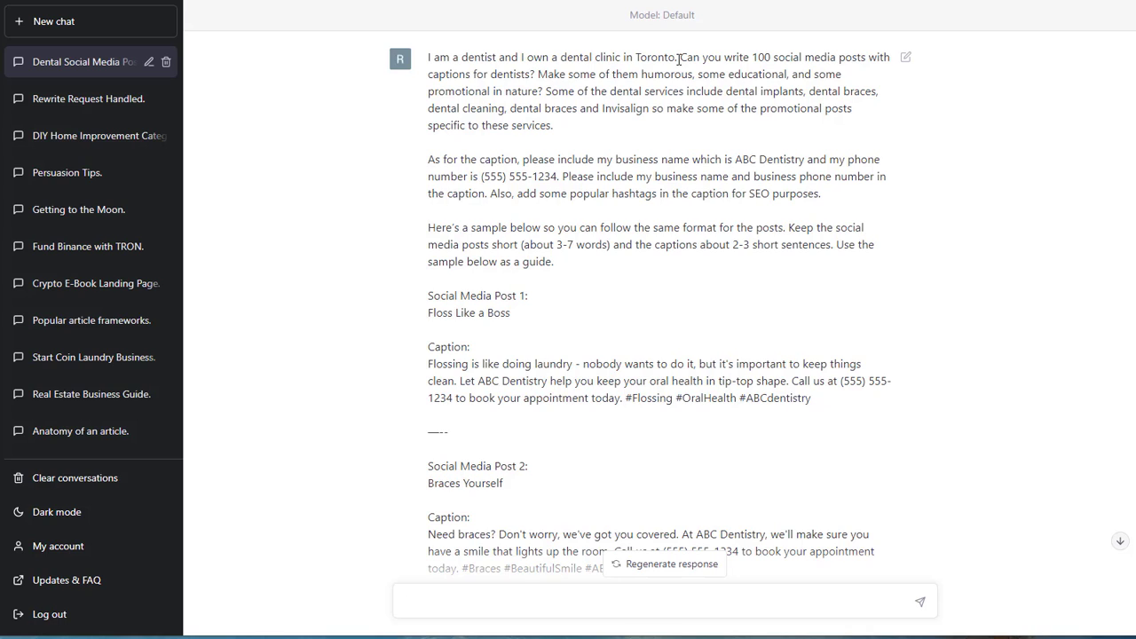
mouse_move(774, 76)
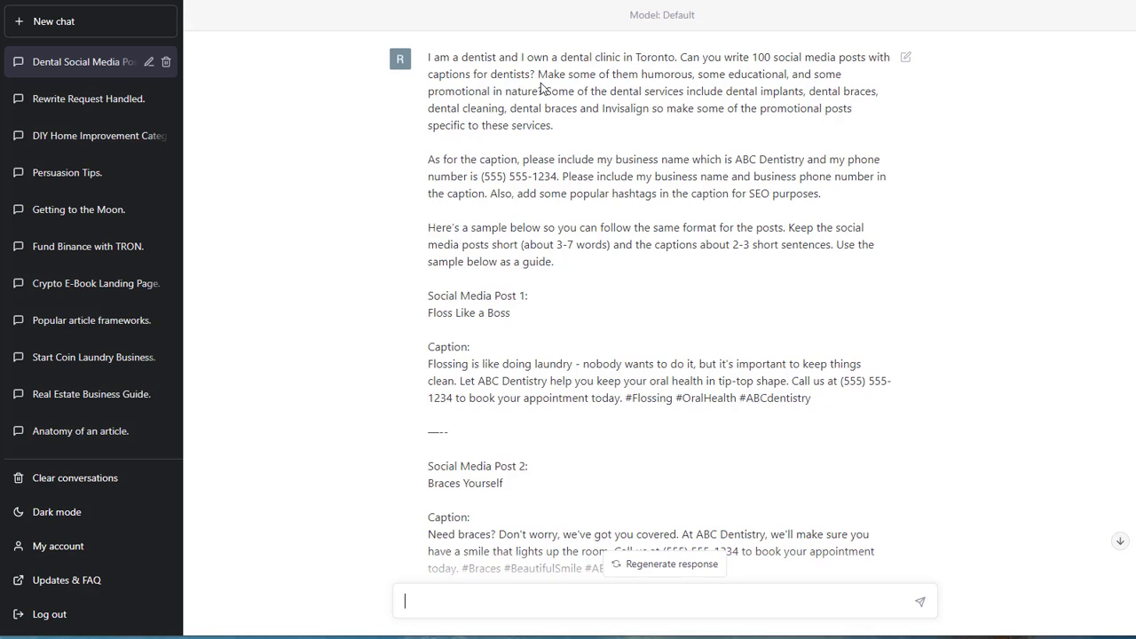
double_click(490, 75)
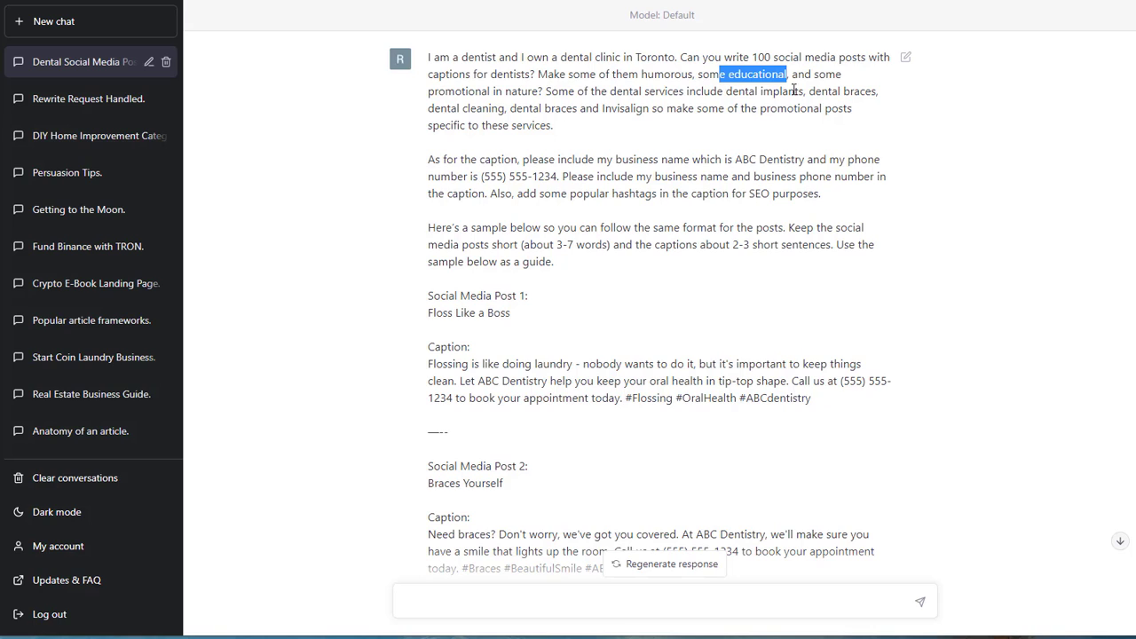
mouse_move(518, 92)
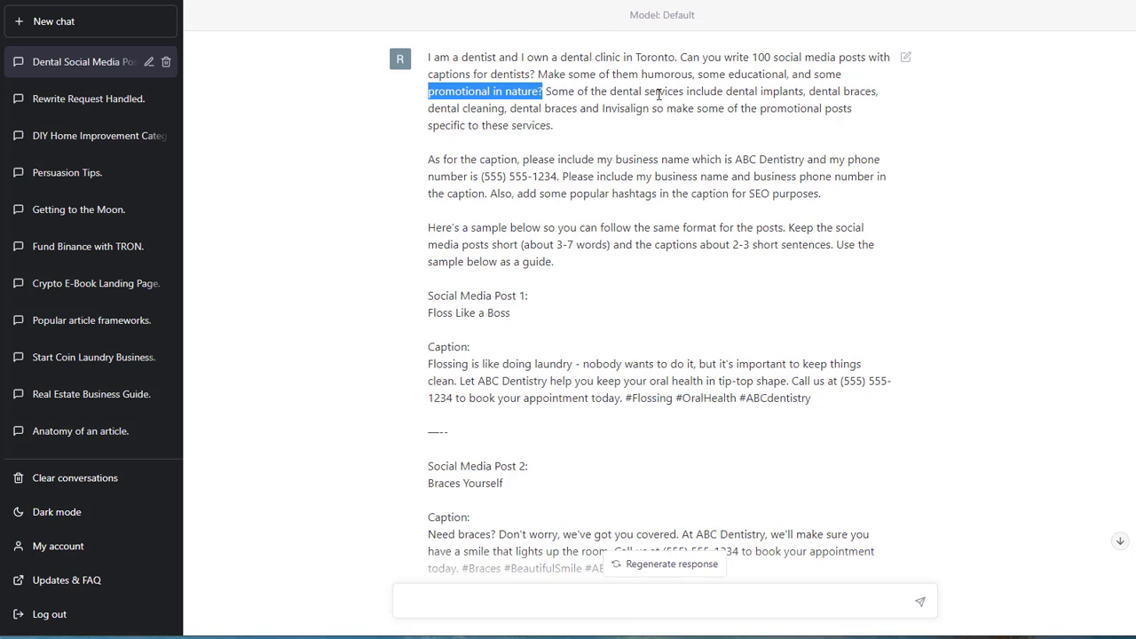
mouse_move(792, 89)
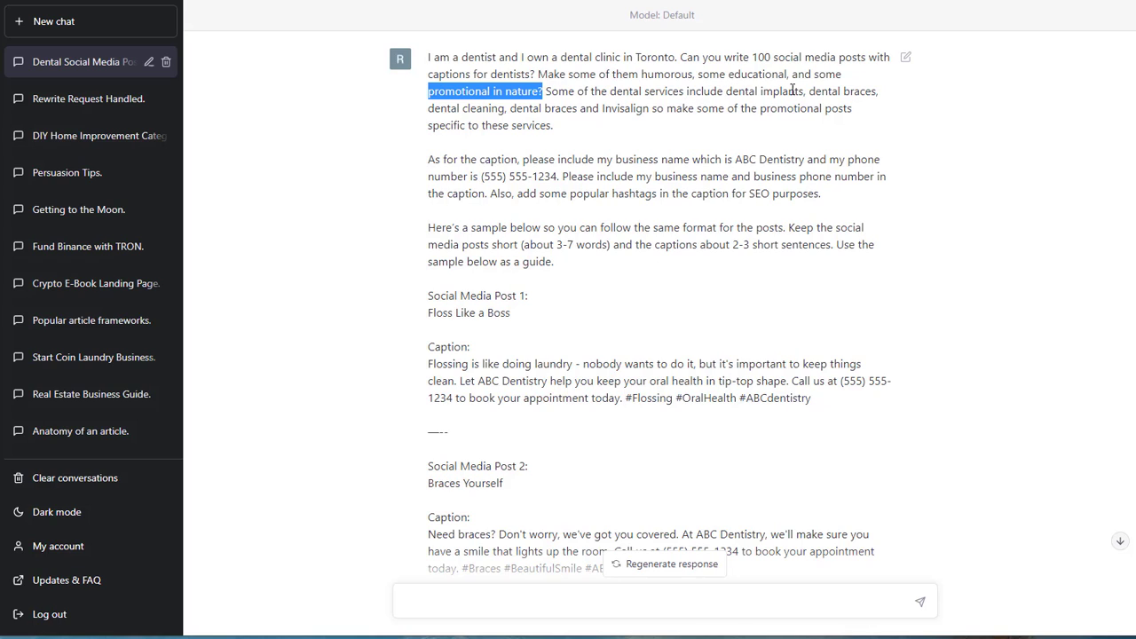
mouse_move(472, 124)
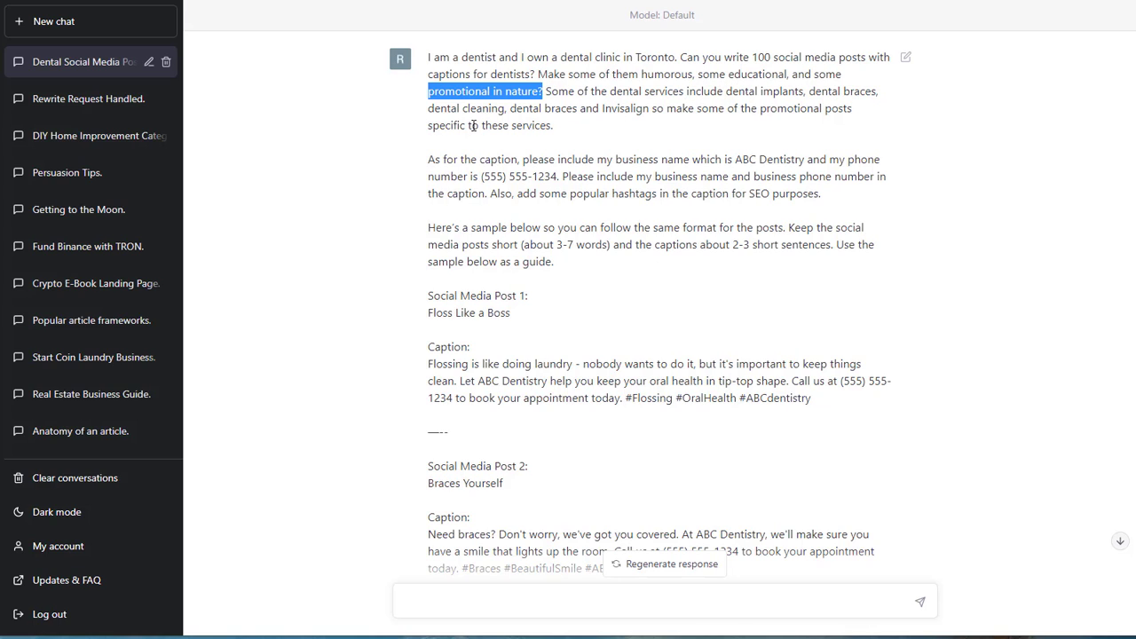
mouse_move(559, 123)
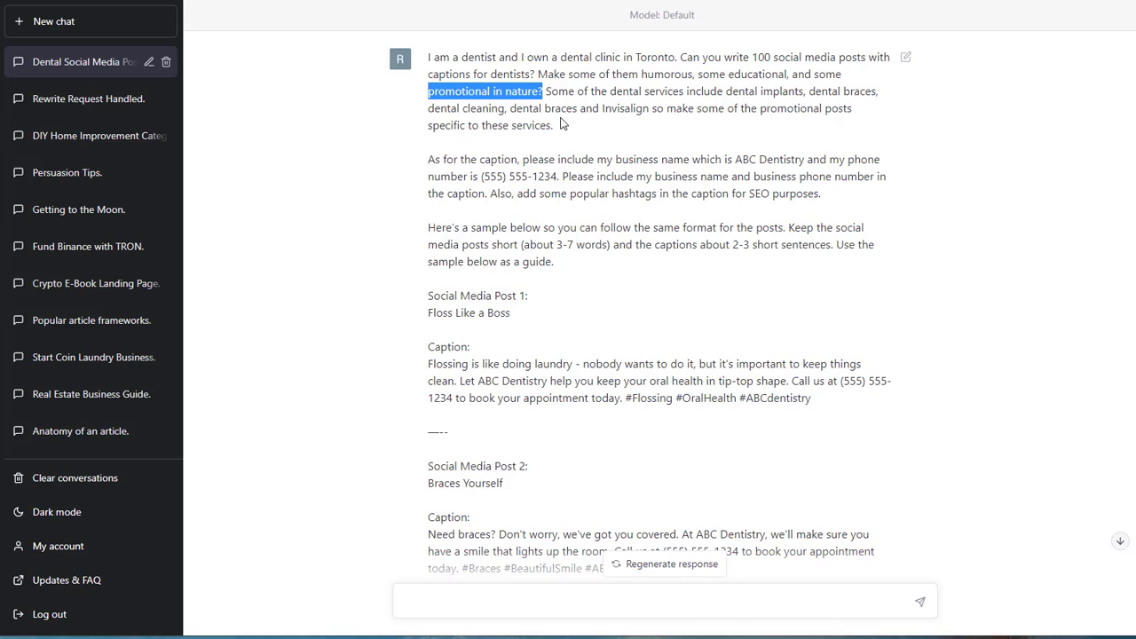
mouse_move(612, 104)
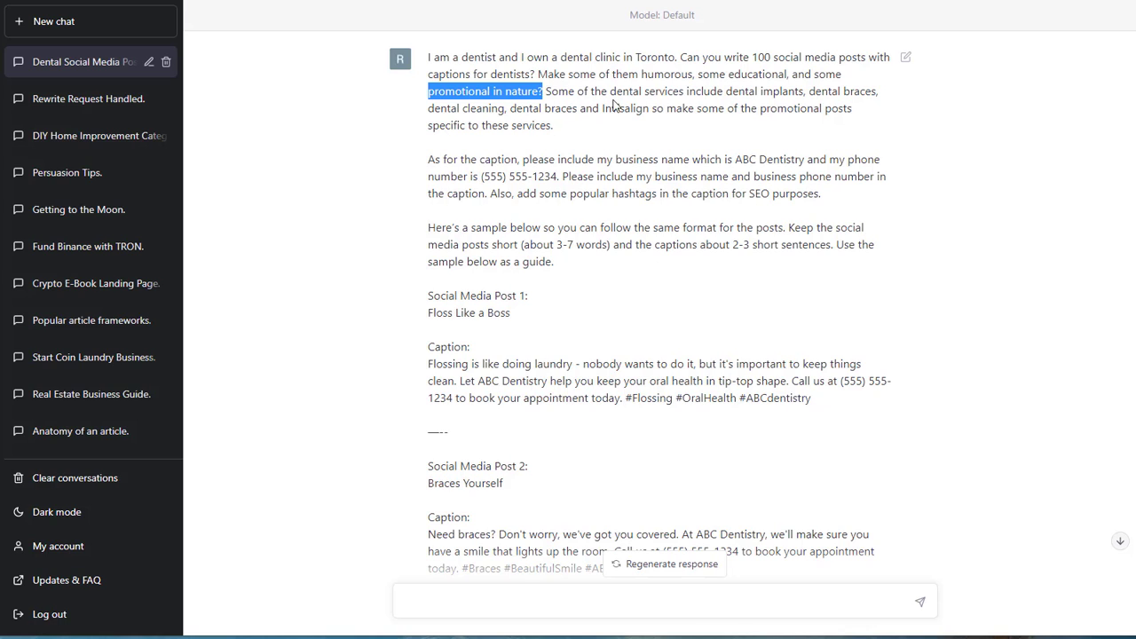
mouse_move(632, 120)
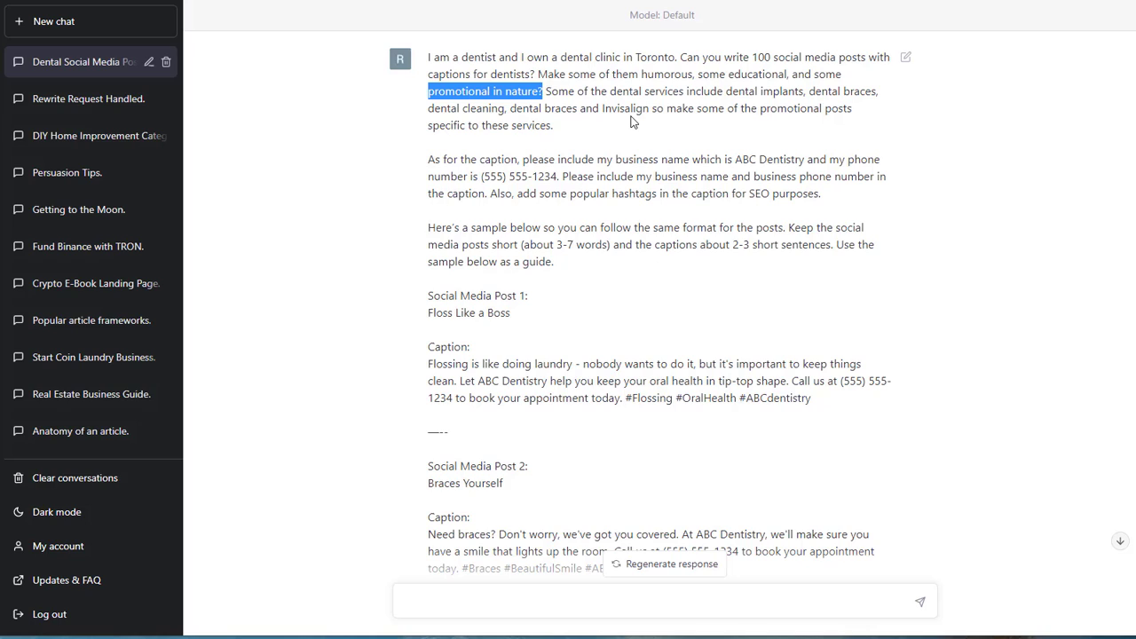
mouse_move(609, 171)
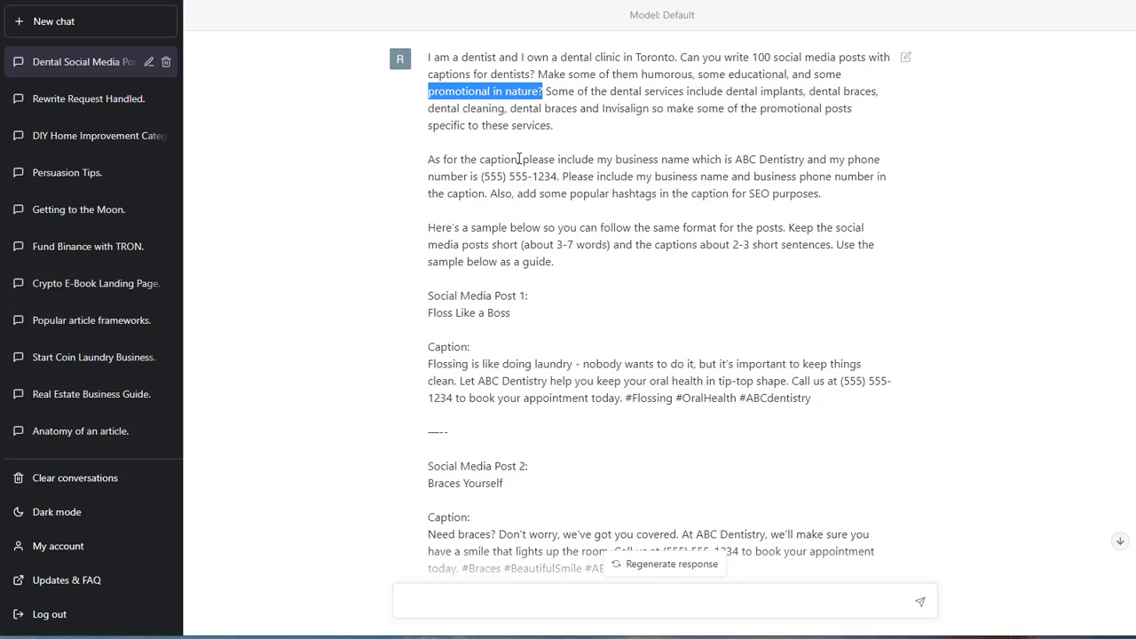
mouse_move(495, 210)
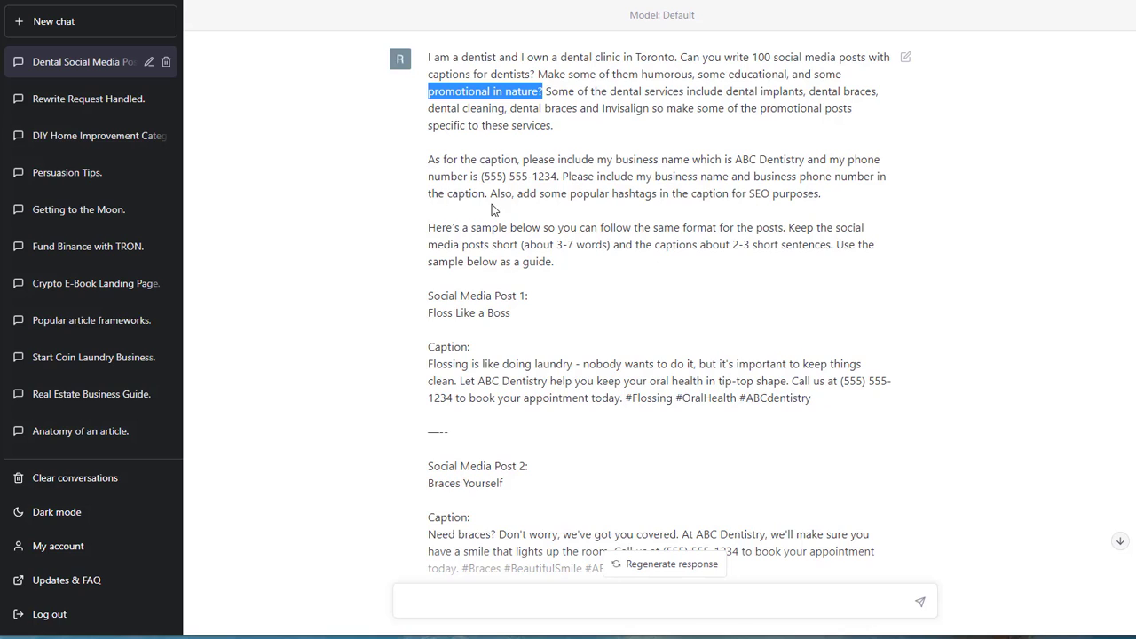
mouse_move(522, 162)
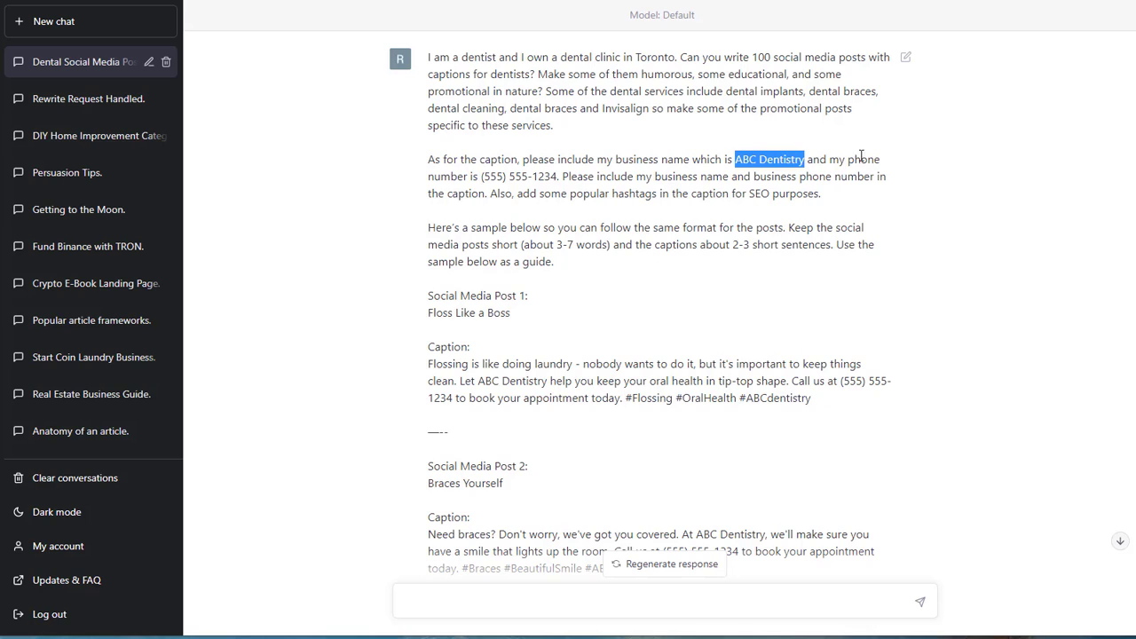
mouse_move(550, 181)
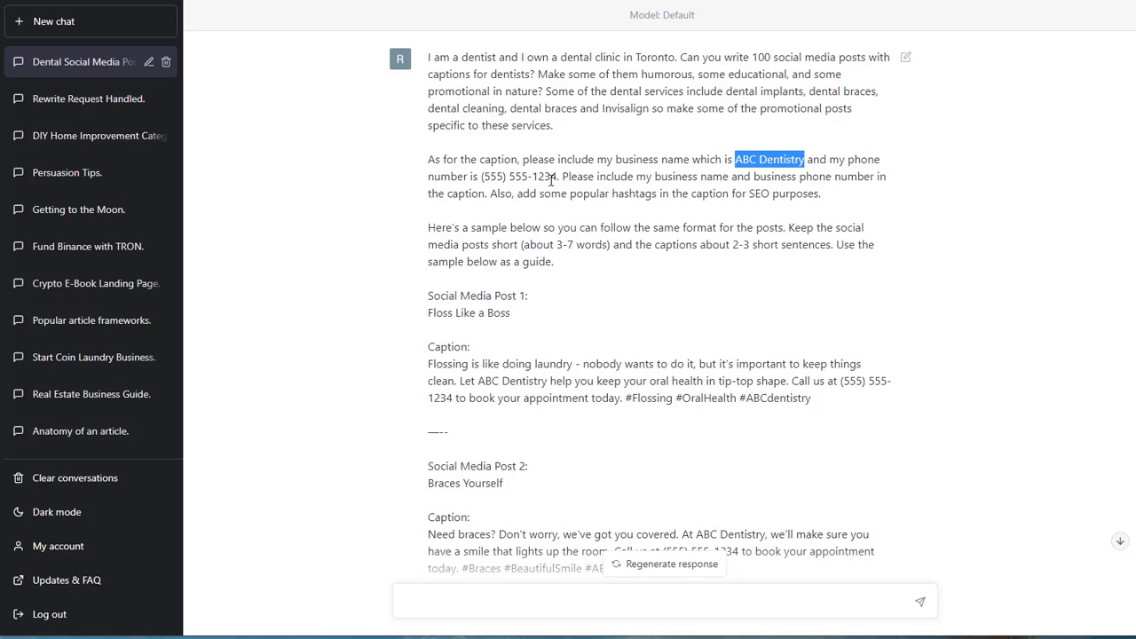
mouse_move(522, 209)
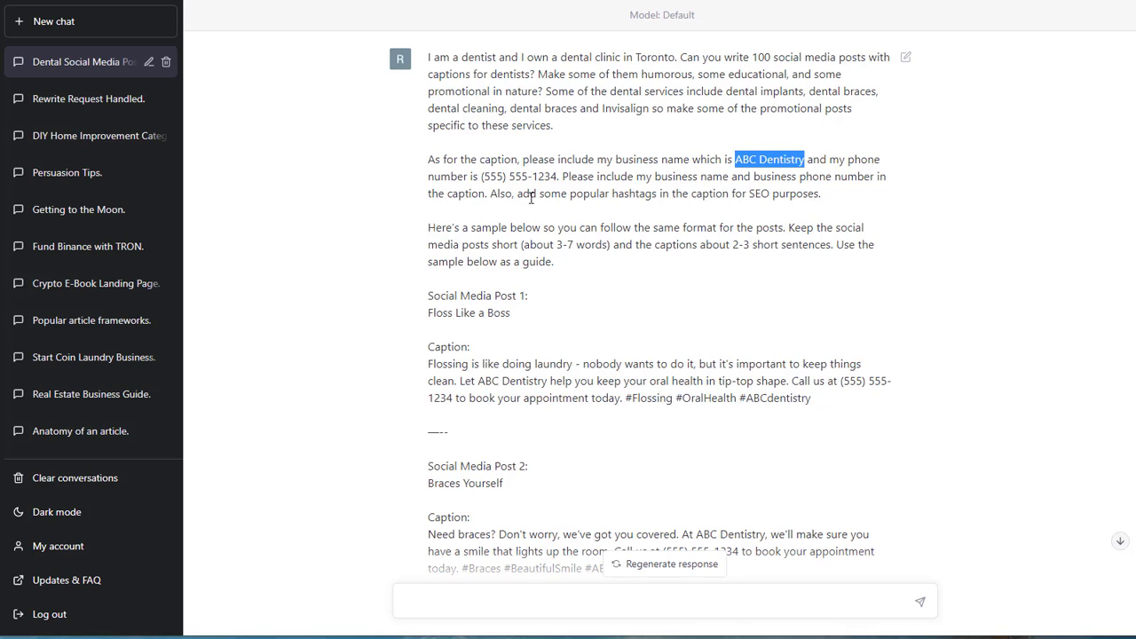
mouse_move(689, 188)
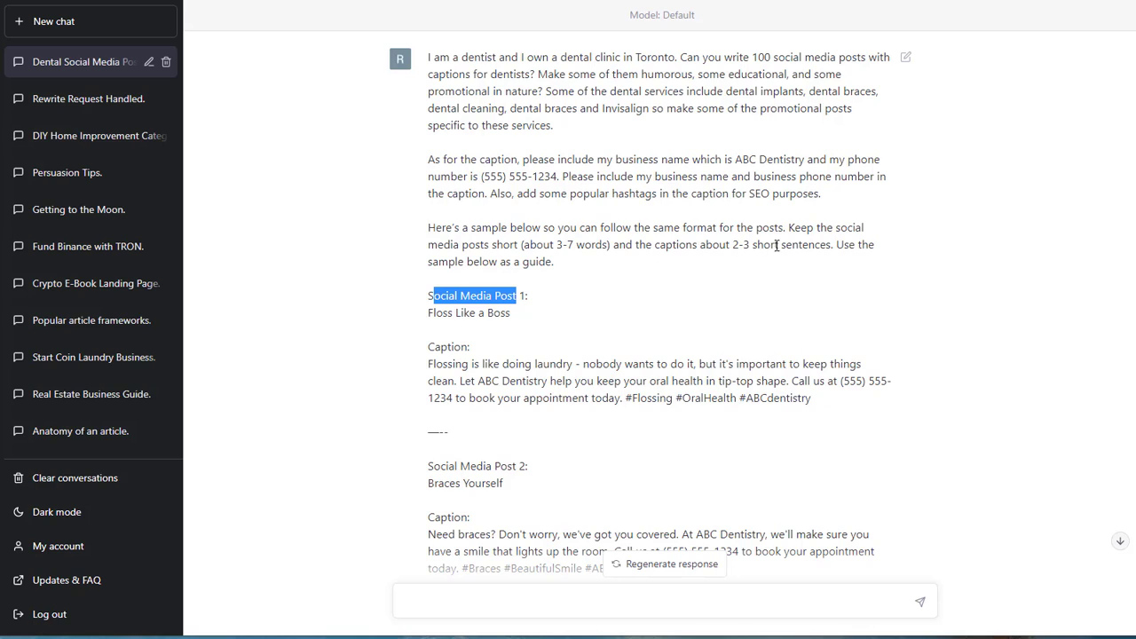
mouse_move(595, 269)
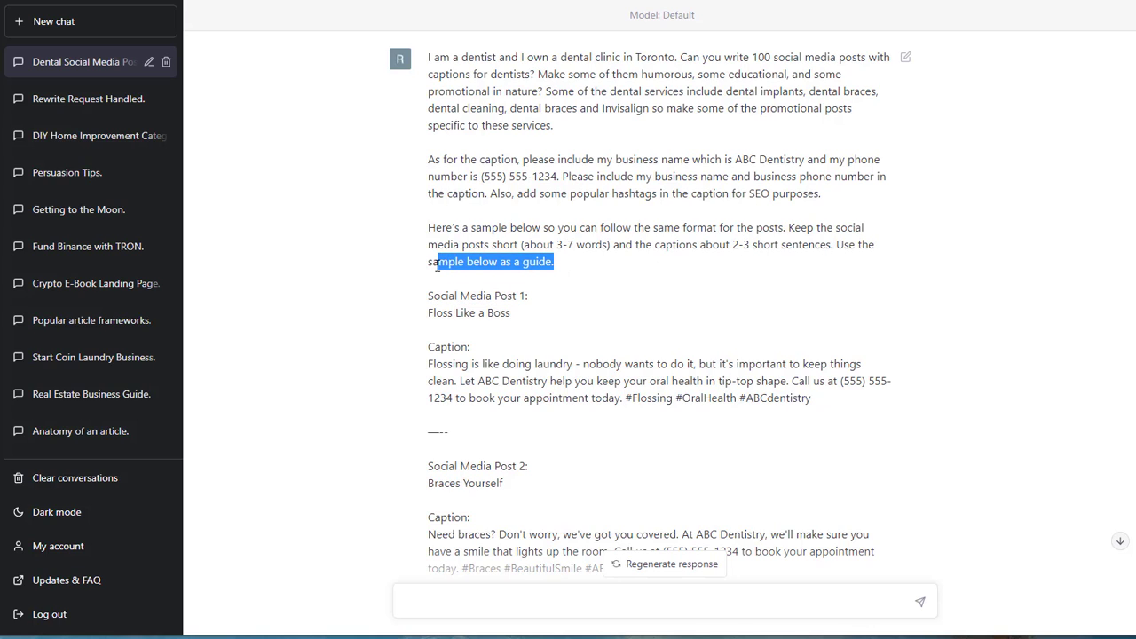
scroll("down", 3)
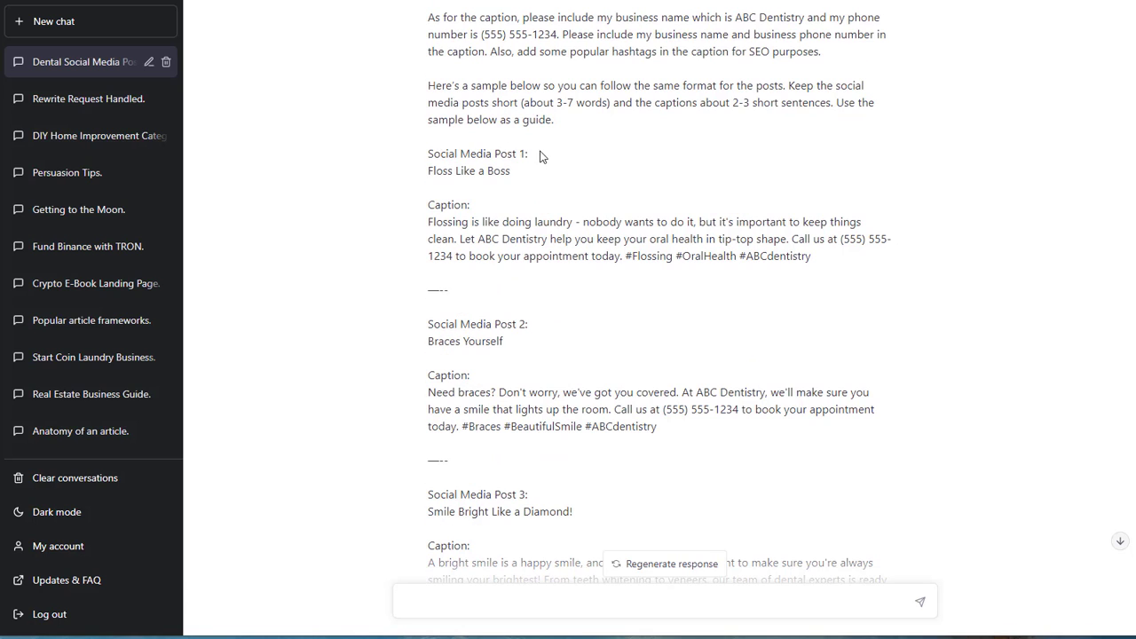
double_click(469, 170)
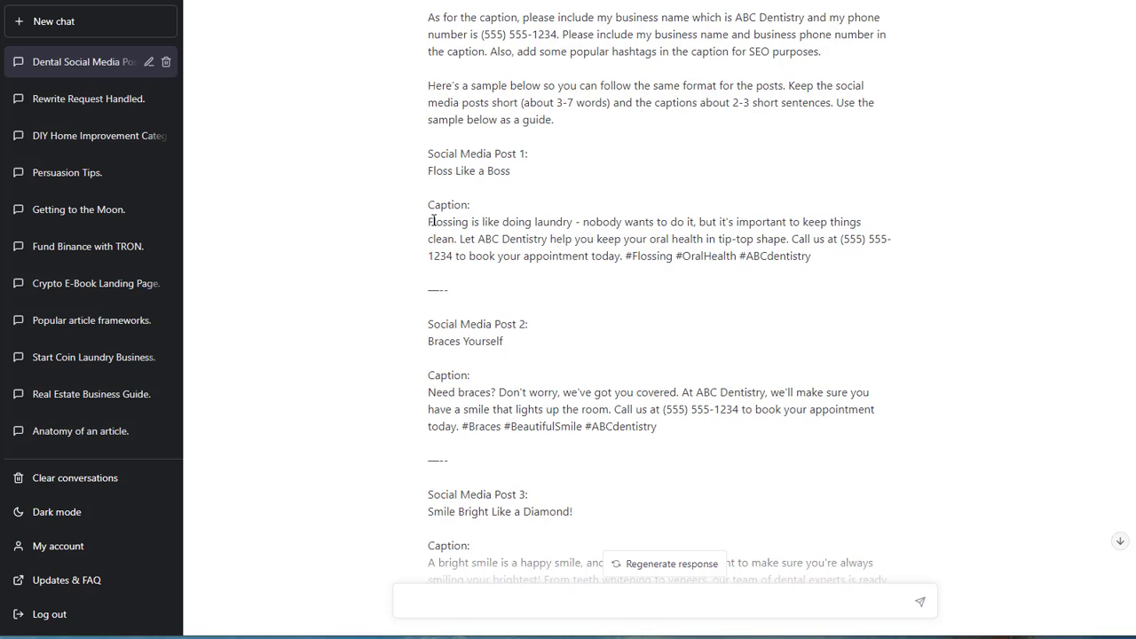
mouse_move(458, 252)
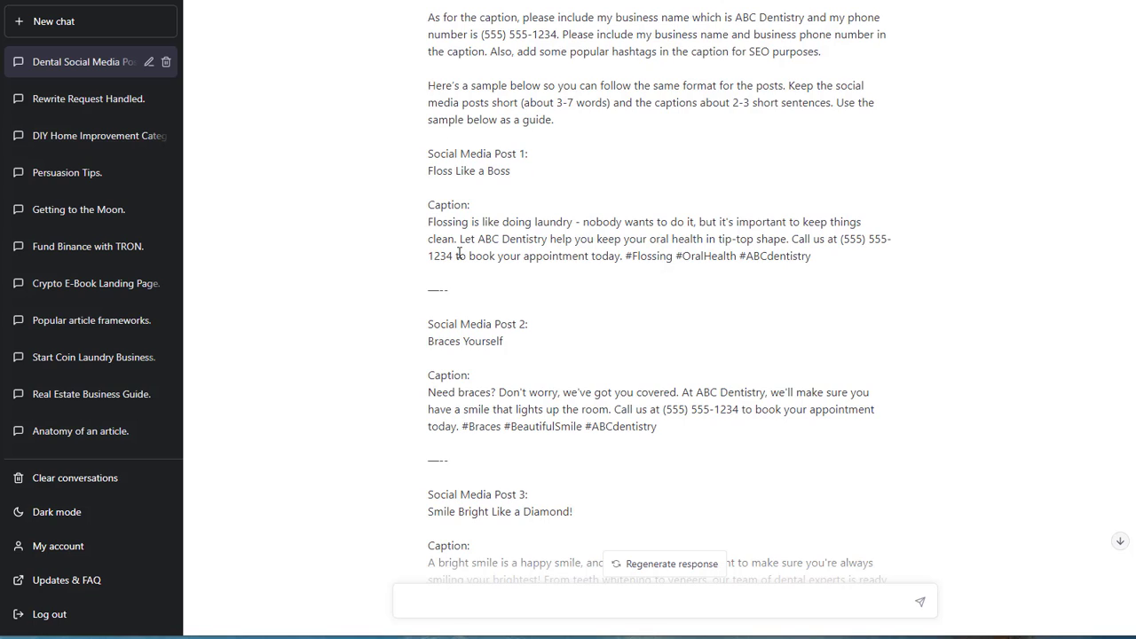
mouse_move(529, 181)
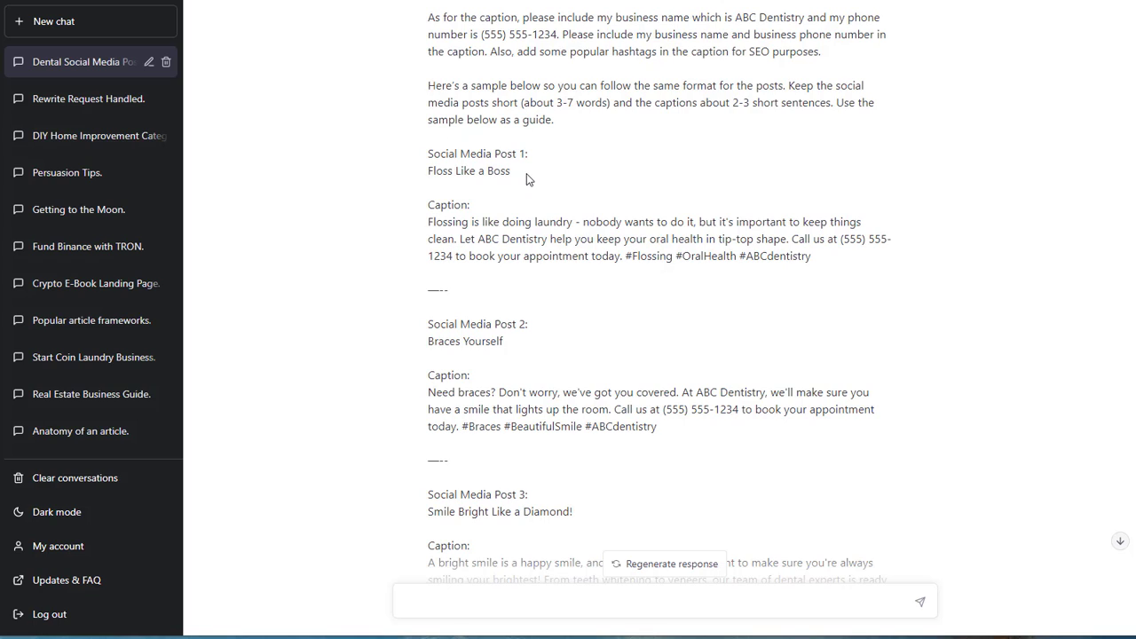
double_click(469, 170)
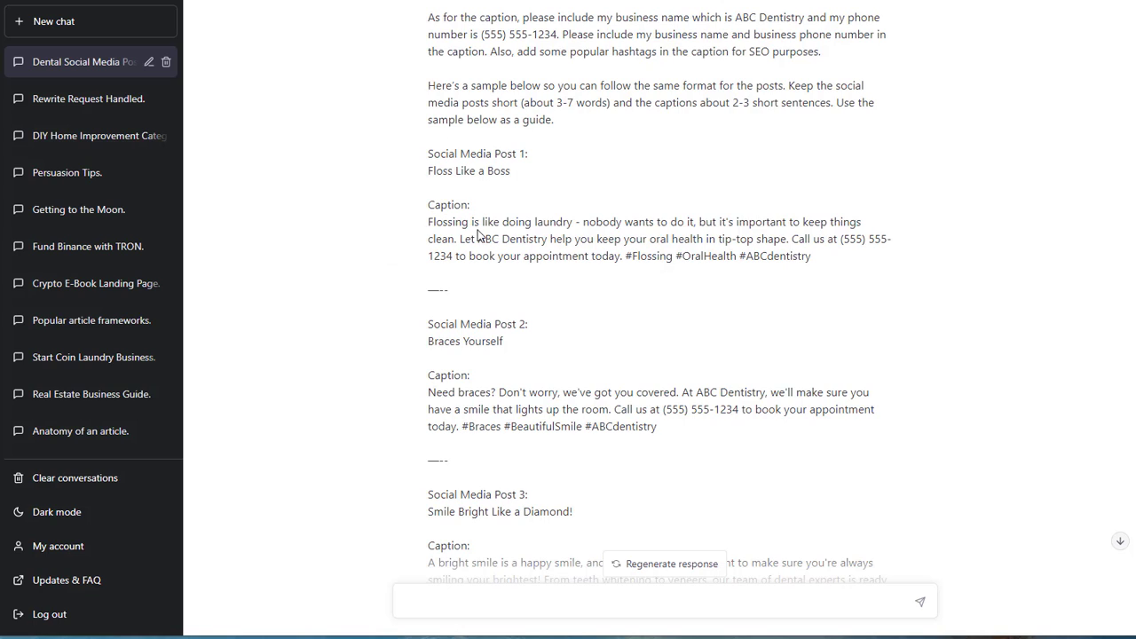
mouse_move(552, 224)
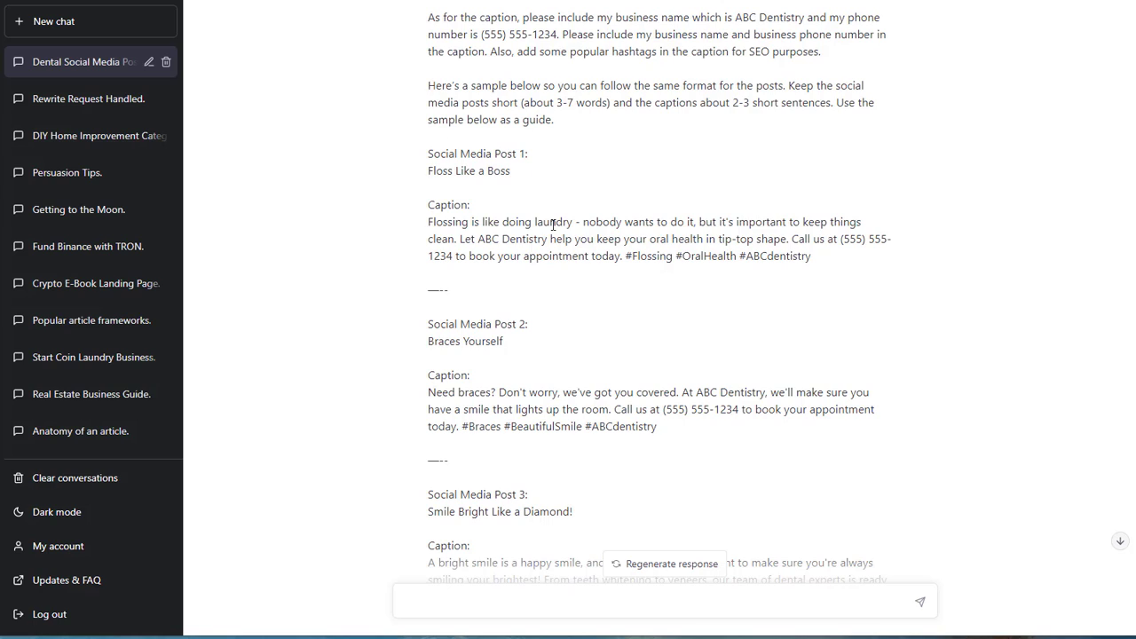
mouse_move(710, 252)
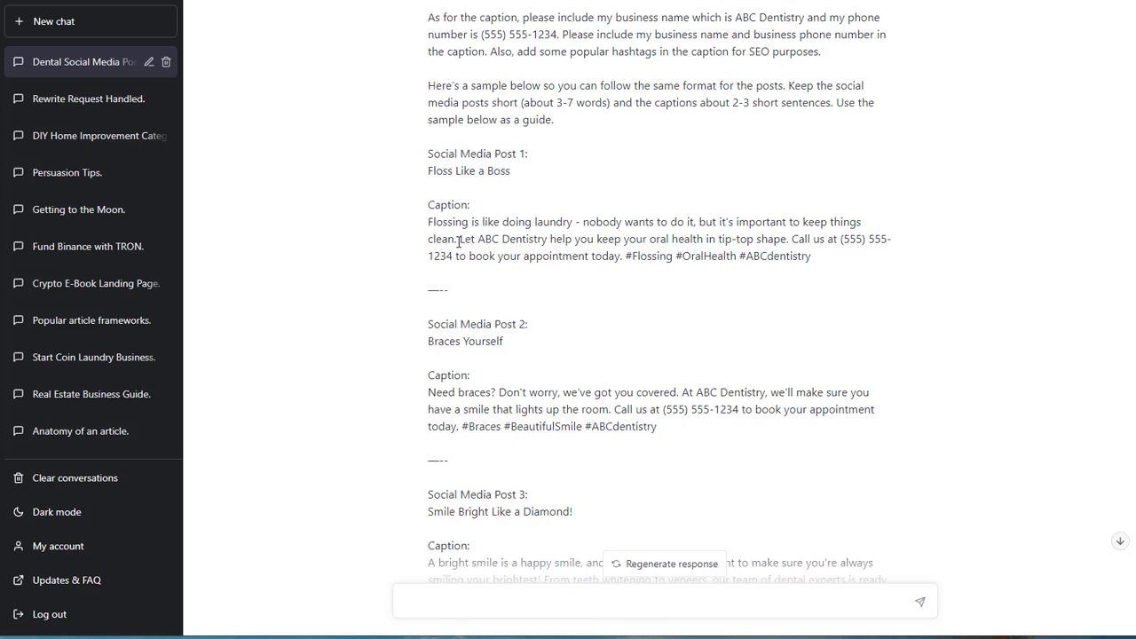
mouse_move(549, 238)
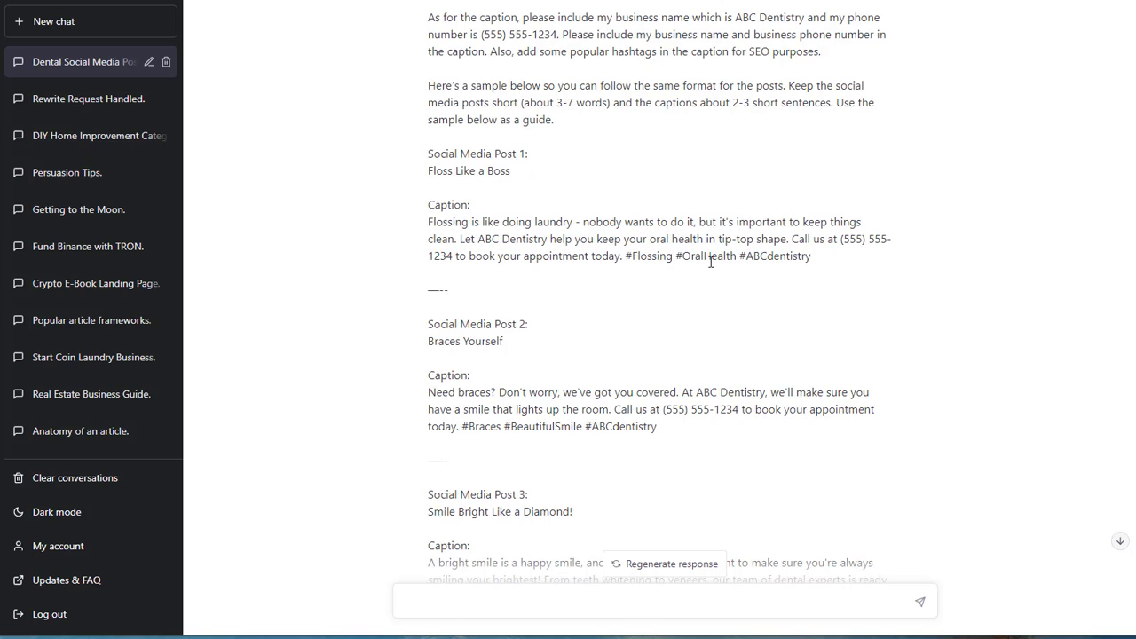
mouse_move(790, 245)
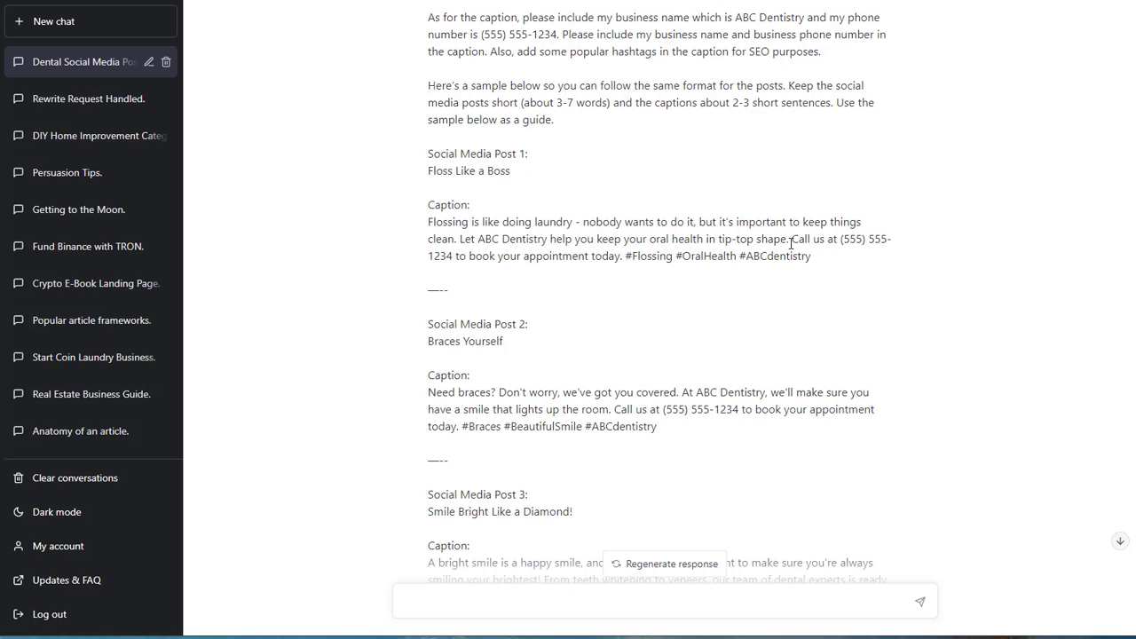
left_click_drag(793, 238, 810, 256)
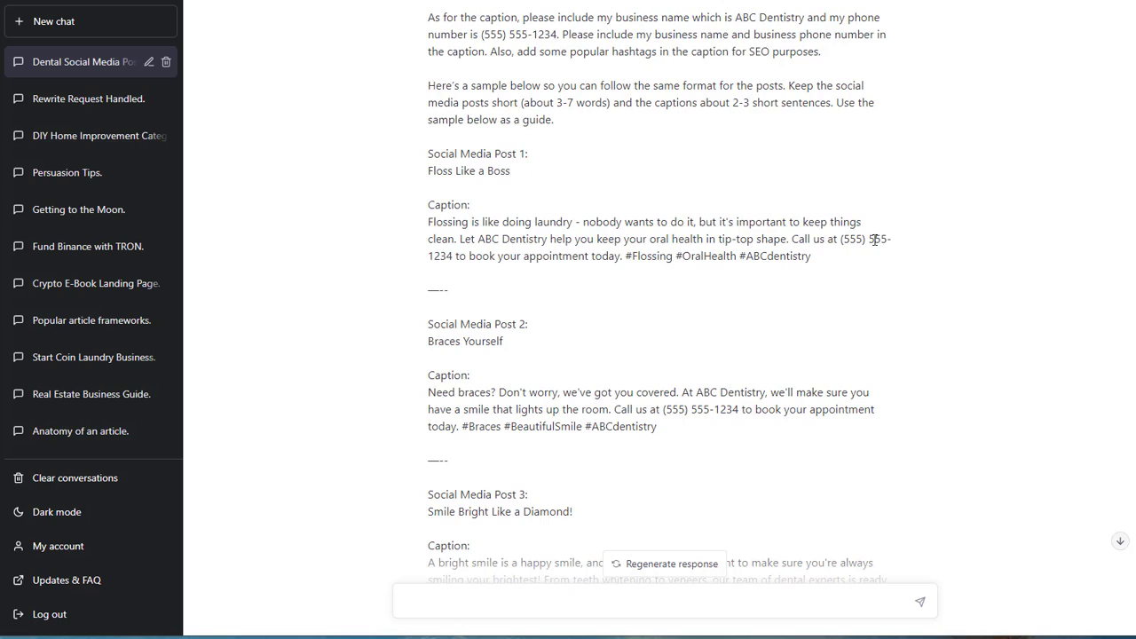
mouse_move(595, 242)
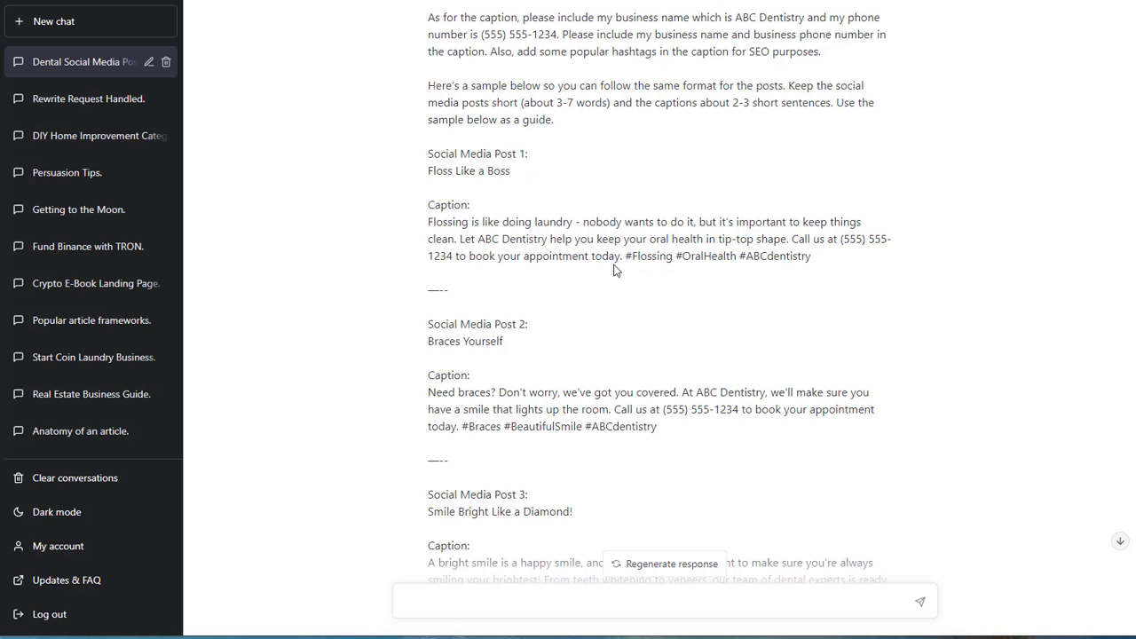
double_click(651, 256)
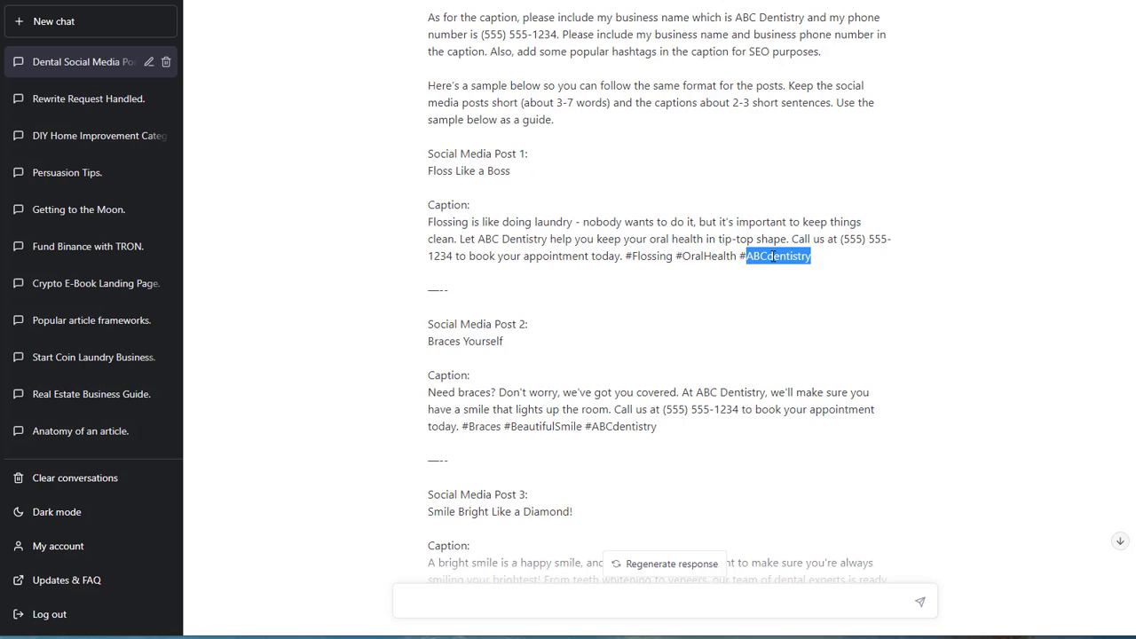
mouse_move(762, 298)
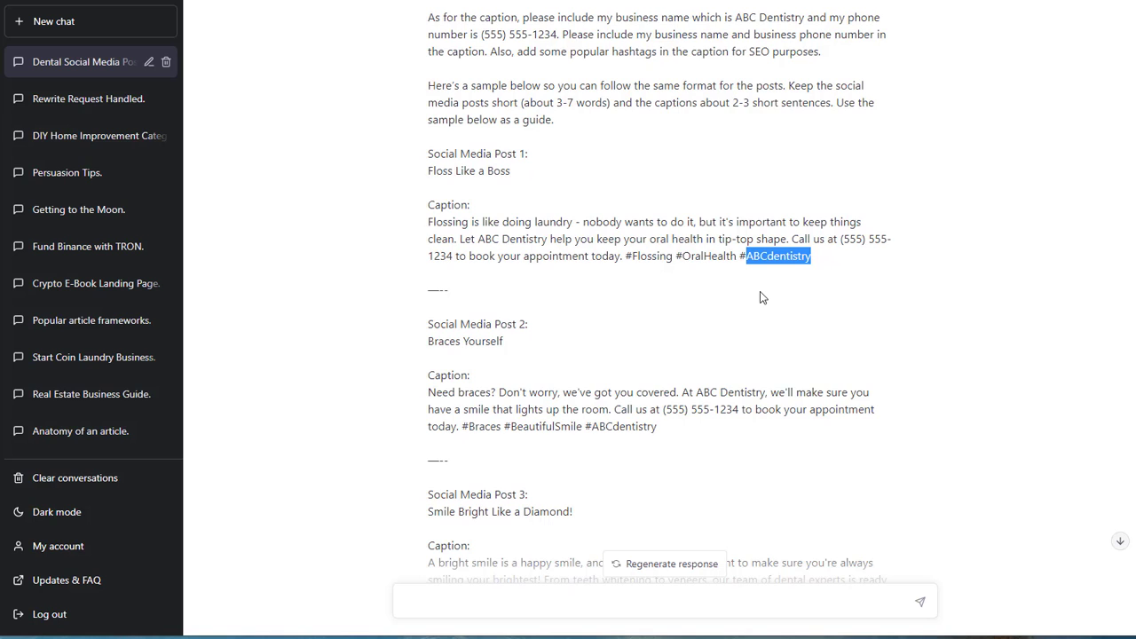
scroll("down", 3)
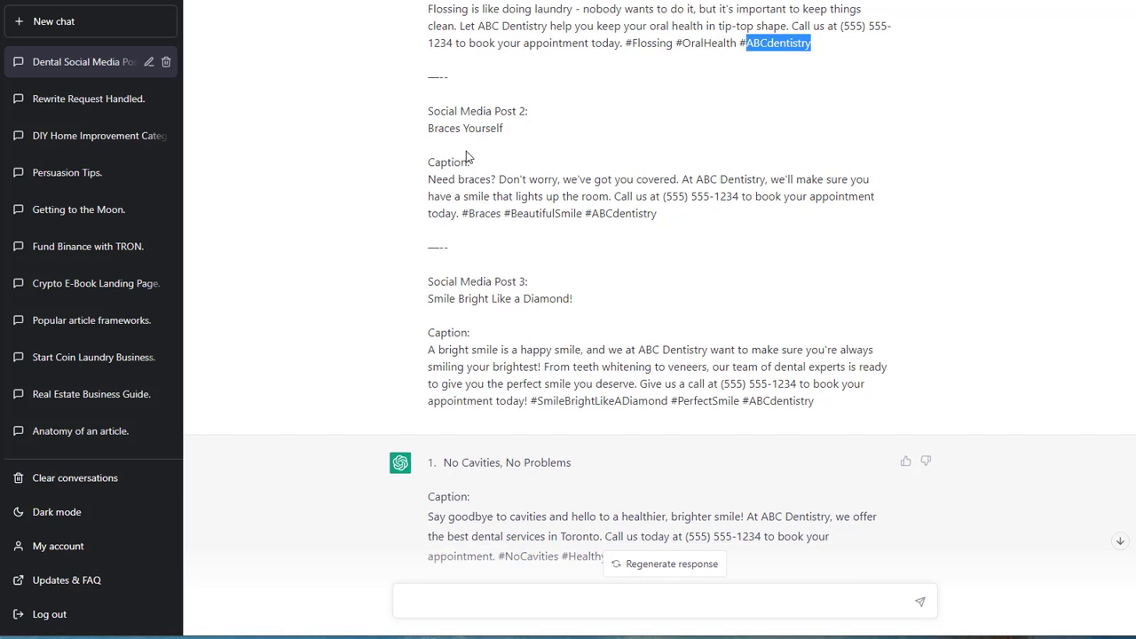
scroll("down", 3)
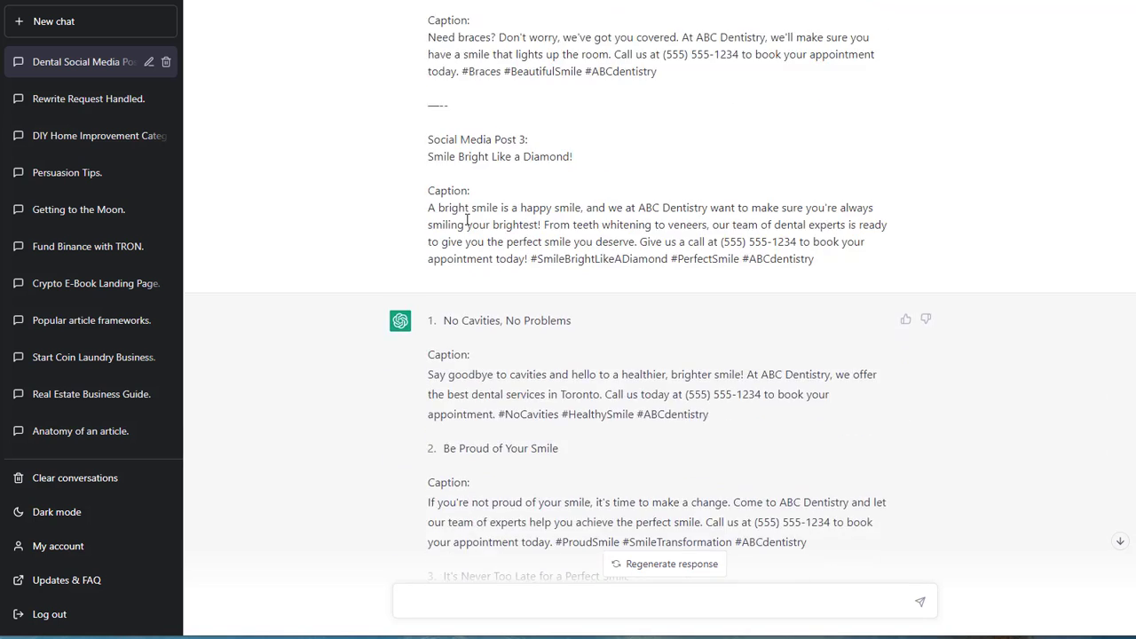
scroll("down", 3)
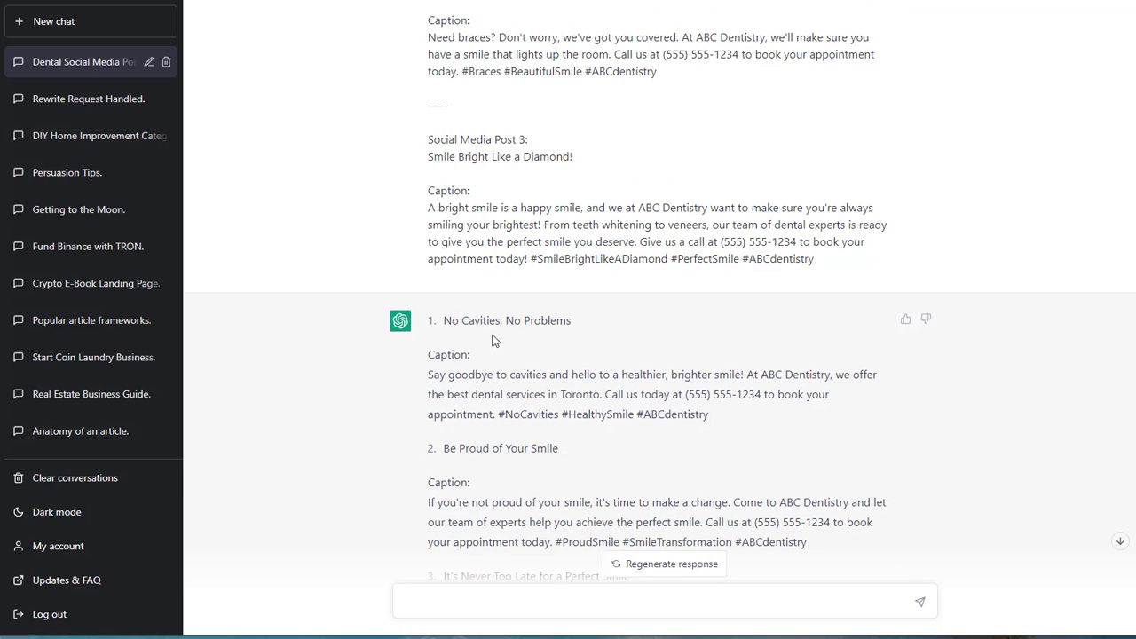
scroll("down", 3)
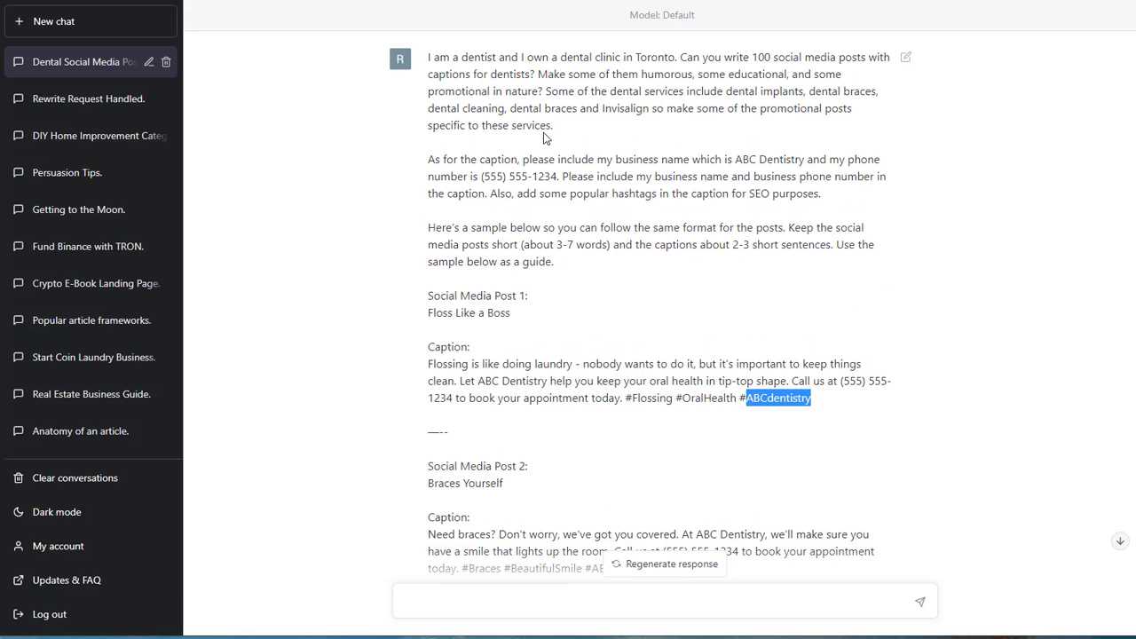
mouse_move(781, 53)
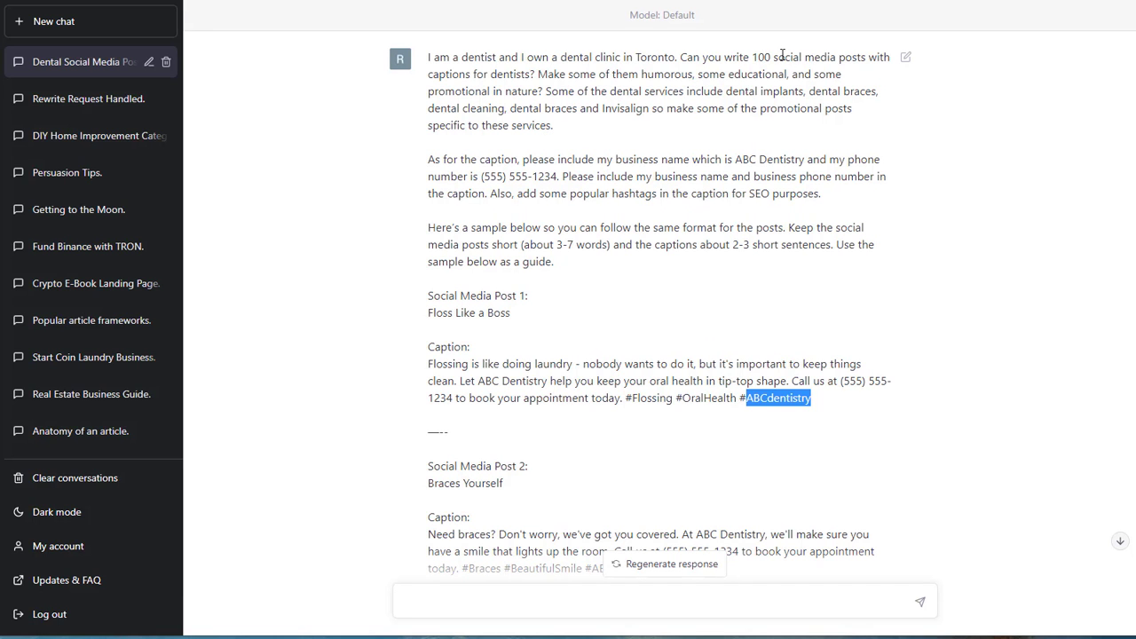
scroll("down", 3)
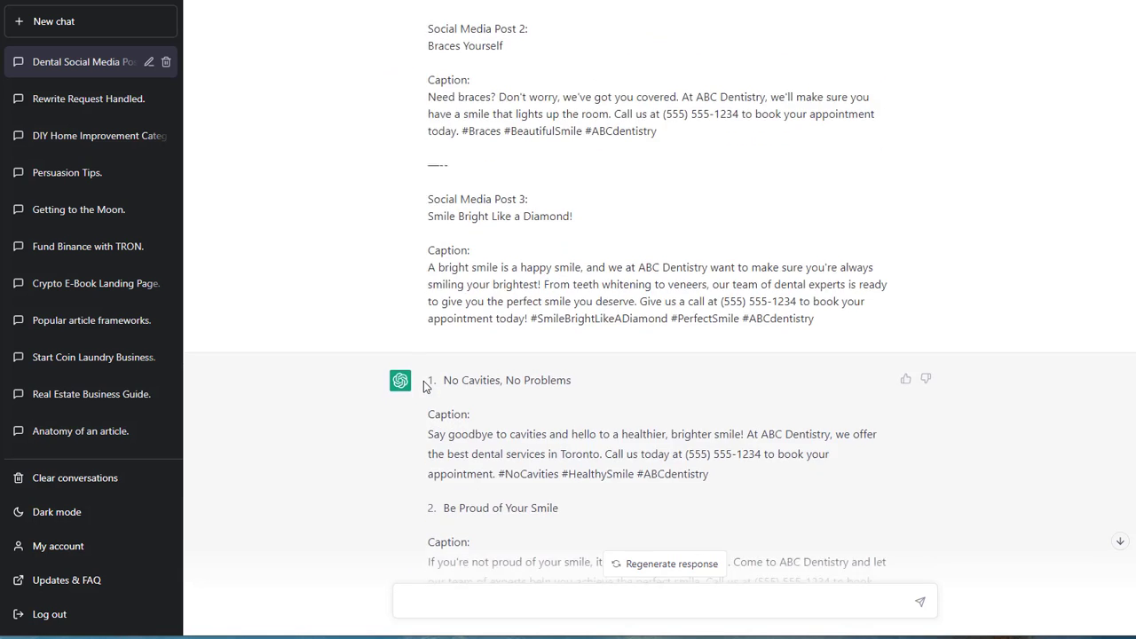
scroll("down", 3)
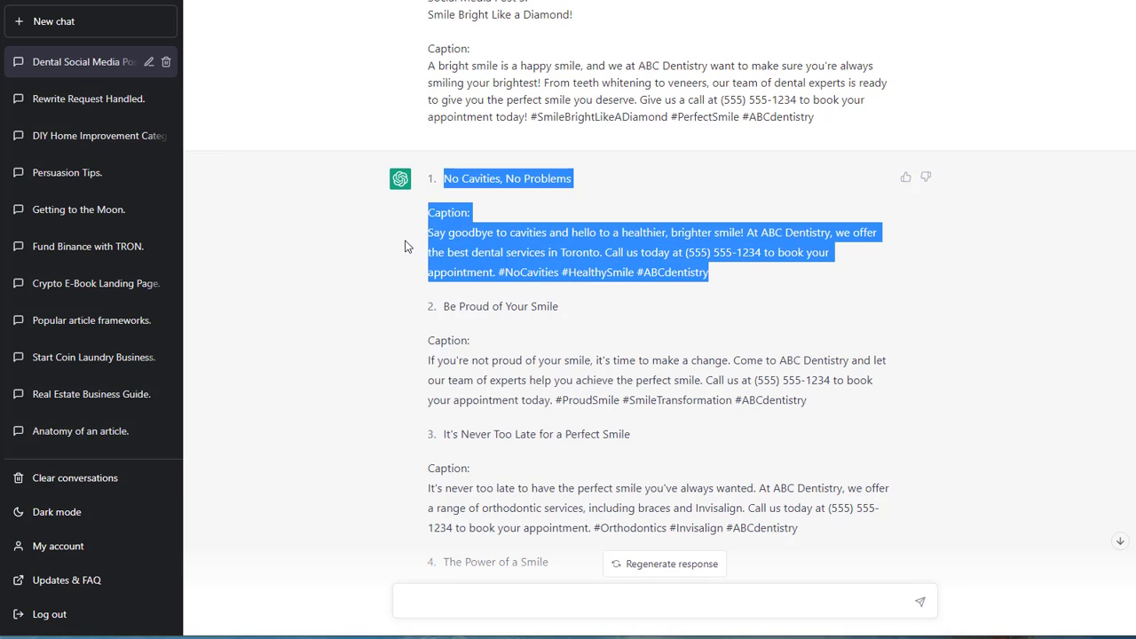
left_click(543, 224)
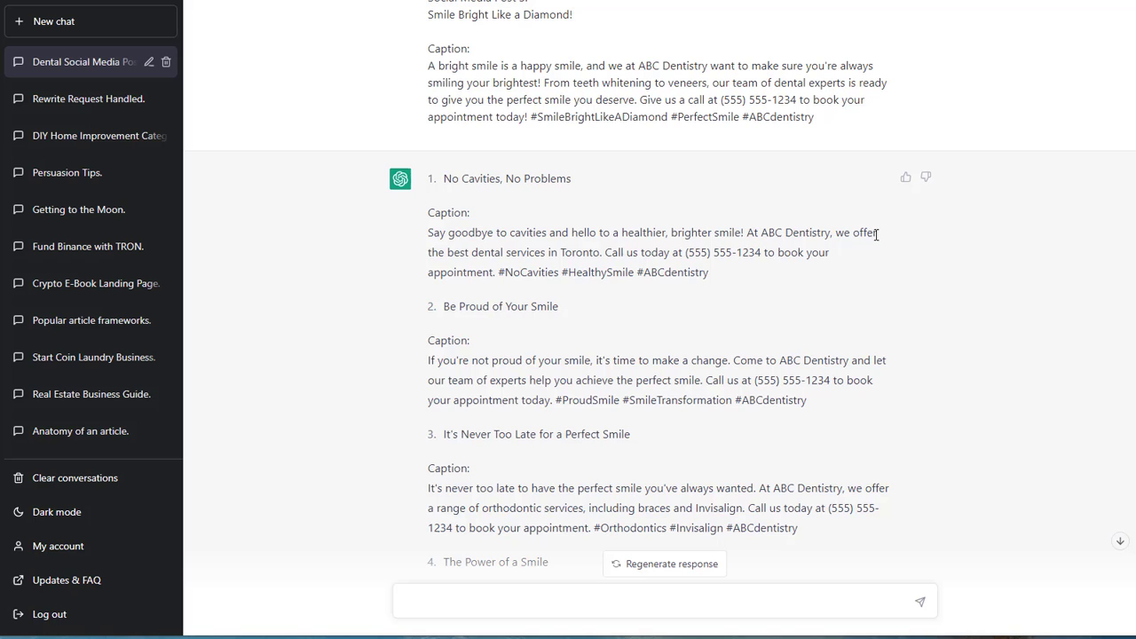
mouse_move(604, 256)
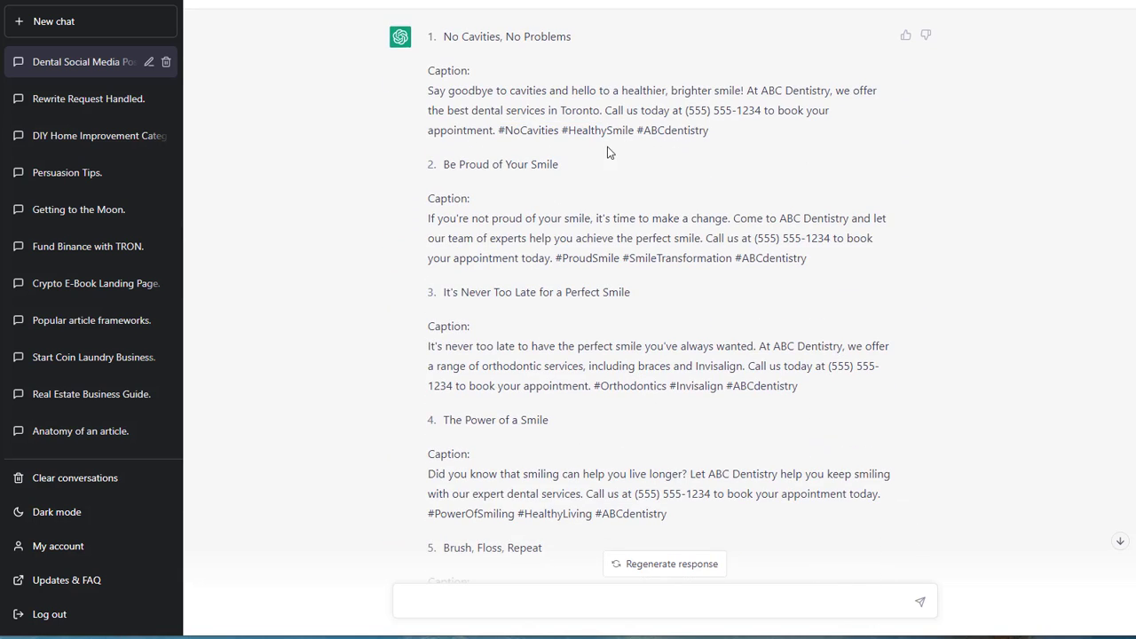
mouse_move(748, 145)
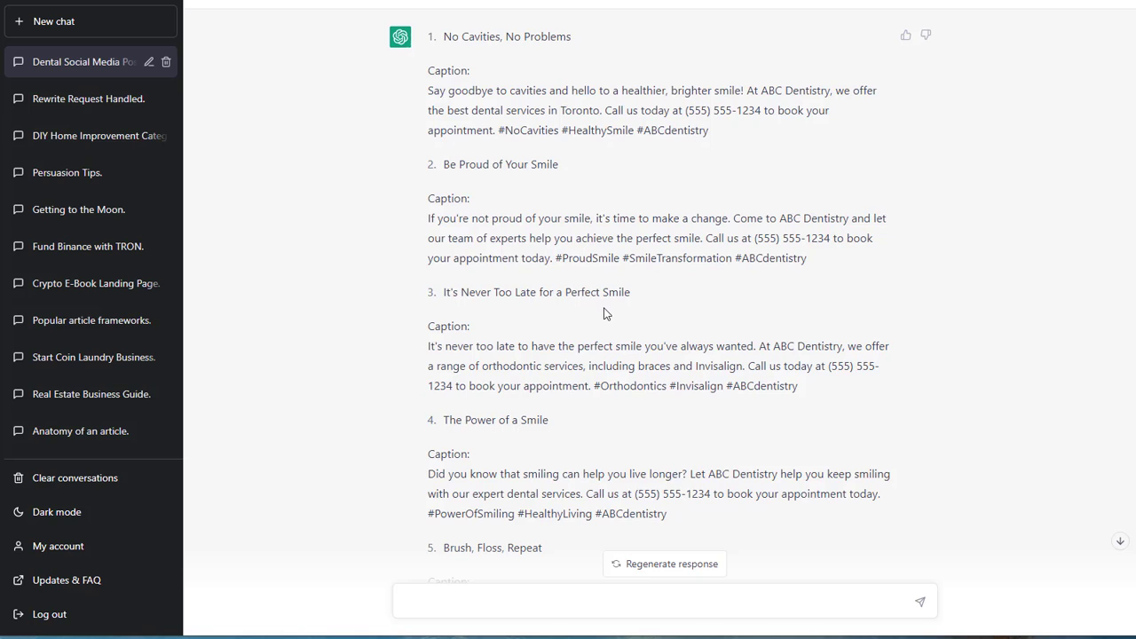
scroll("down", 3)
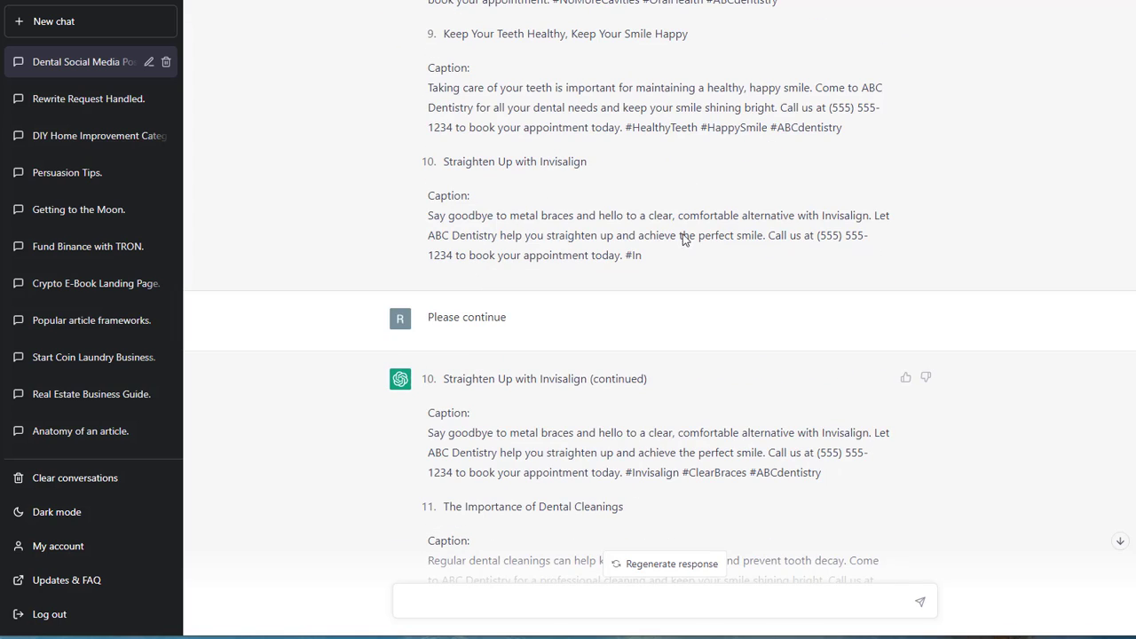
double_click(634, 256)
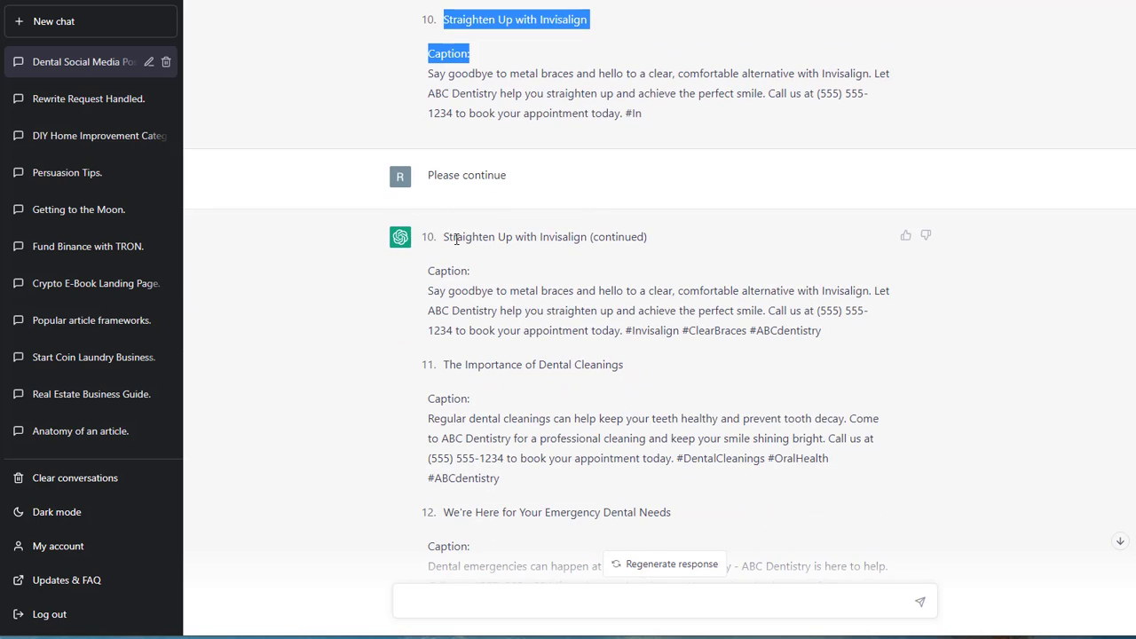
left_click(559, 249)
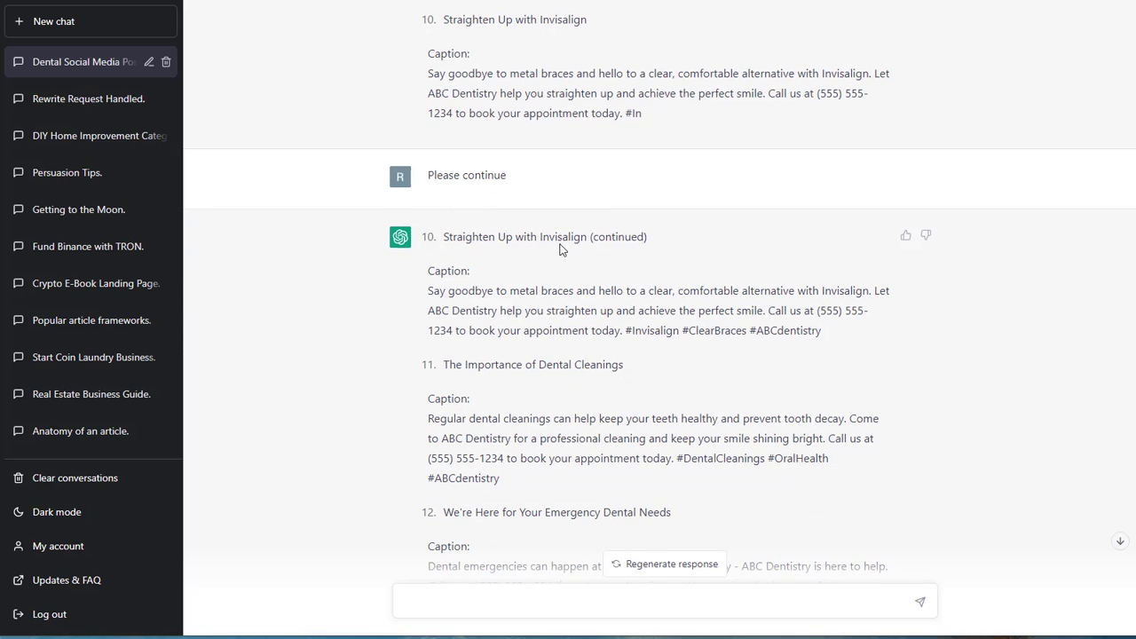
double_click(483, 176)
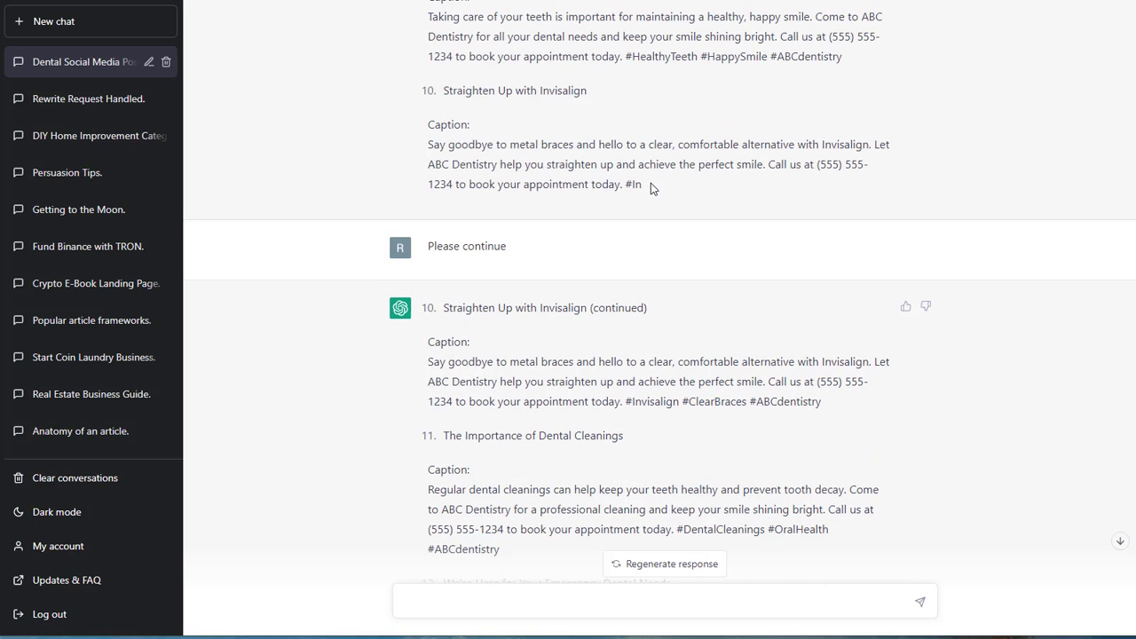
scroll("down", 3)
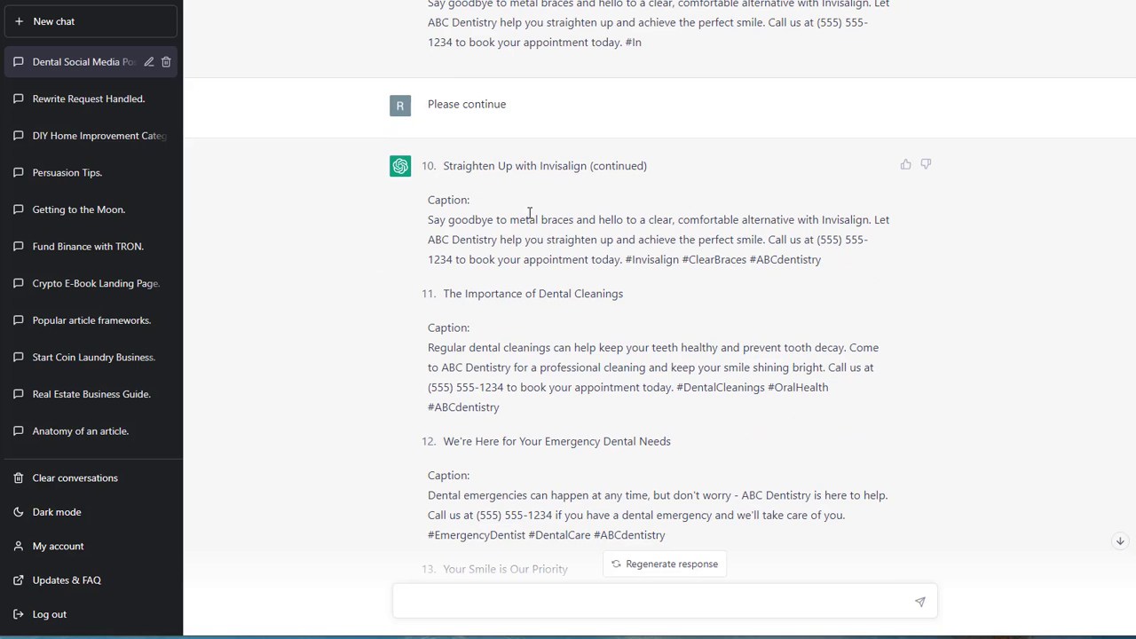
mouse_move(545, 171)
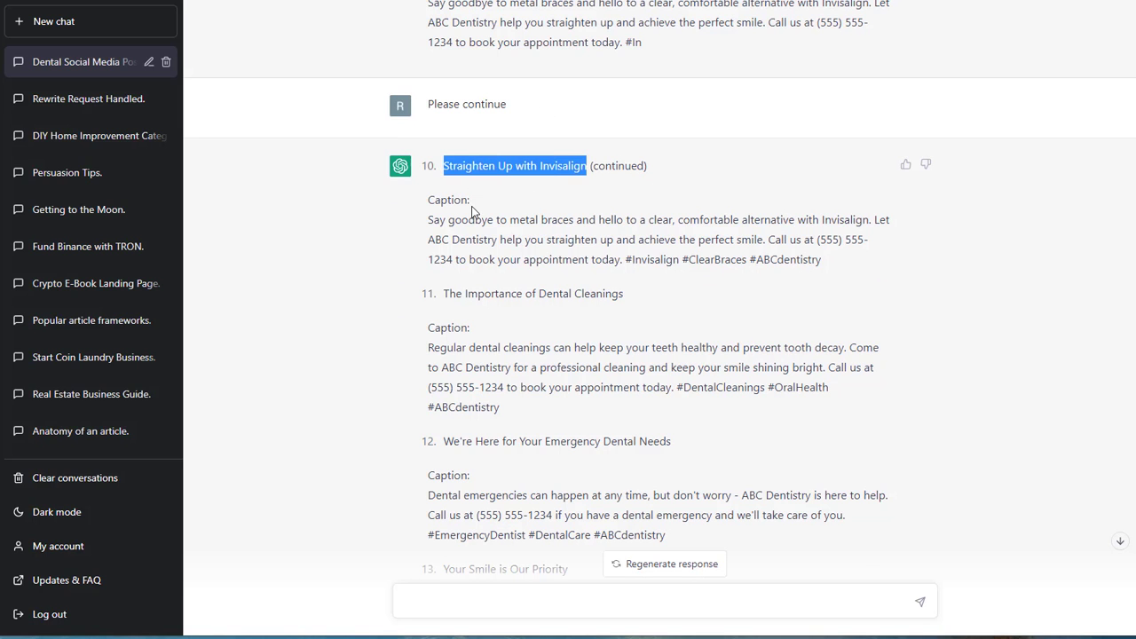
scroll("down", 3)
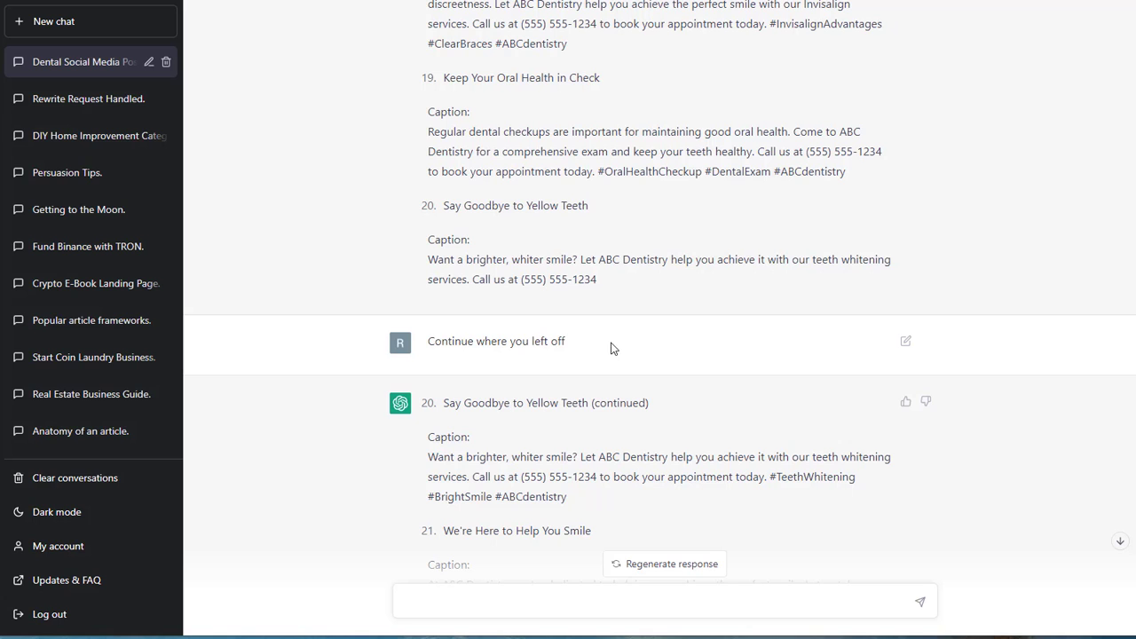
Select the 'Floss Like a Boss' sample post title in the original request
scroll("down", 3)
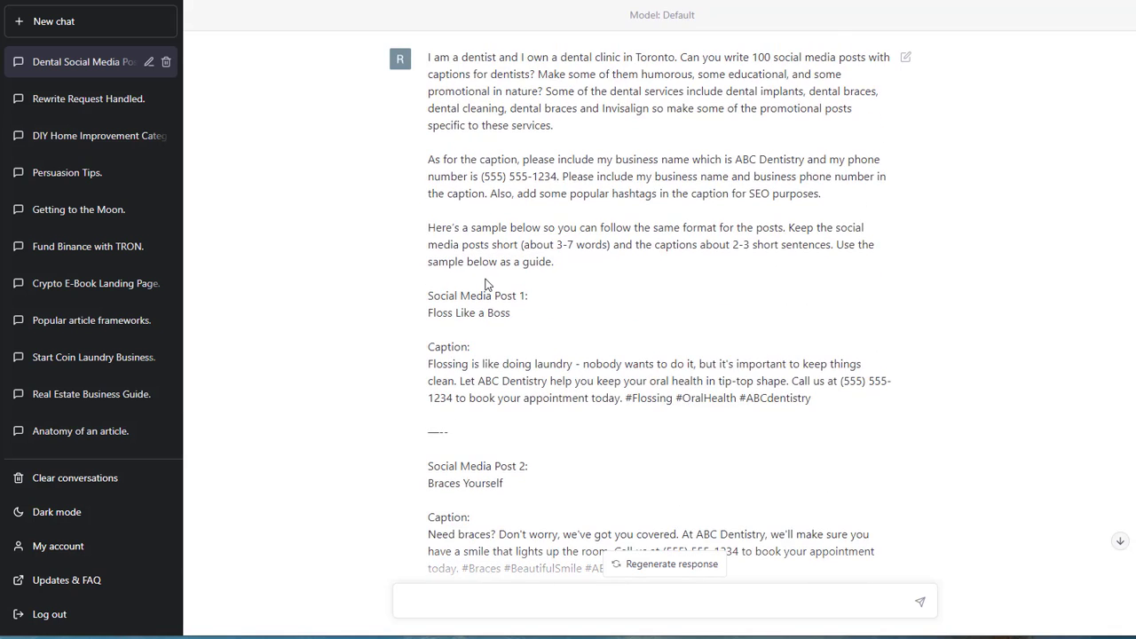
mouse_move(526, 326)
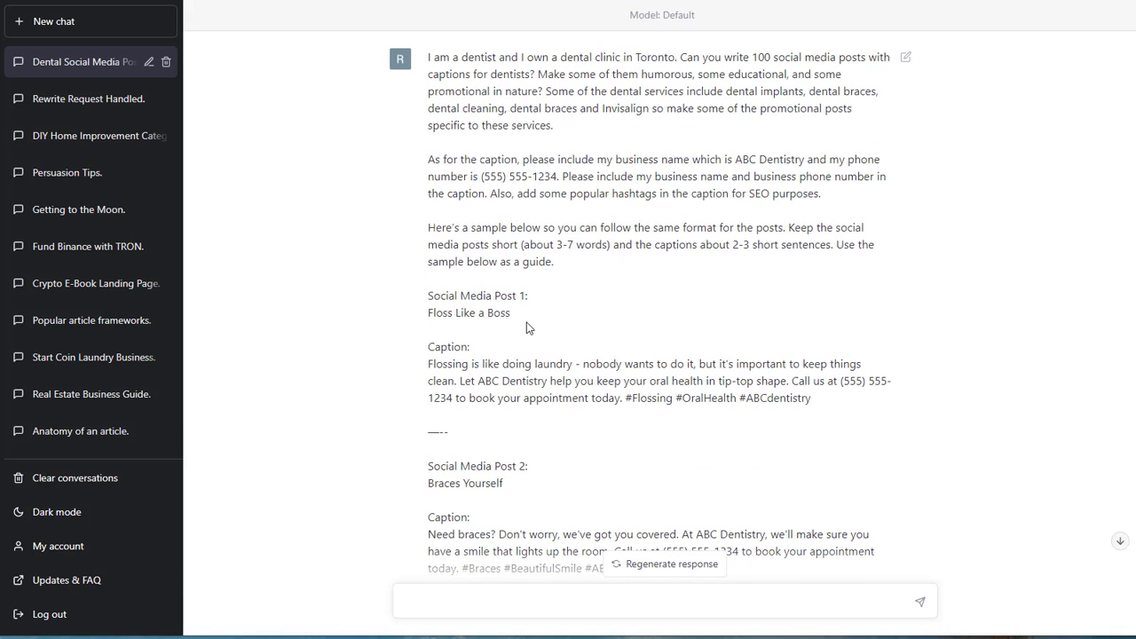
double_click(469, 313)
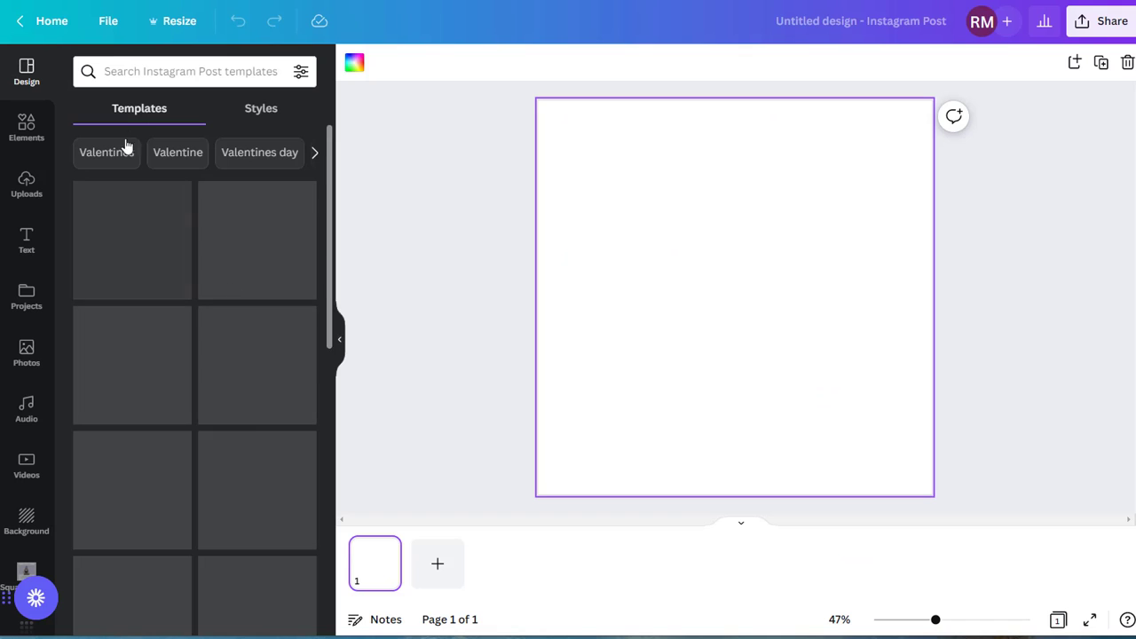
Apply a dentist template from the recent template search to the Instagram post
left_click(178, 71)
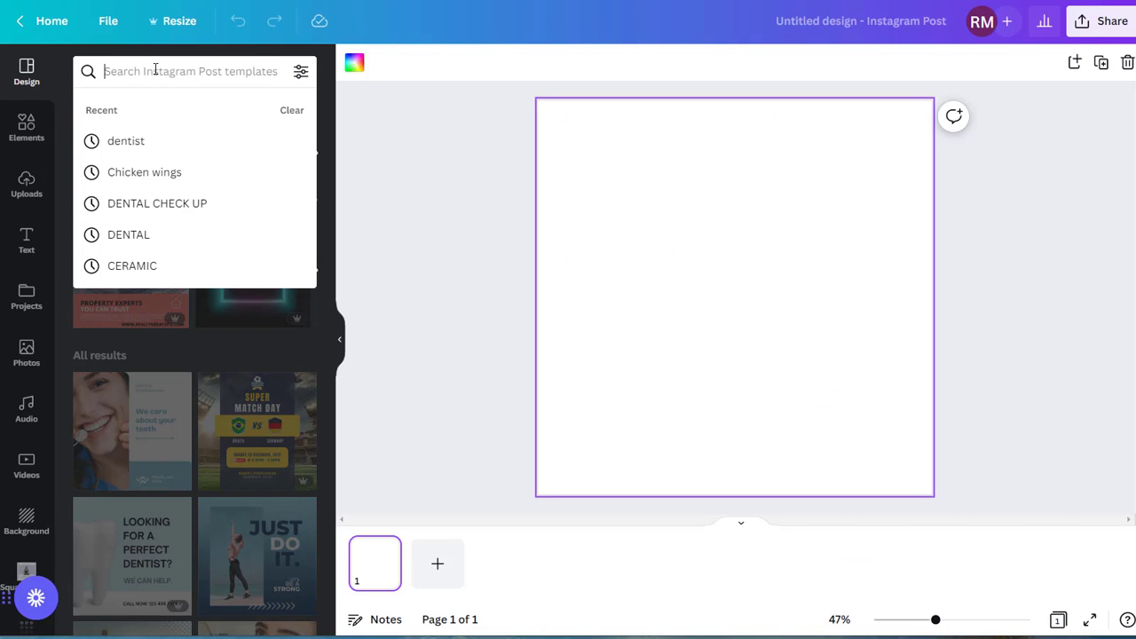
left_click(125, 140)
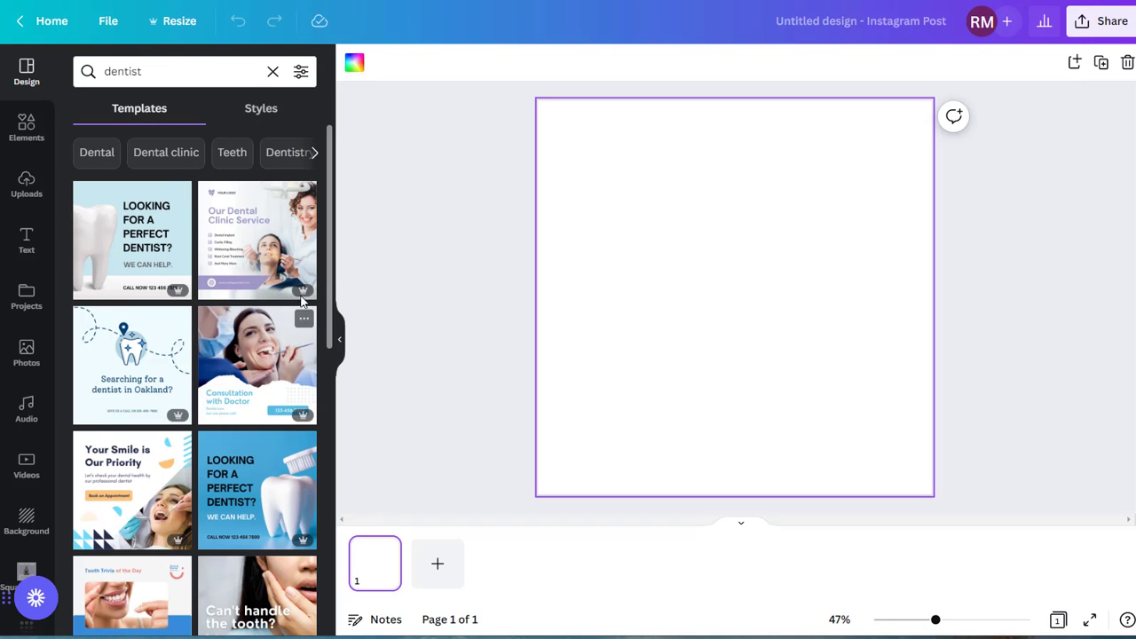
mouse_move(160, 462)
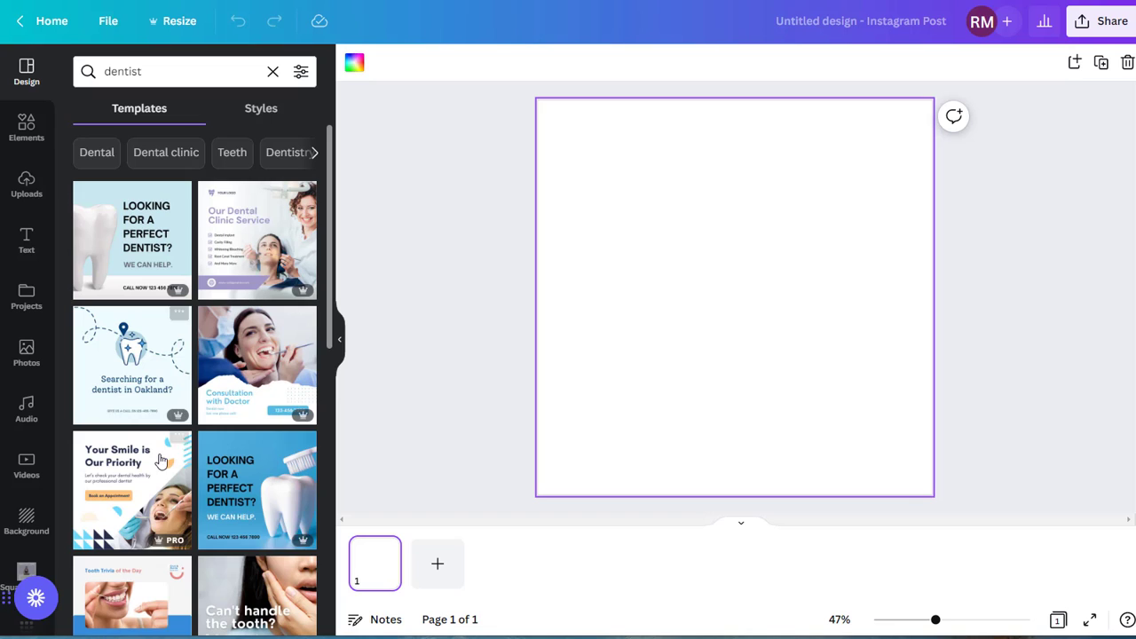
mouse_move(252, 499)
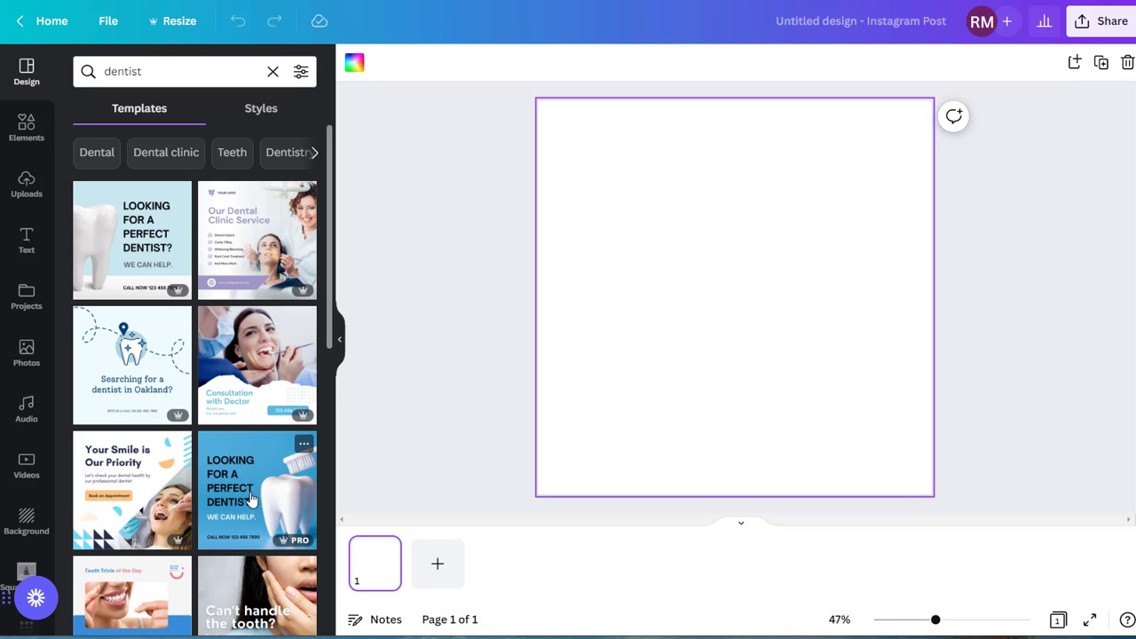
mouse_move(248, 372)
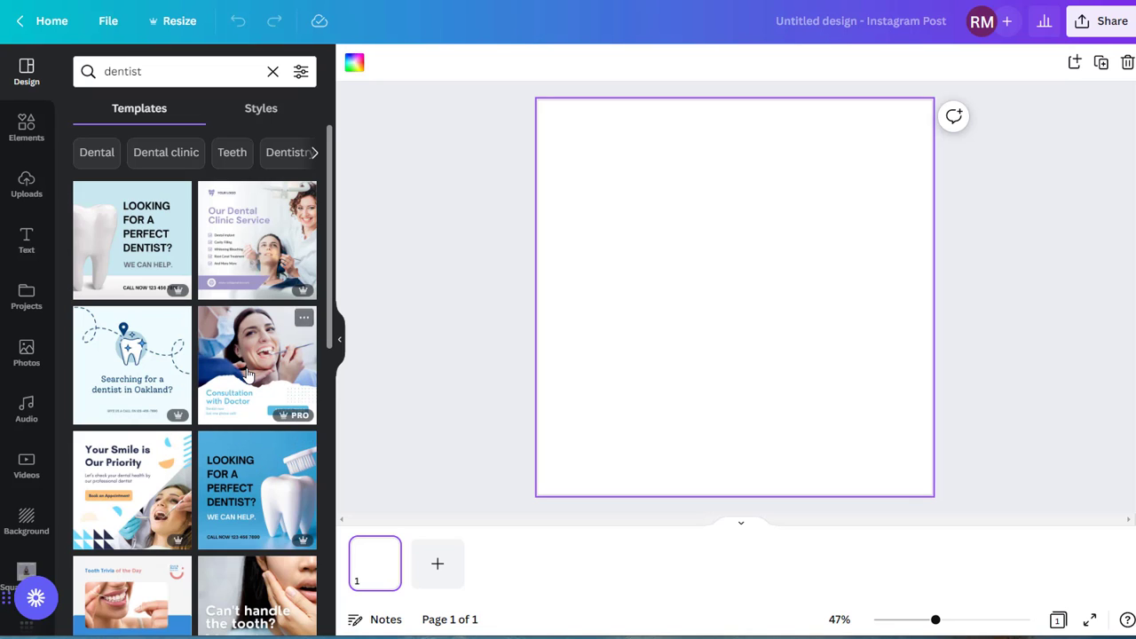
left_click(255, 365)
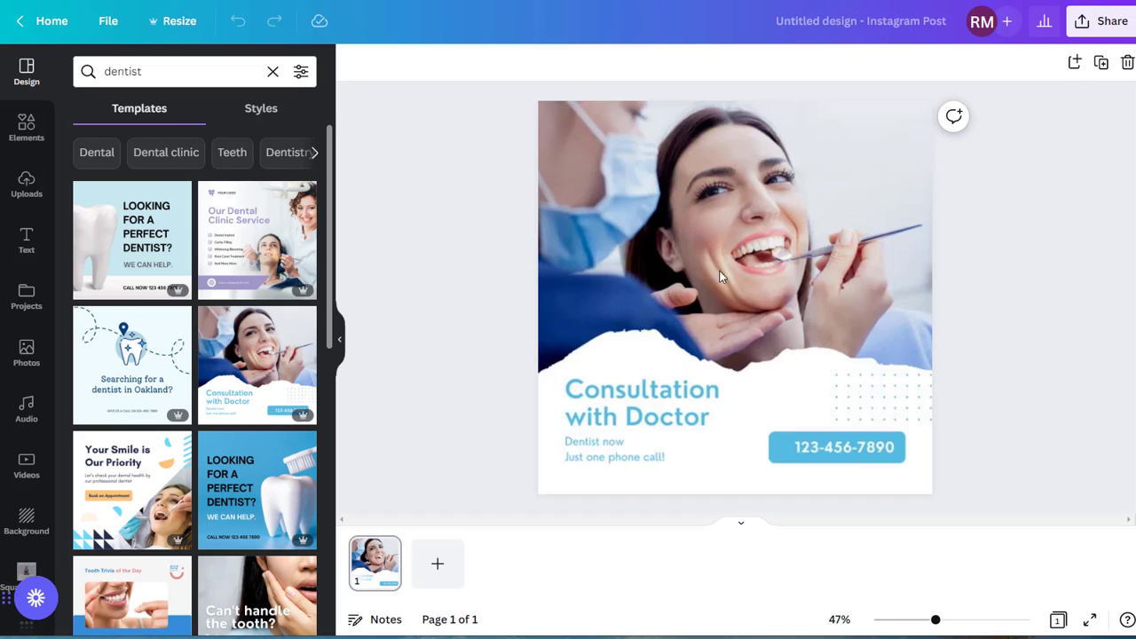
Retitle the heading 'Floss Like a Boss' and resize its text box
left_click(643, 401)
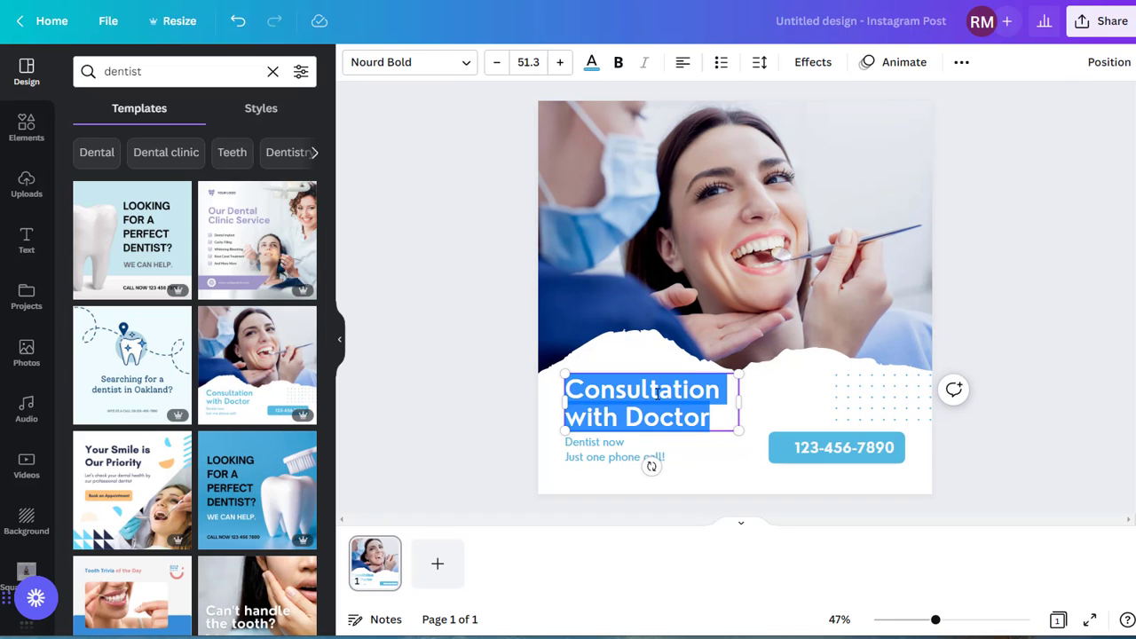
type("Floss Like a Boss")
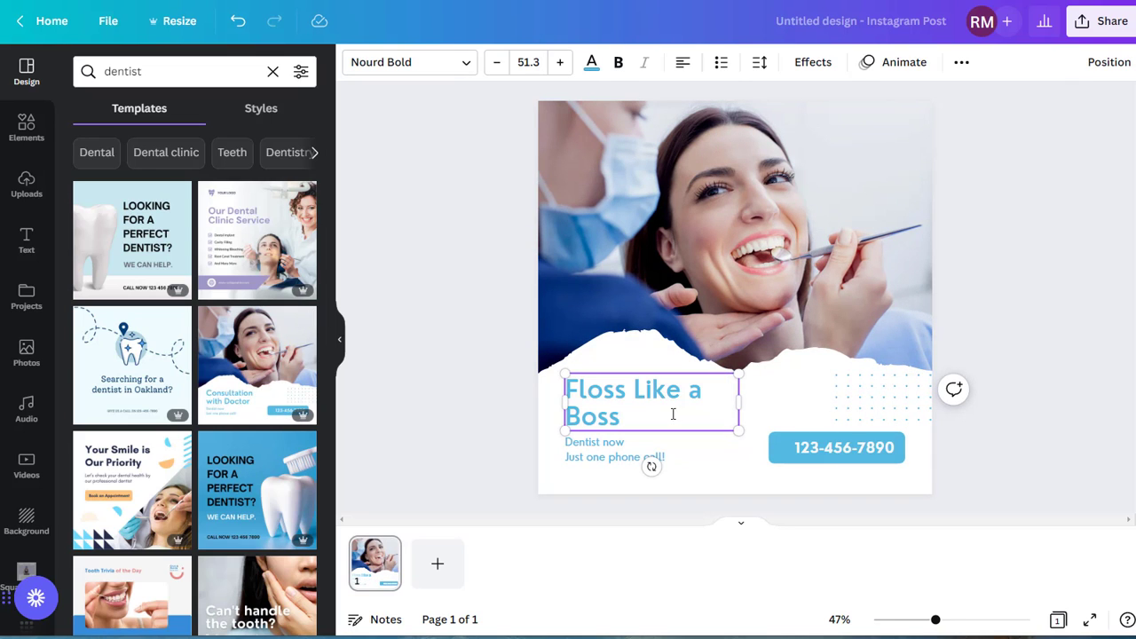
left_click_drag(739, 427, 712, 405)
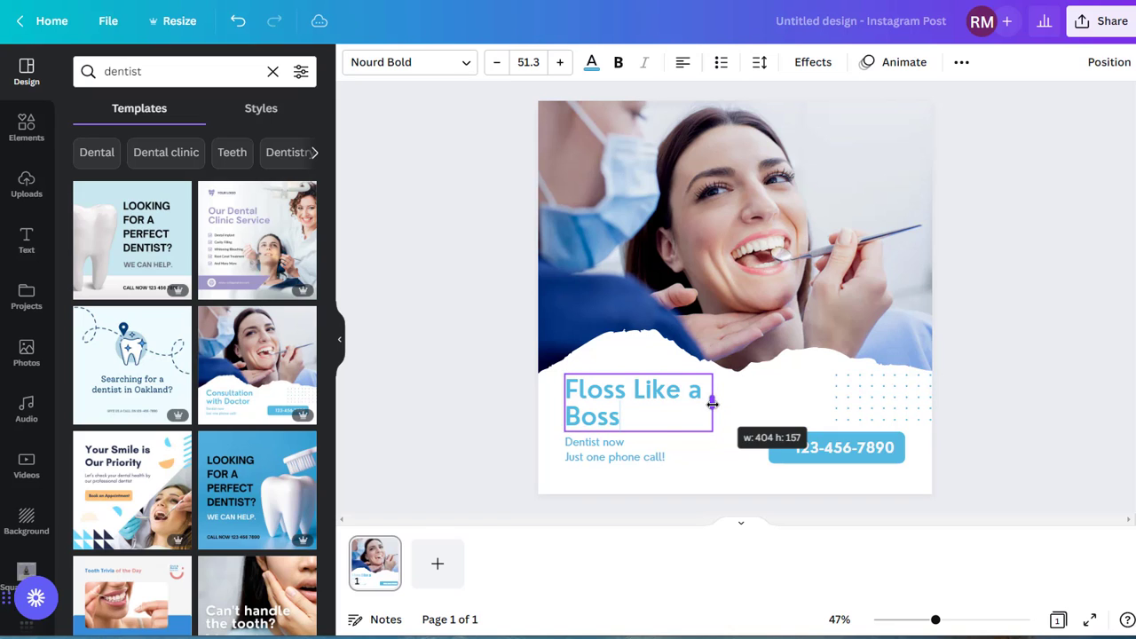
left_click(838, 448)
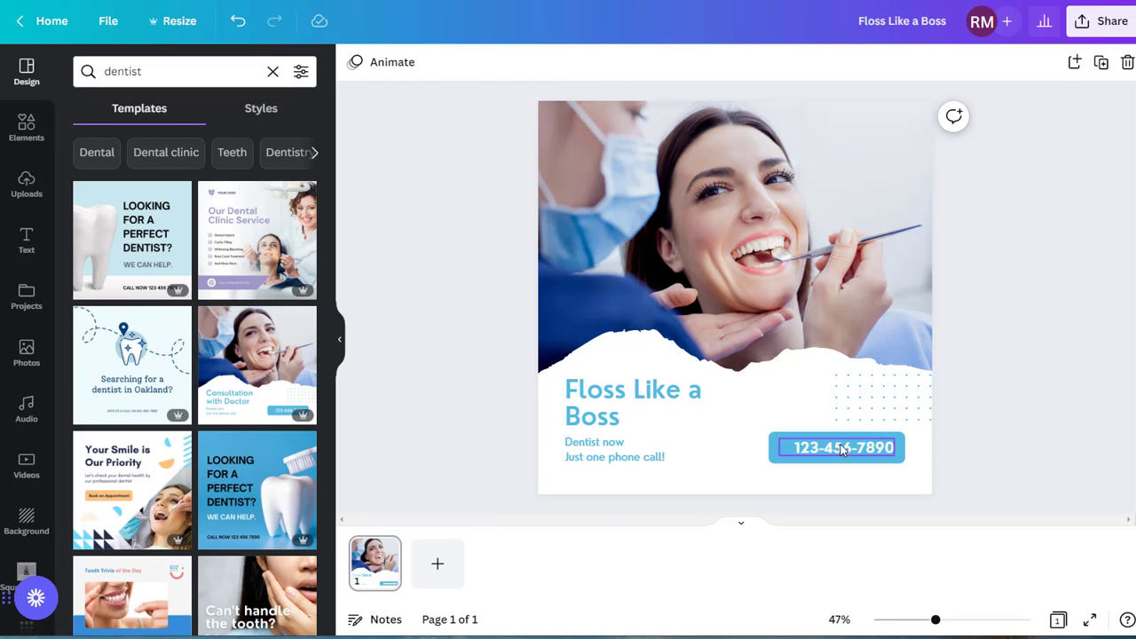
double_click(838, 448)
type("(555")
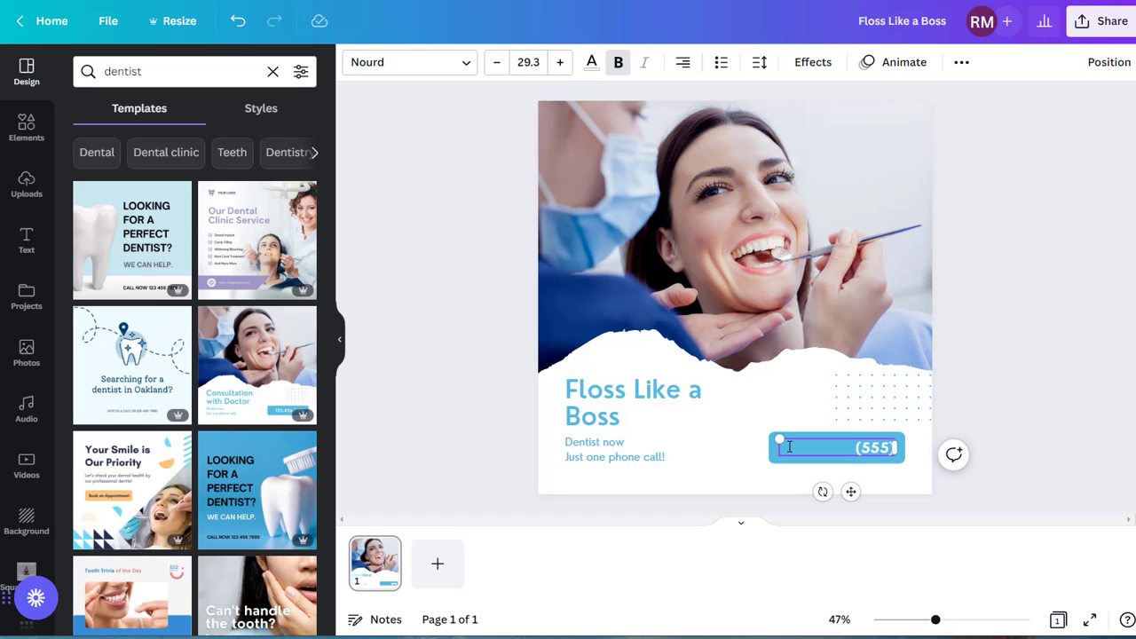
type("555-1234")
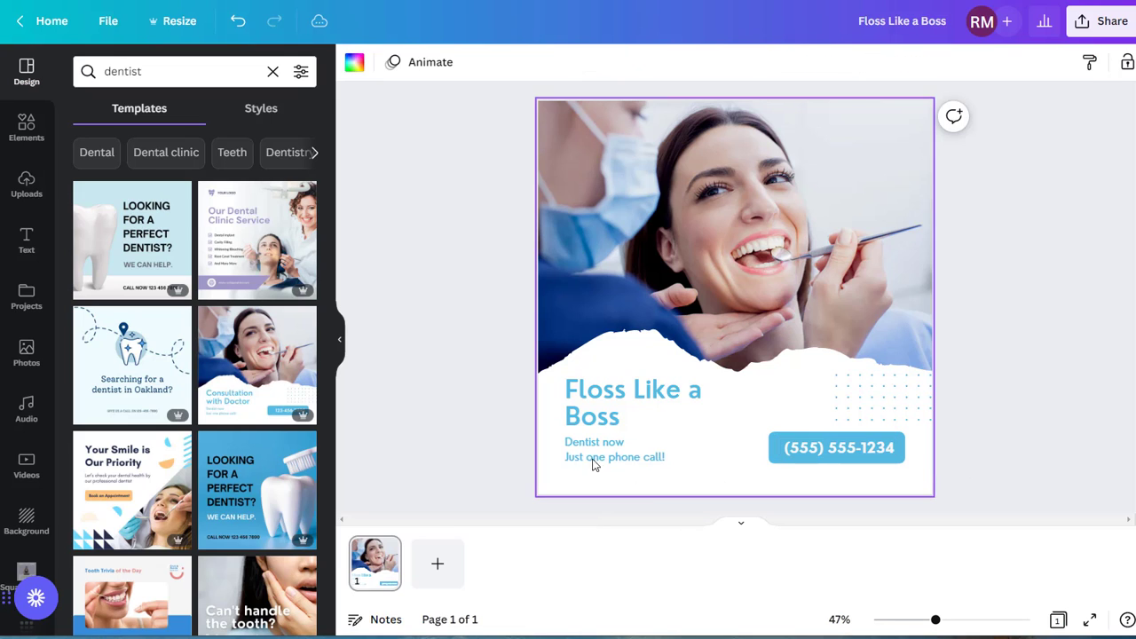
double_click(595, 458)
type("YourWebsite.com")
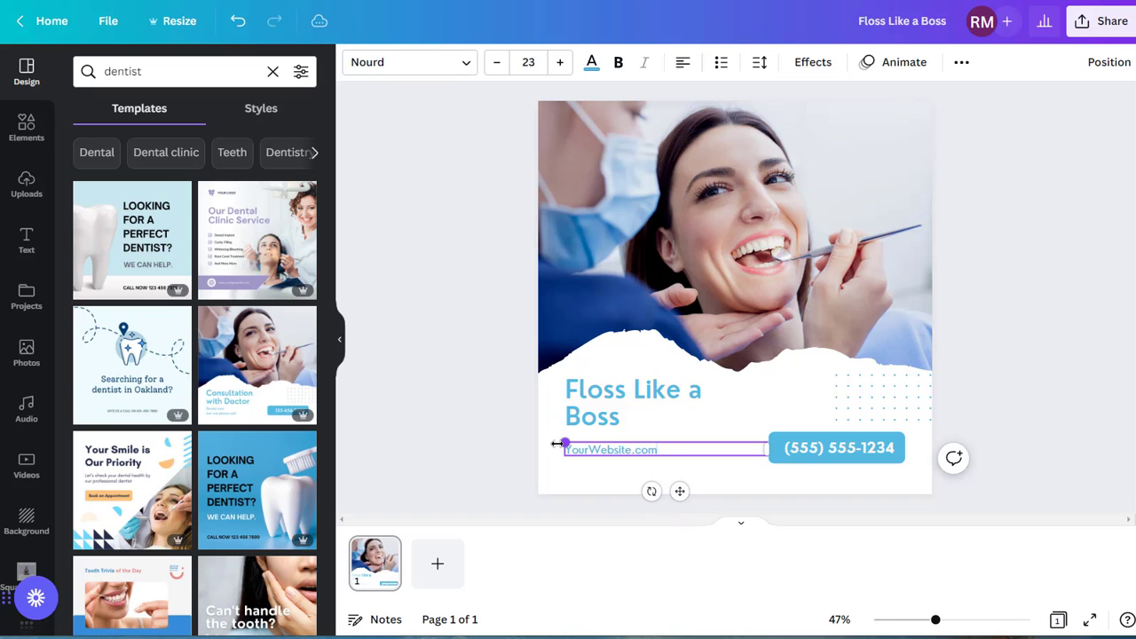
Remove the dentist photo and go to the stock photo library
left_click(760, 239)
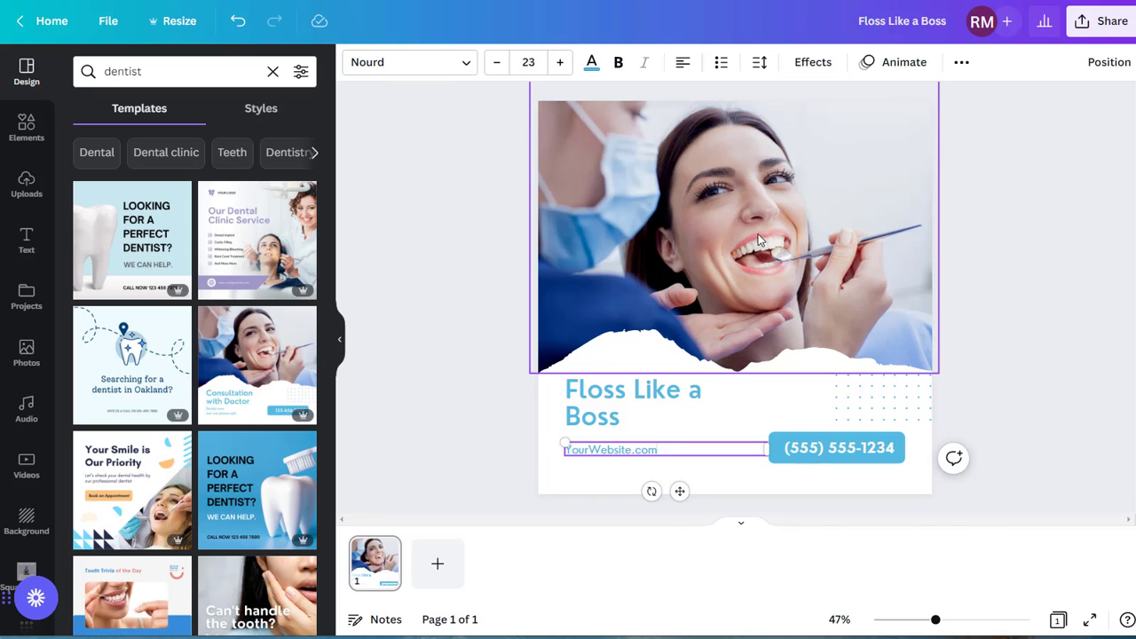
right_click(736, 235)
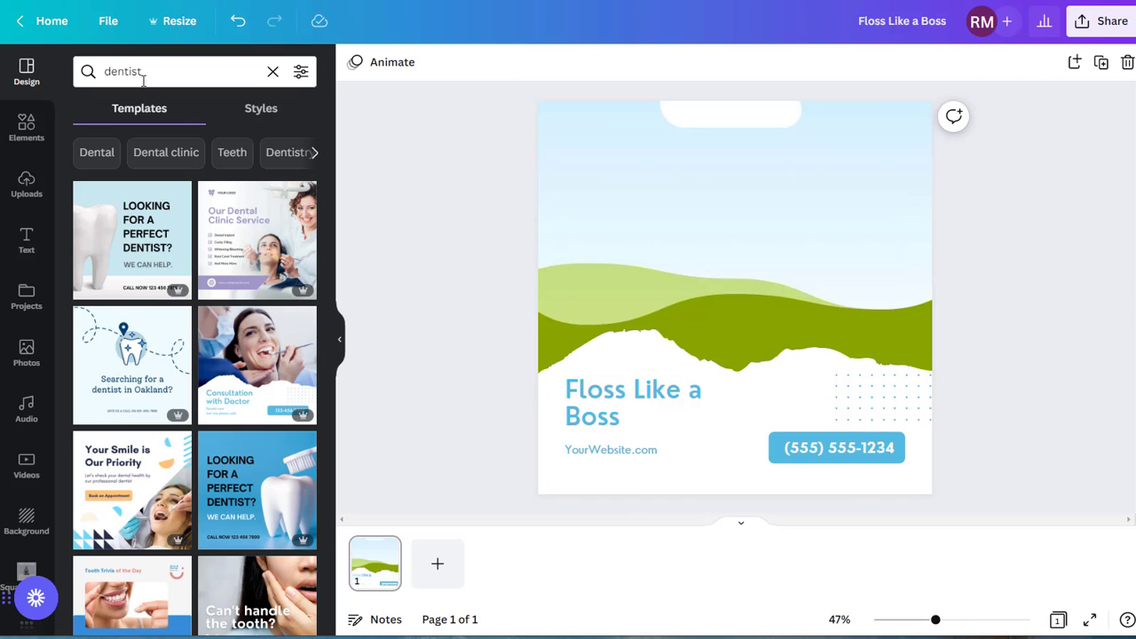
mouse_move(7, 356)
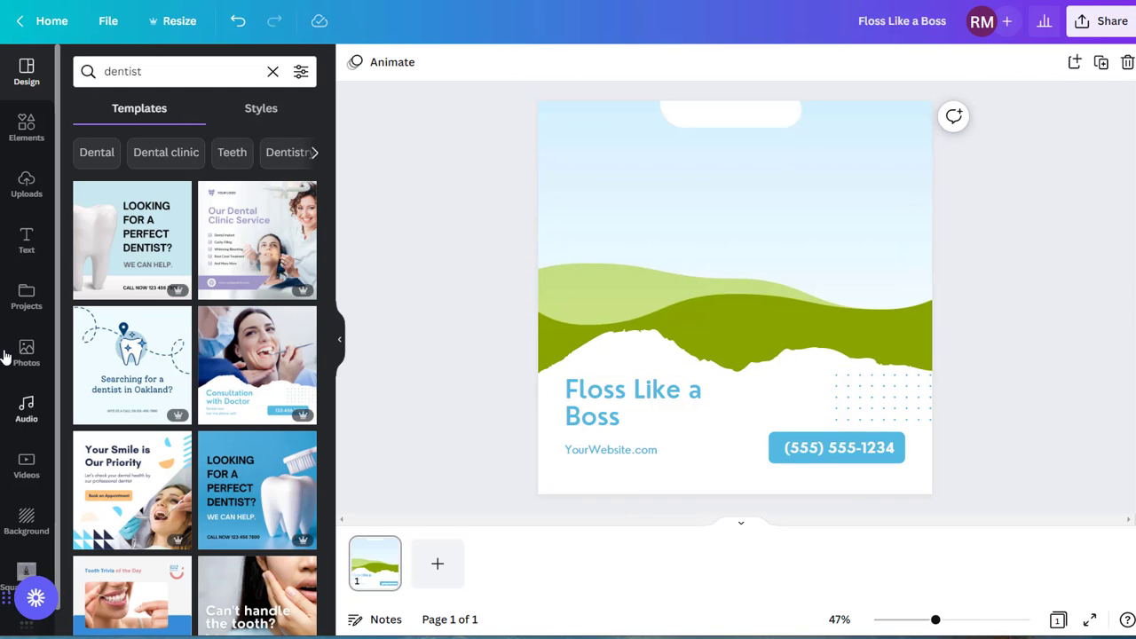
left_click(24, 352)
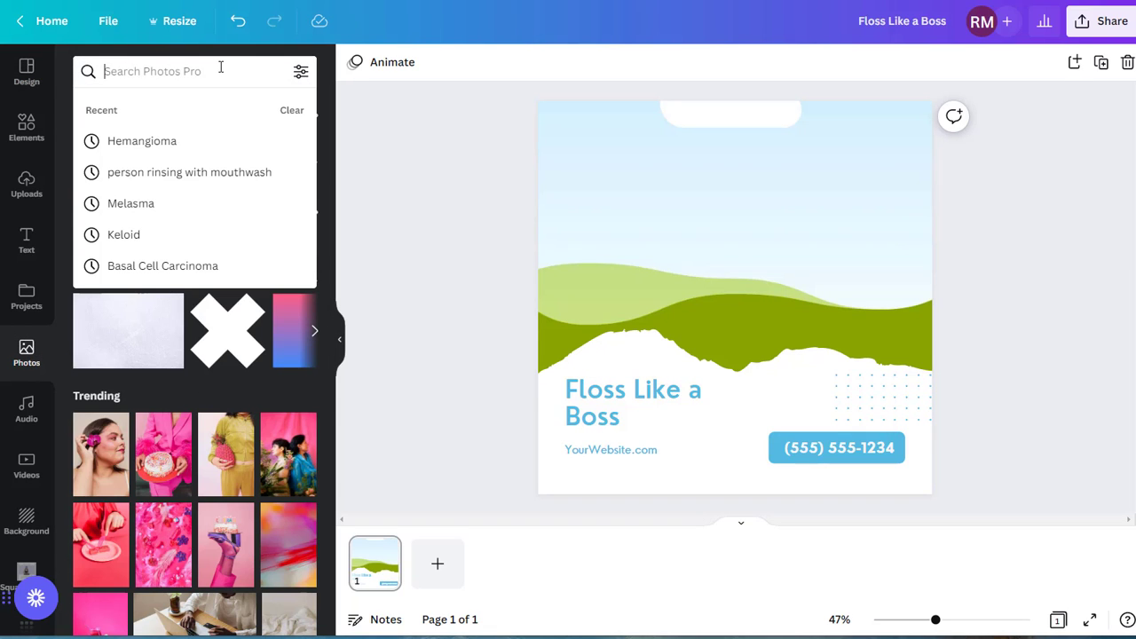
Search 'flossing' and place the smiling woman flossing photo in the post's image frame
type("flossing")
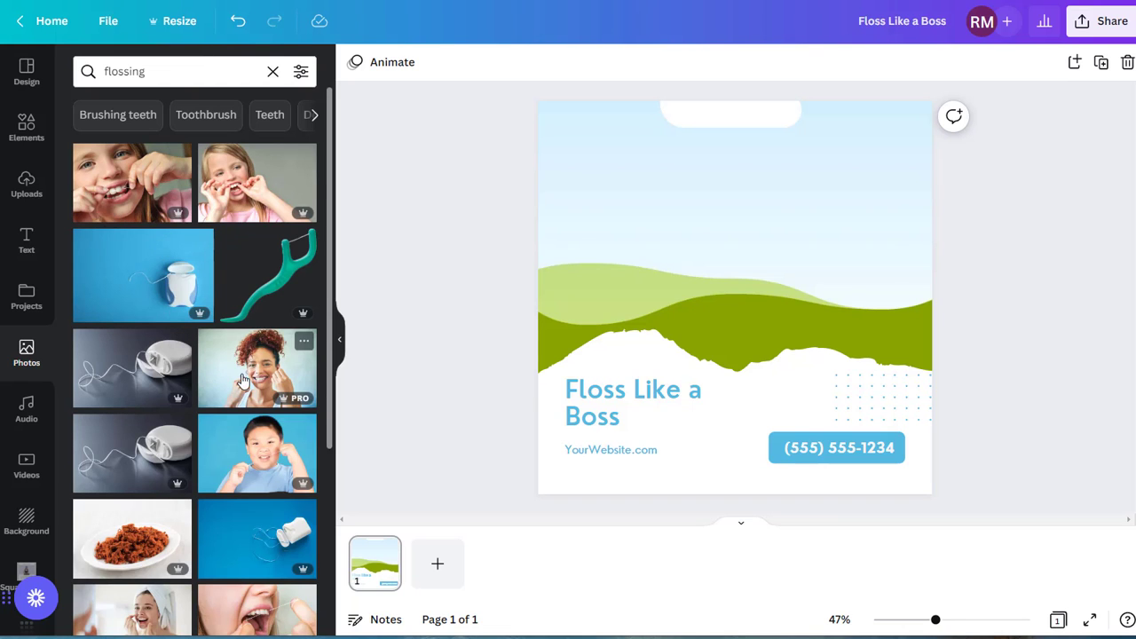
left_click(255, 367)
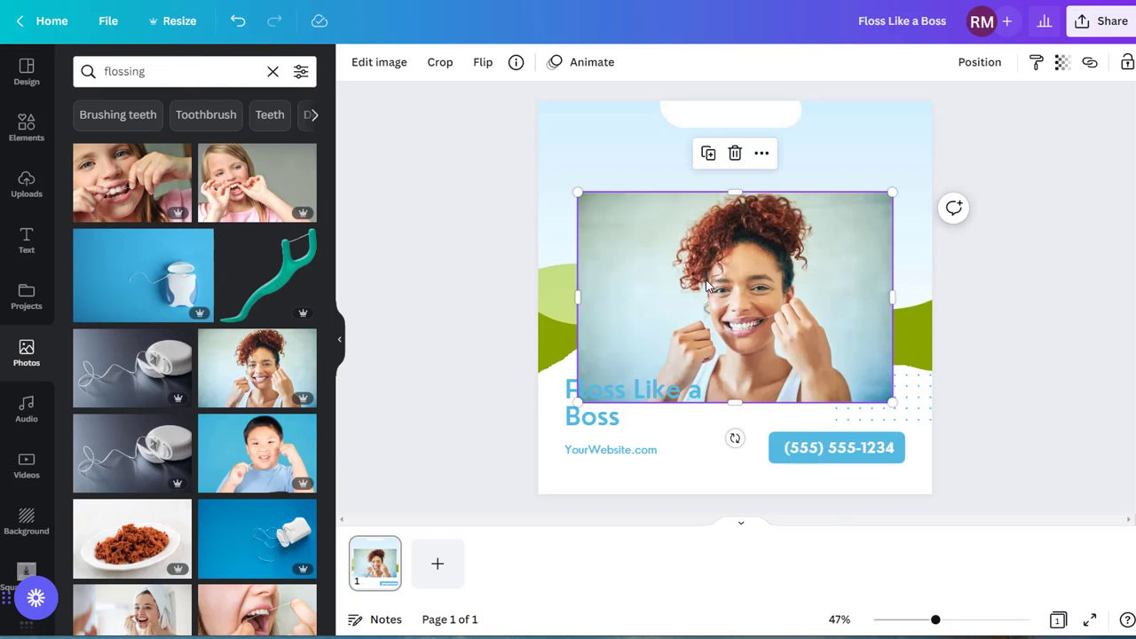
left_click(468, 329)
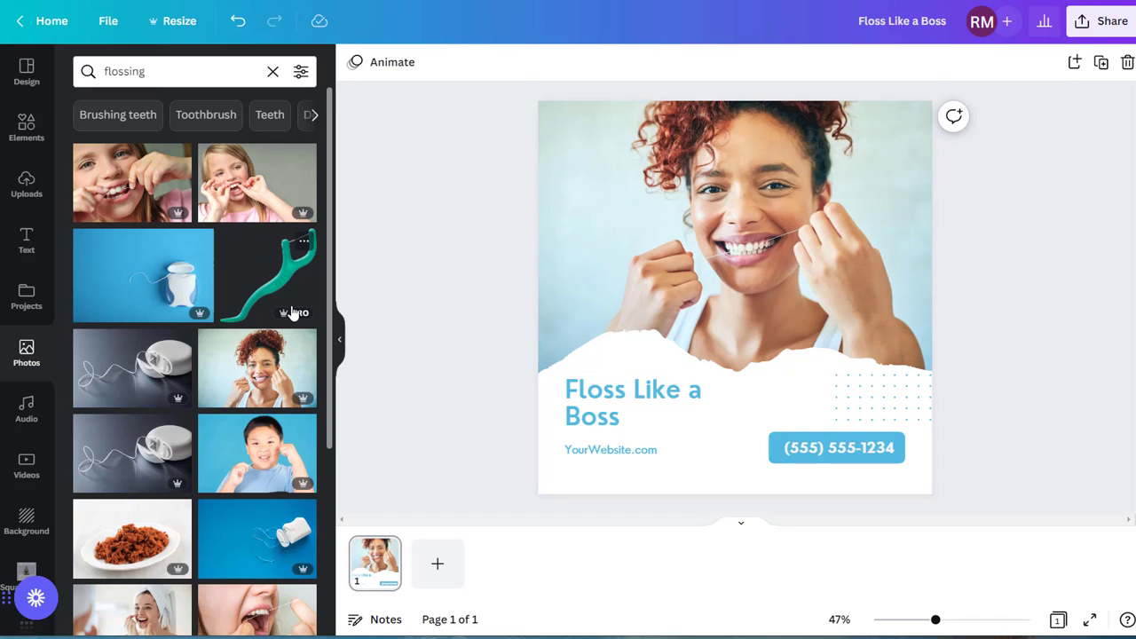
mouse_move(199, 284)
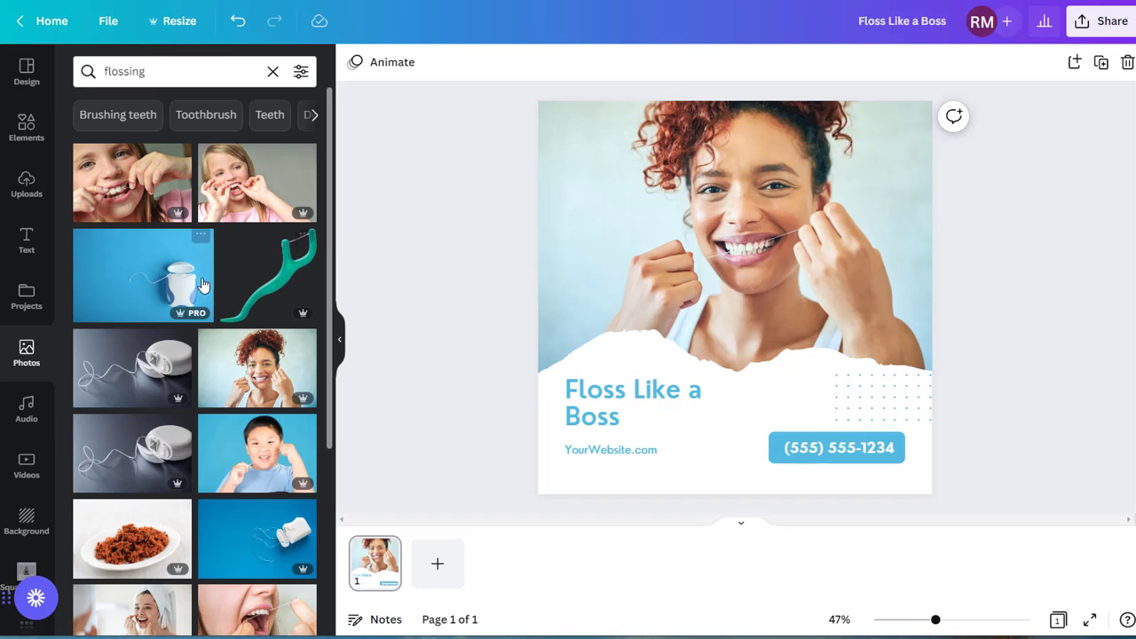
mouse_move(316, 221)
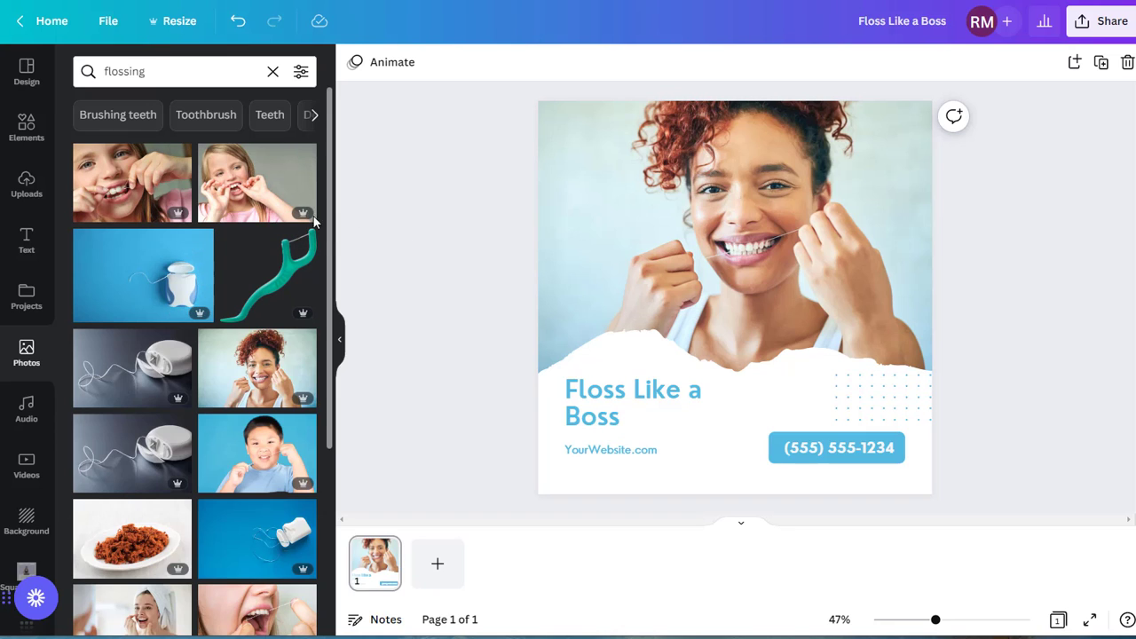
mouse_move(419, 375)
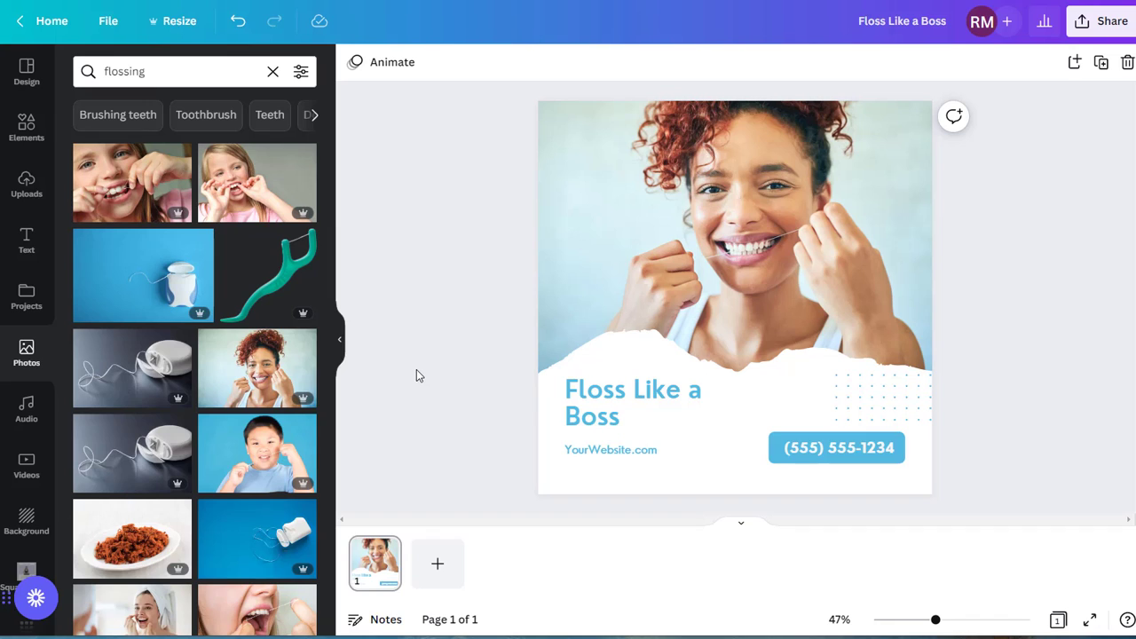
mouse_move(432, 437)
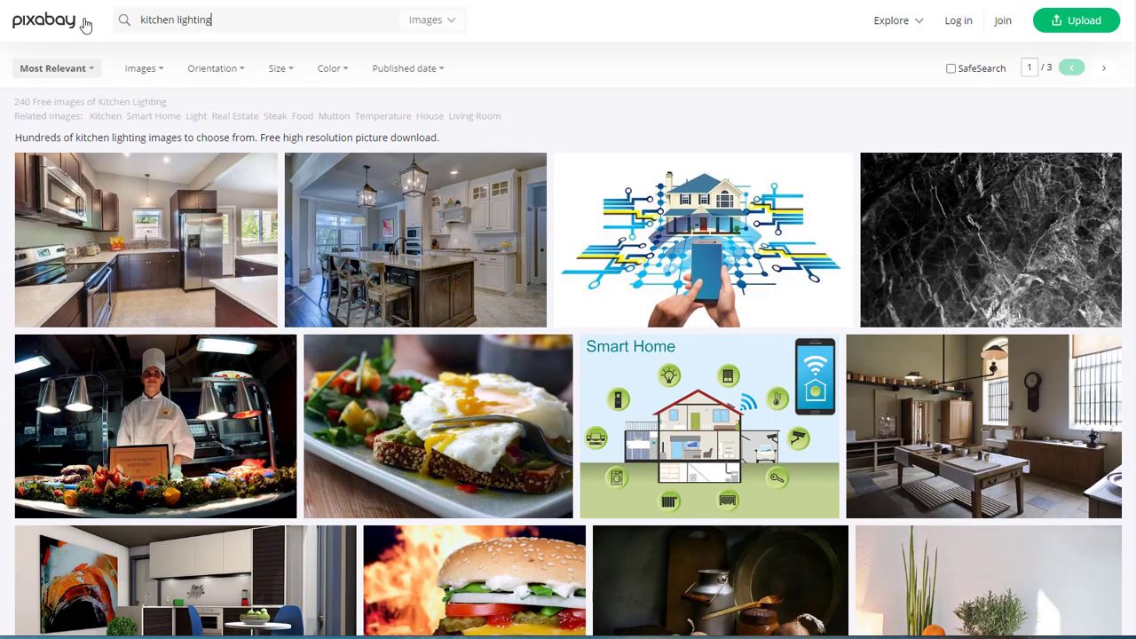
Search Pixabay for 'person flossing' and open a sponsored iStock flossing photo
type("person flossing")
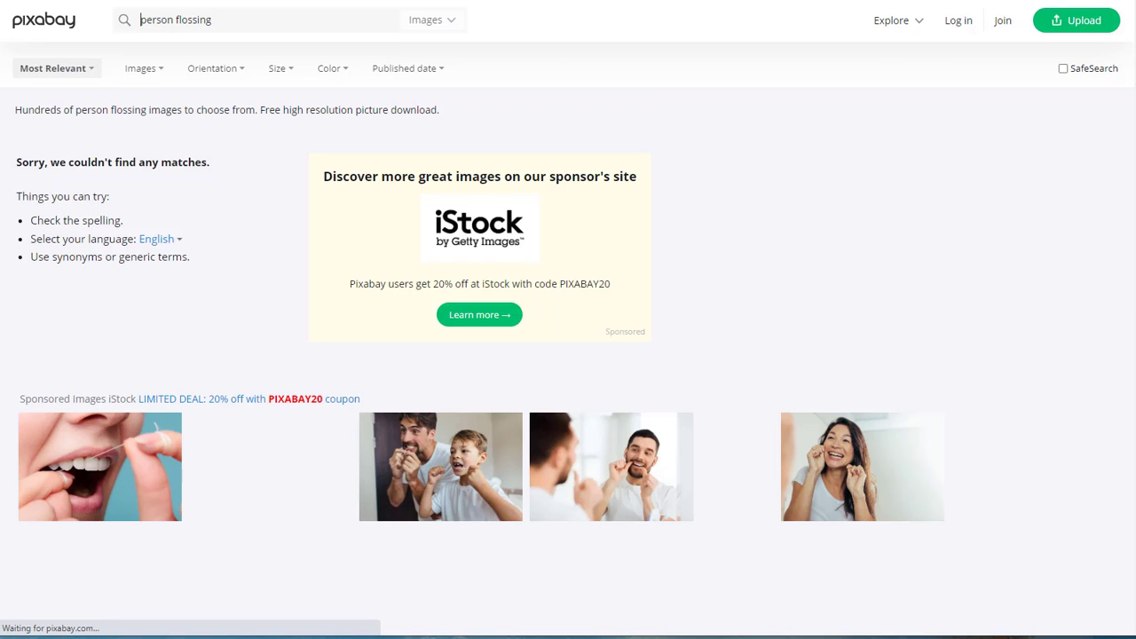
scroll("down", 3)
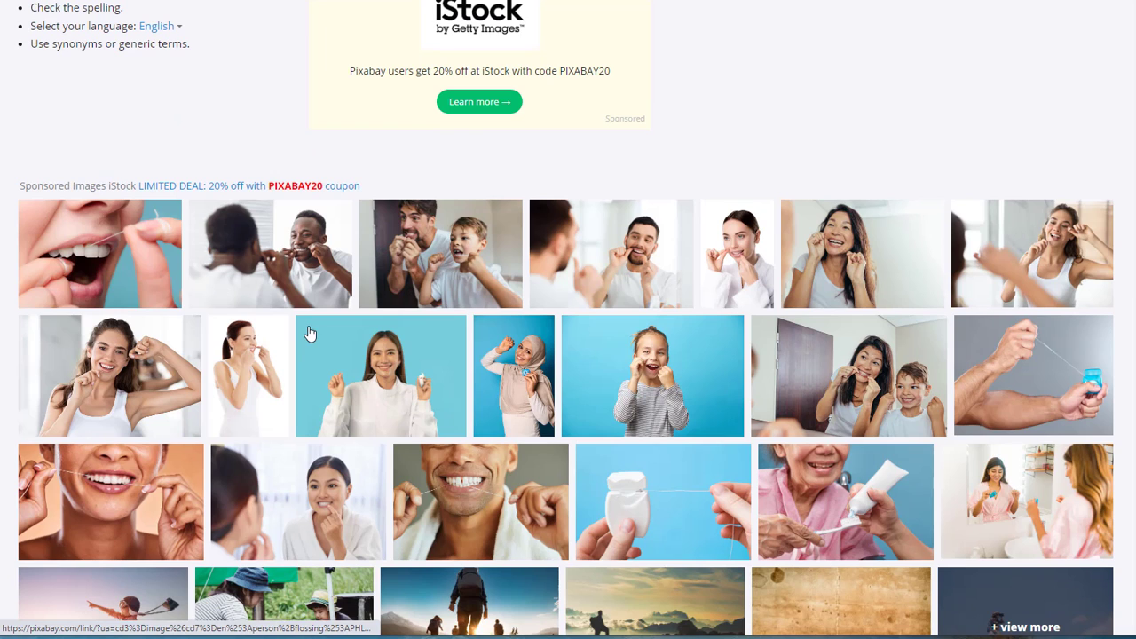
mouse_move(372, 376)
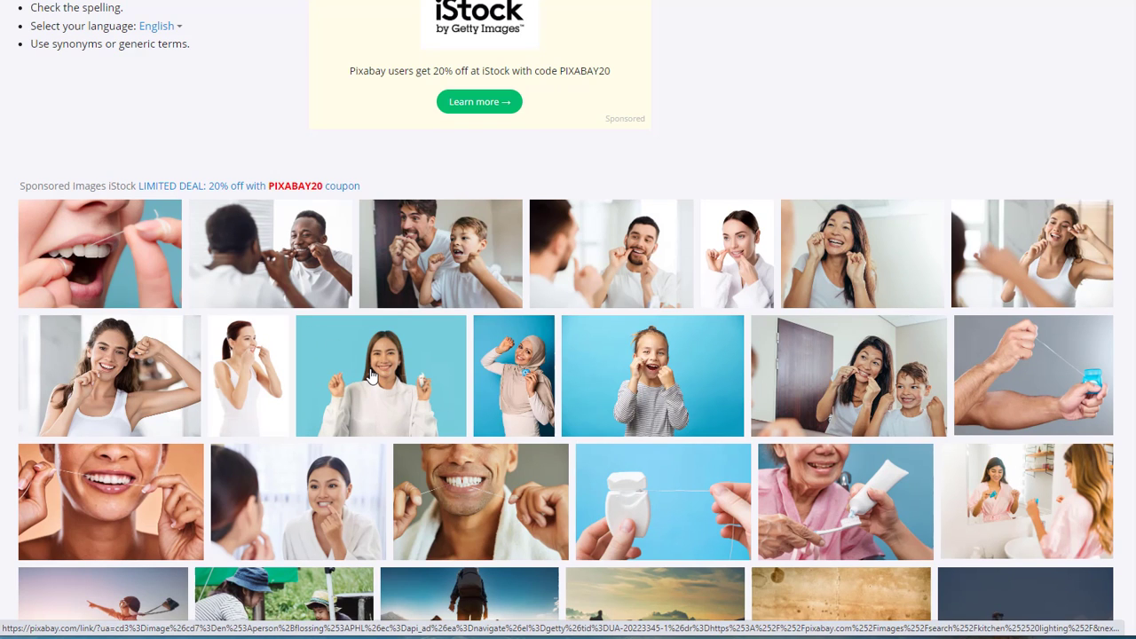
left_click(380, 375)
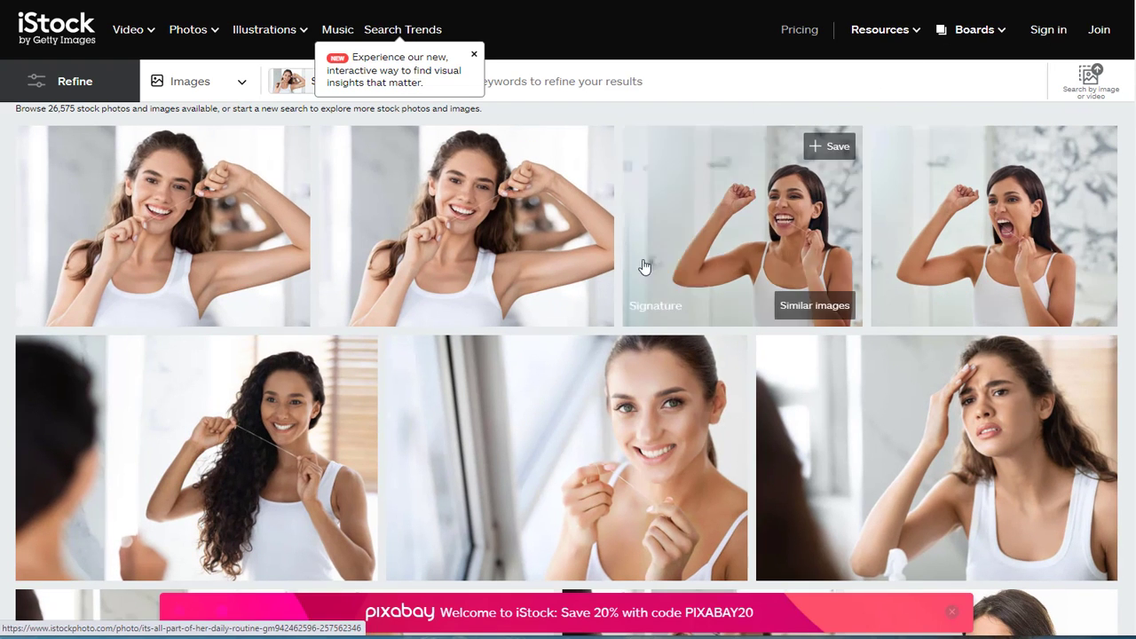
mouse_move(186, 222)
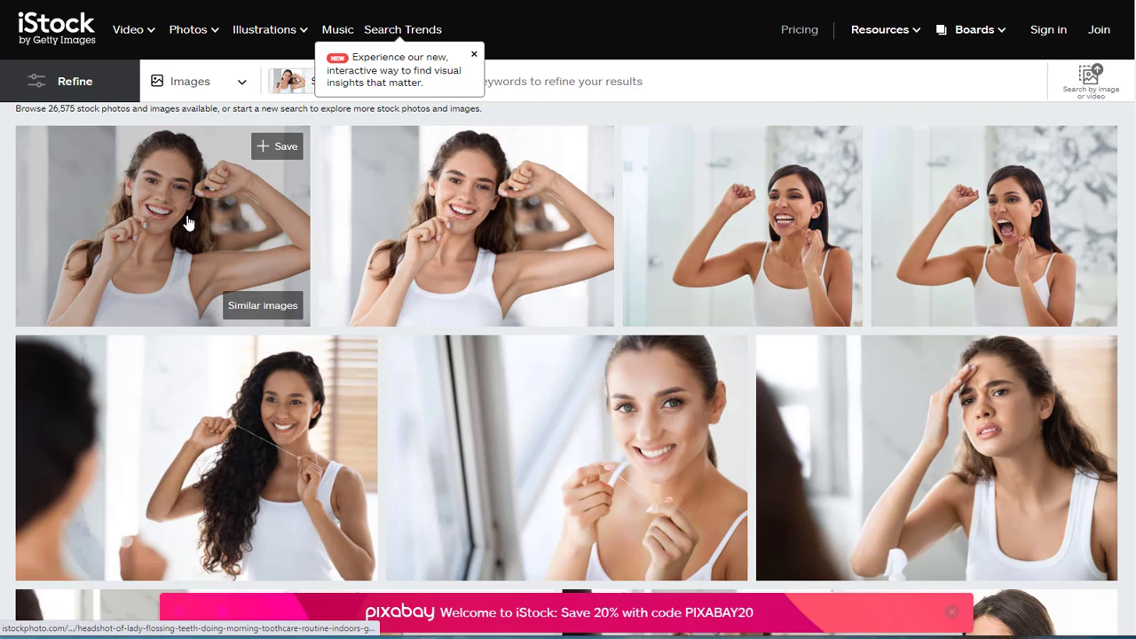
Show iStock's similar images to the woman flossing and browse them
left_click(161, 227)
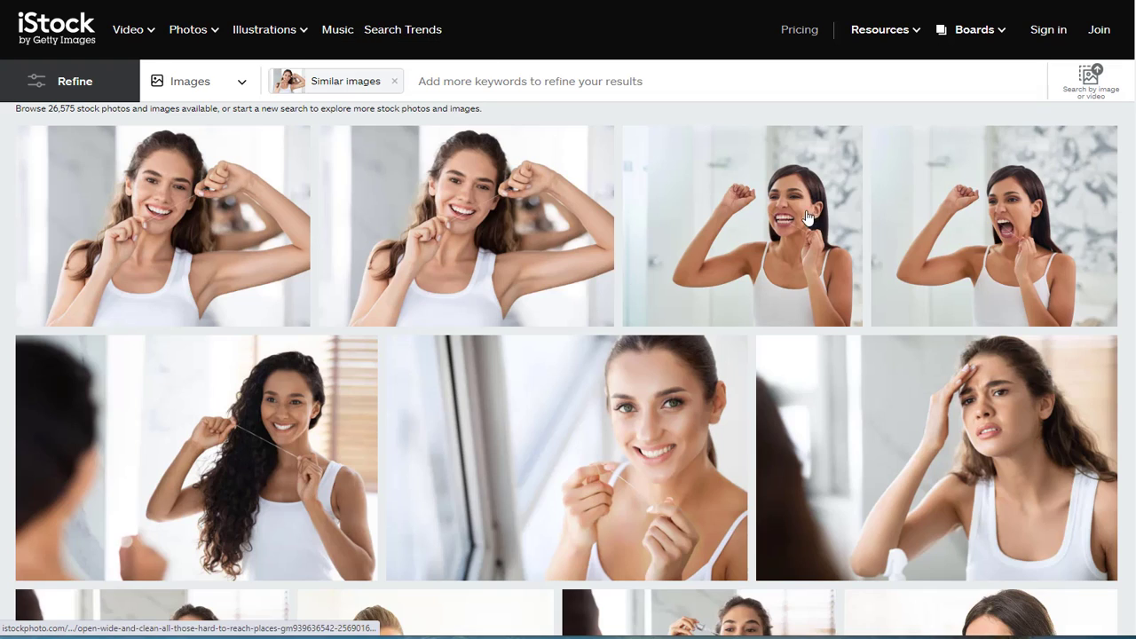
scroll("down", 3)
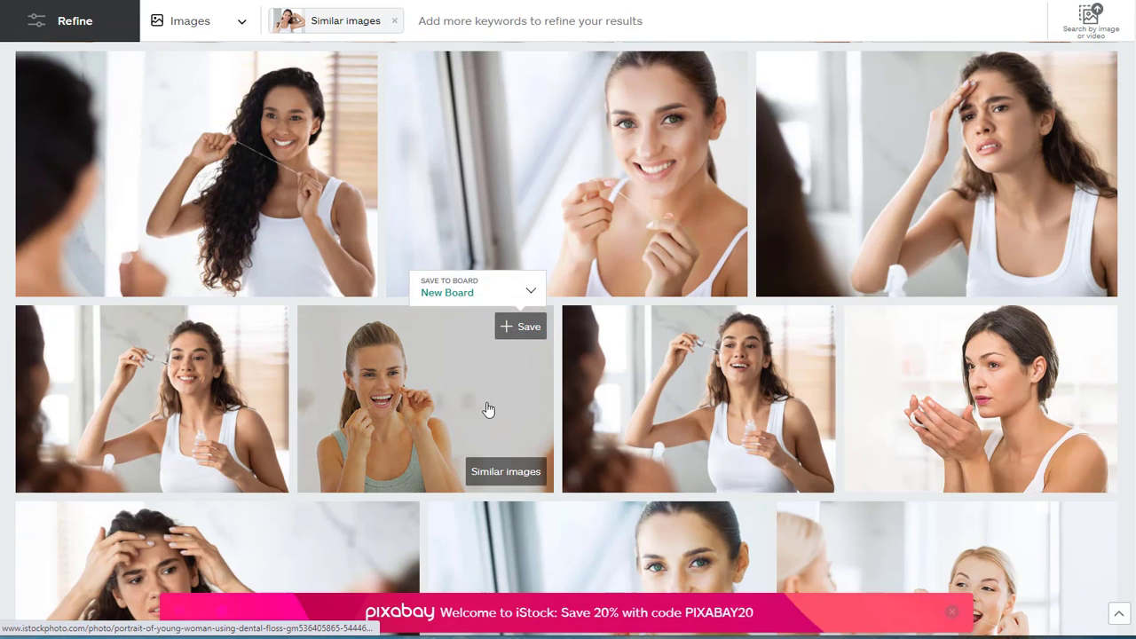
mouse_move(1001, 396)
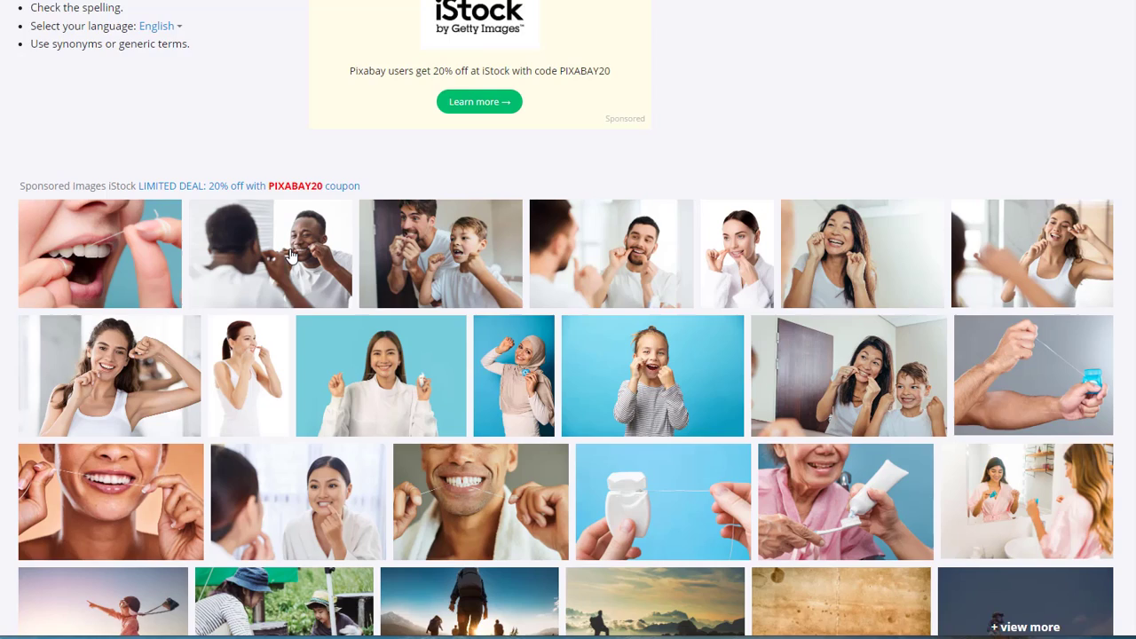
scroll("down", 3)
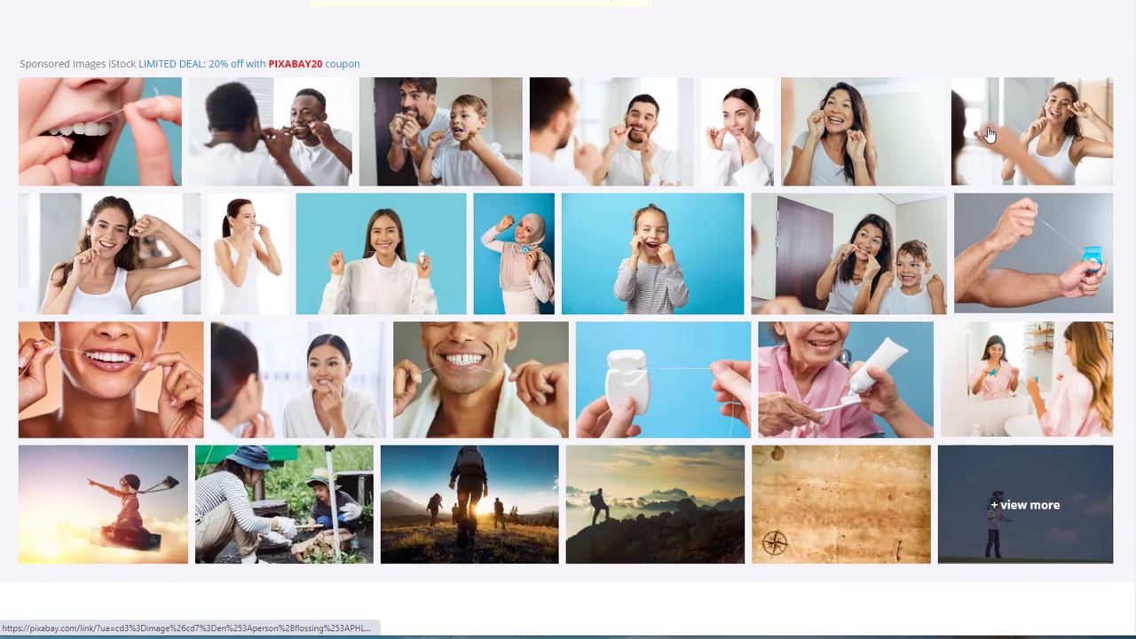
mouse_move(1055, 126)
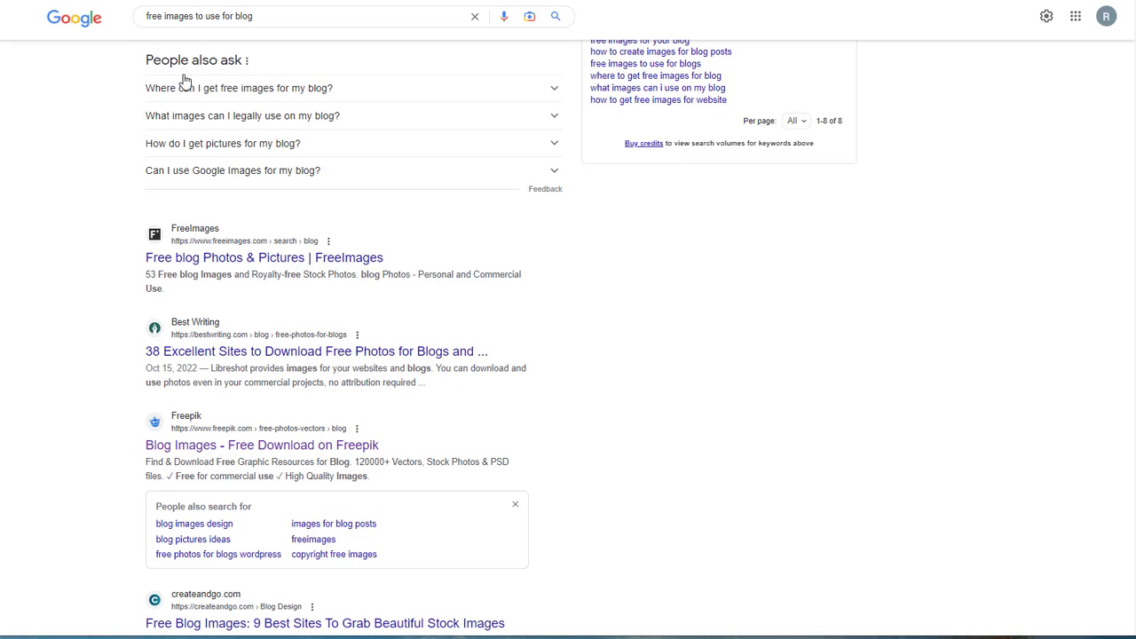
mouse_move(906, 7)
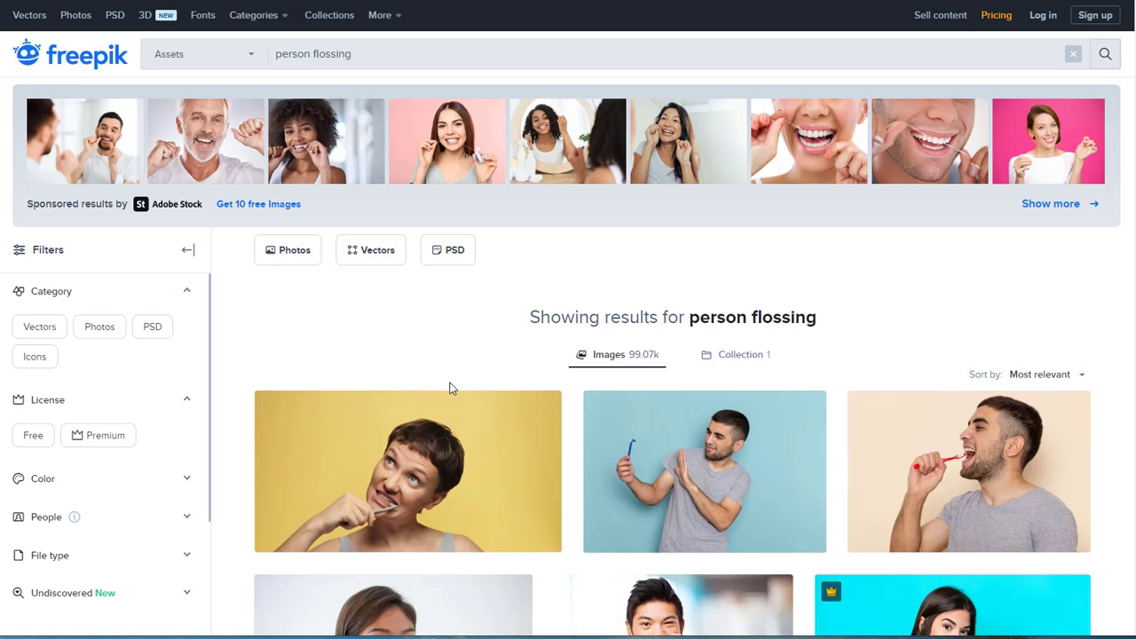
Browse the Freepik results, preview the man holding razors photo, then leave the preview
scroll("down", 3)
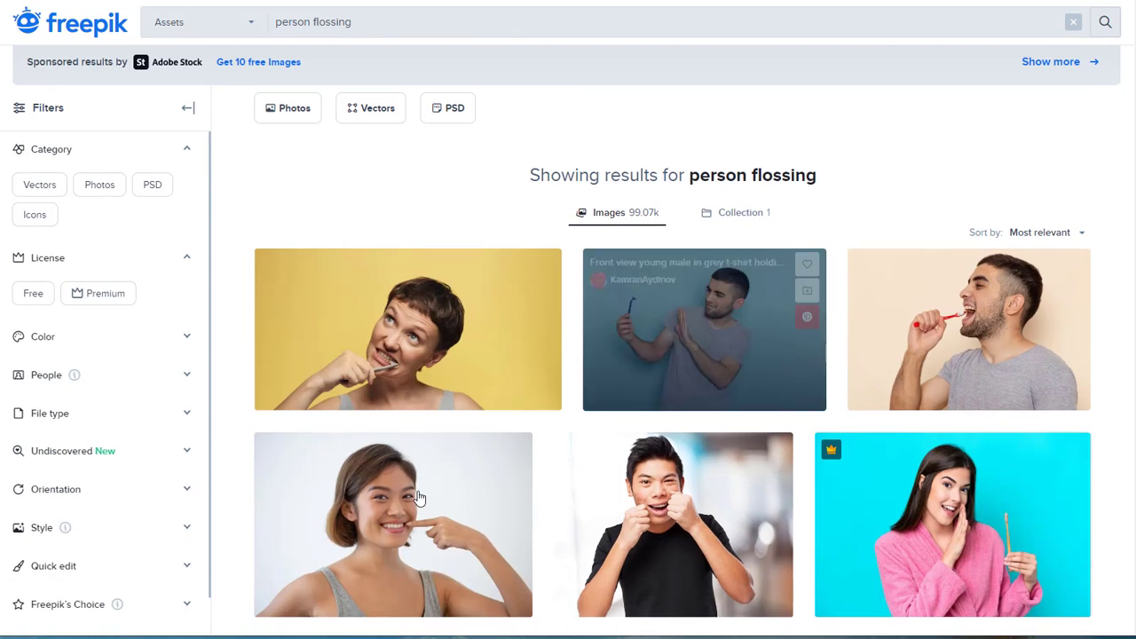
scroll("down", 3)
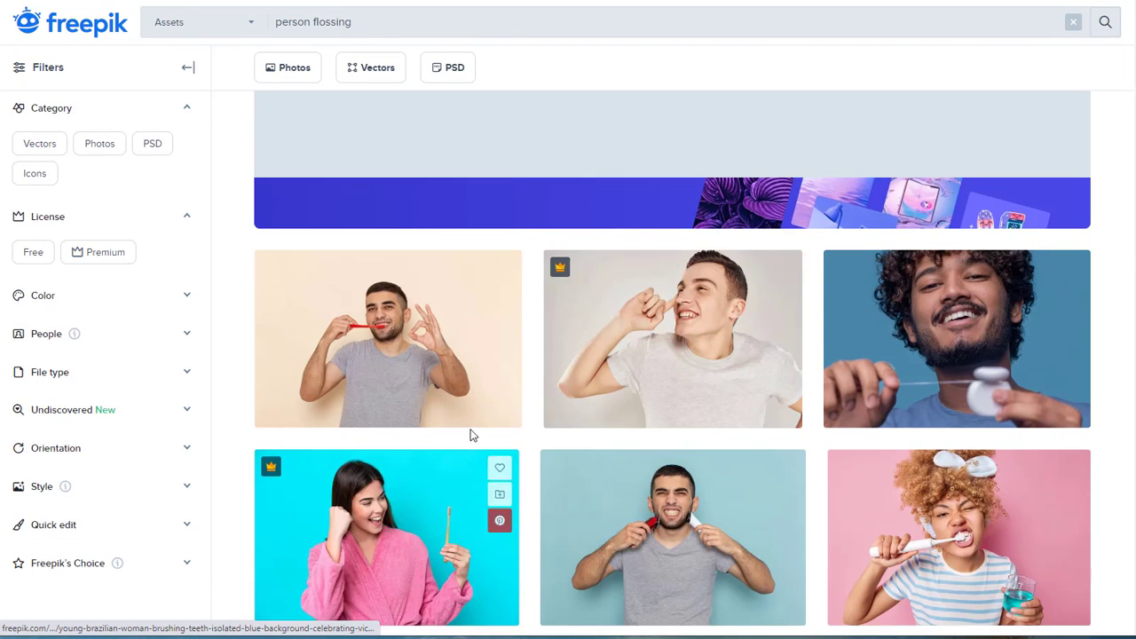
scroll("down", 3)
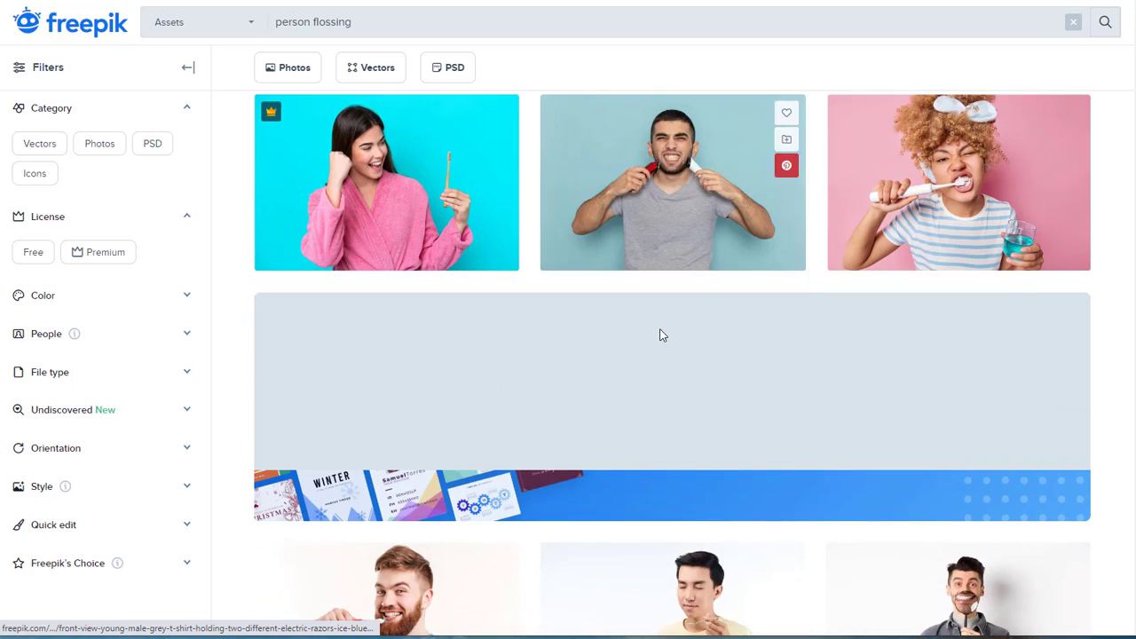
scroll("down", 3)
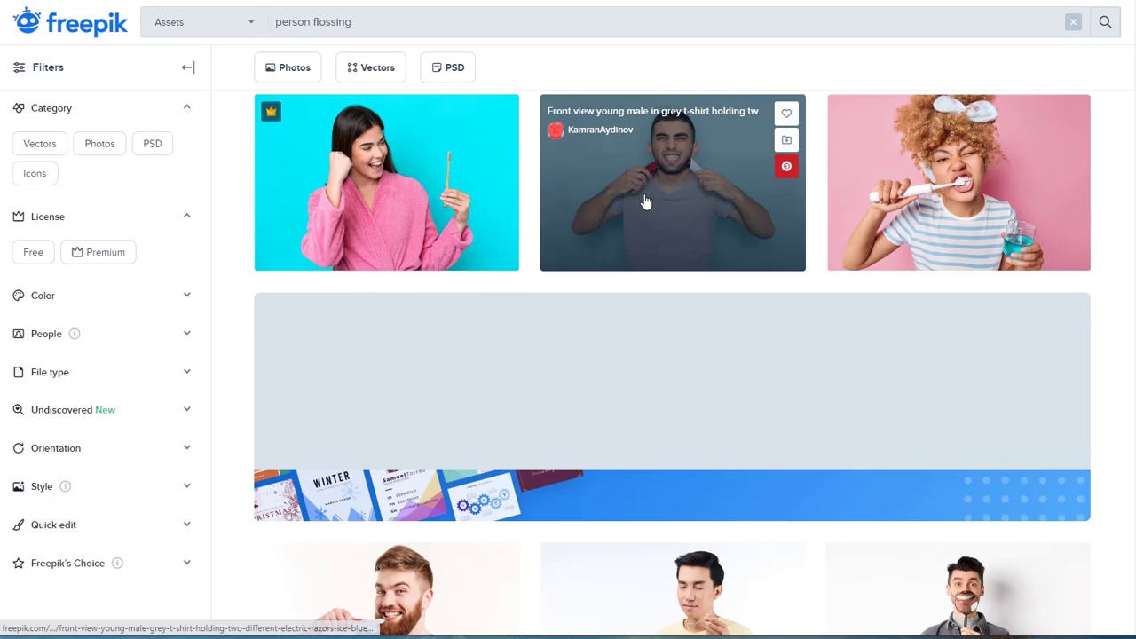
left_click(671, 181)
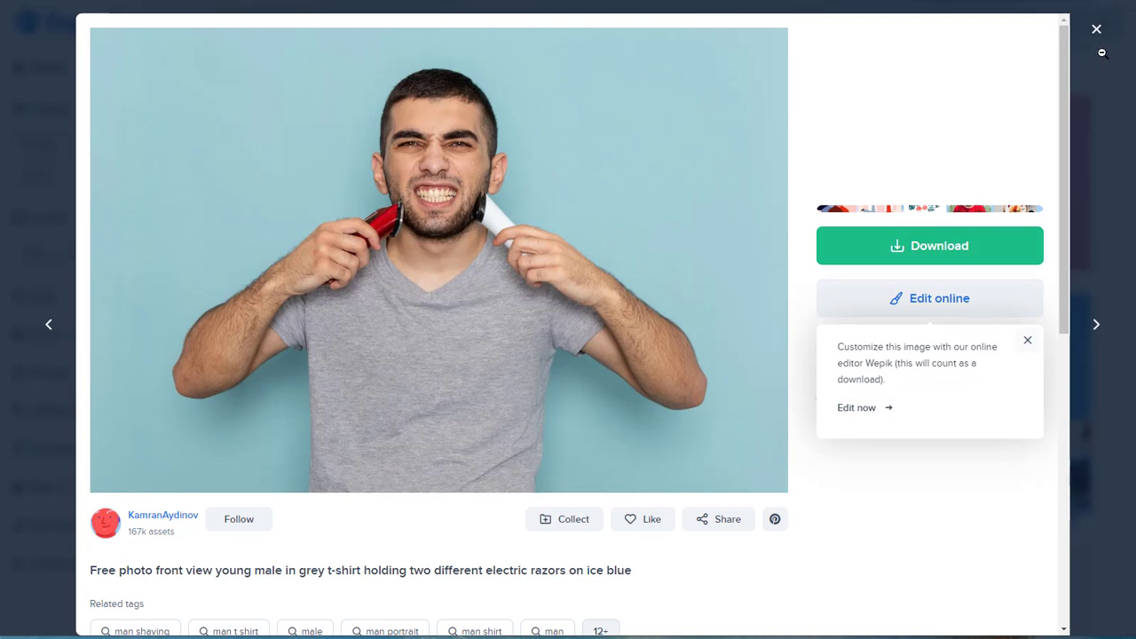
left_click(1097, 28)
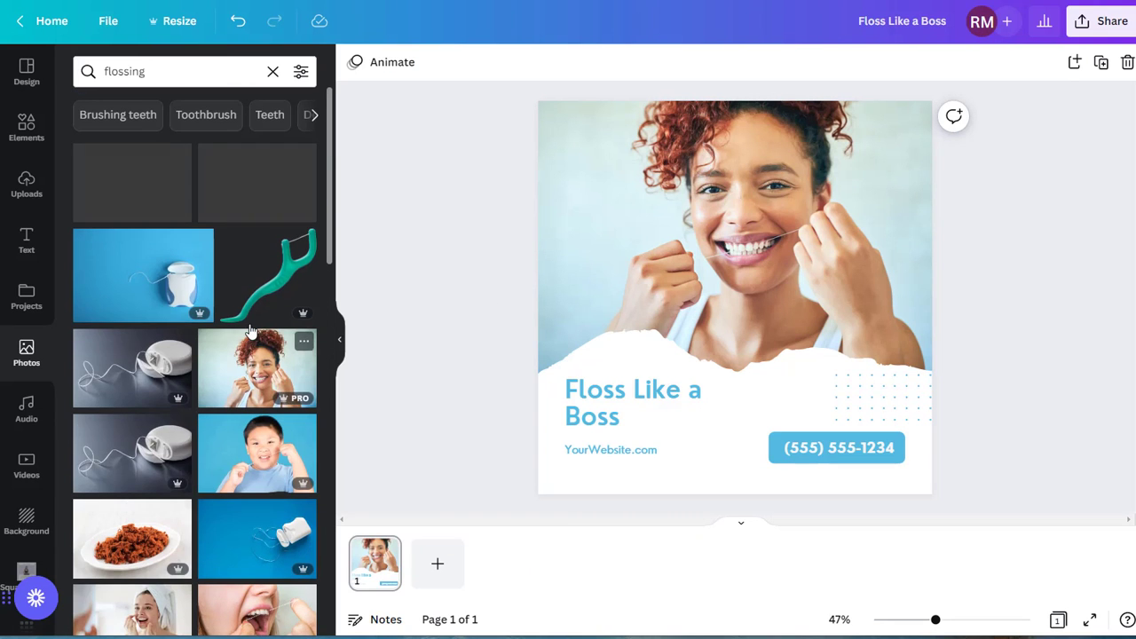
Filter Canva's flossing photo results to Free only and browse them
left_click(301, 71)
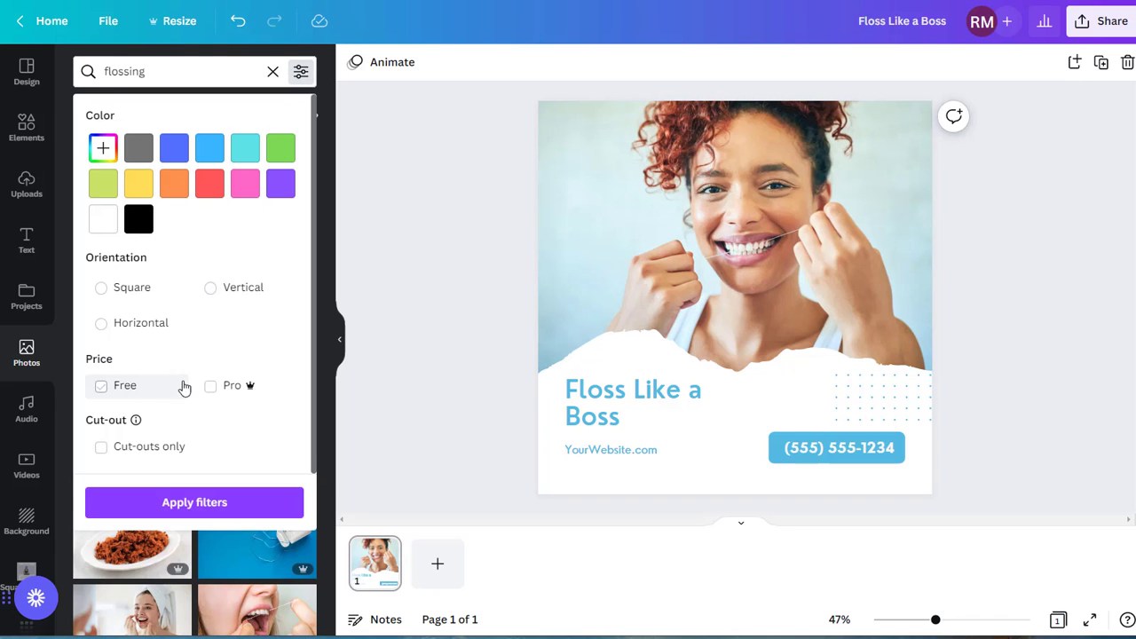
left_click(102, 385)
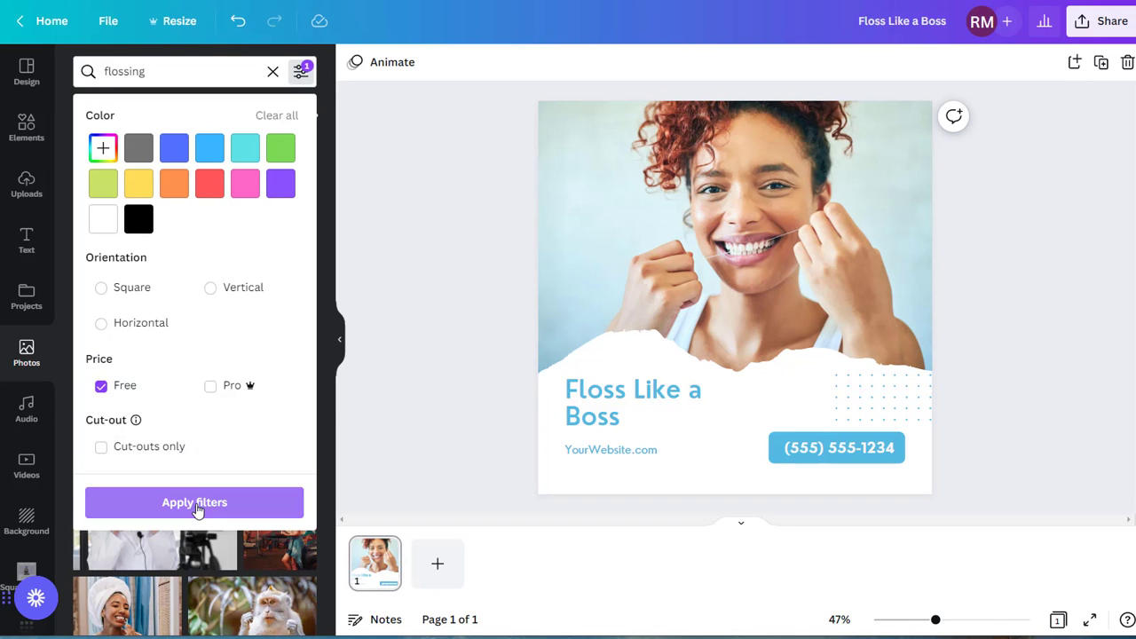
left_click(194, 502)
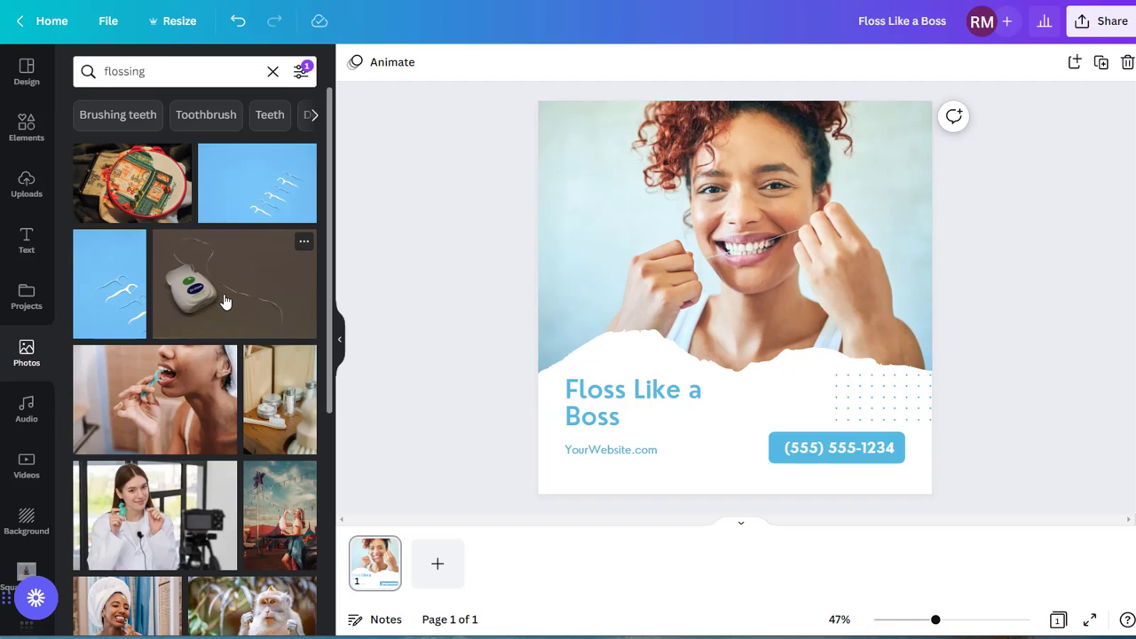
scroll("down", 3)
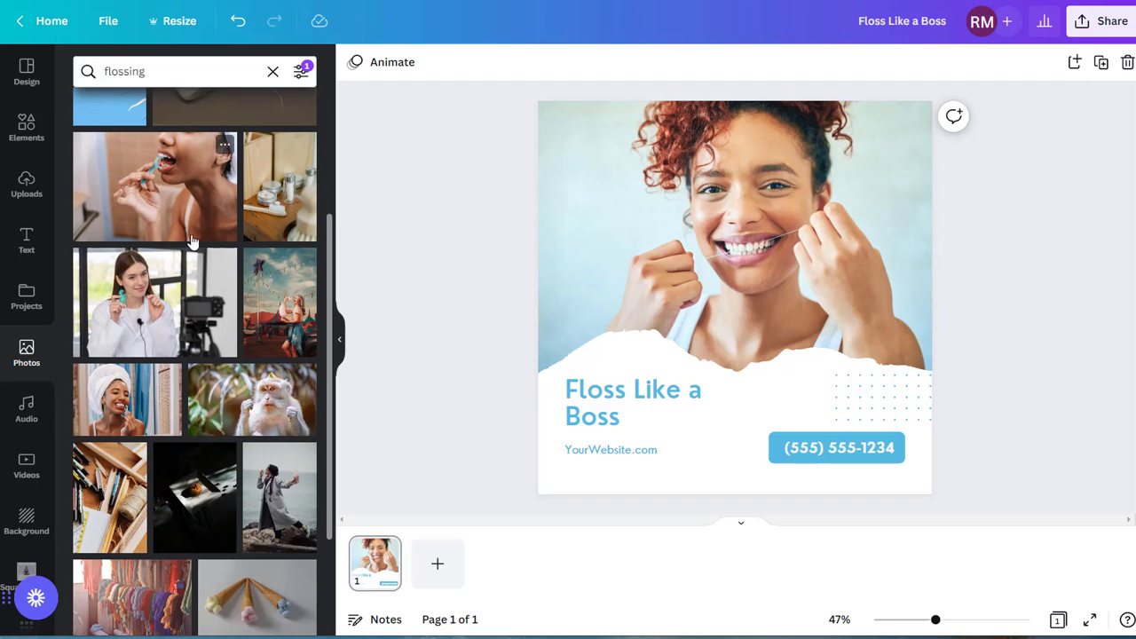
scroll("down", 3)
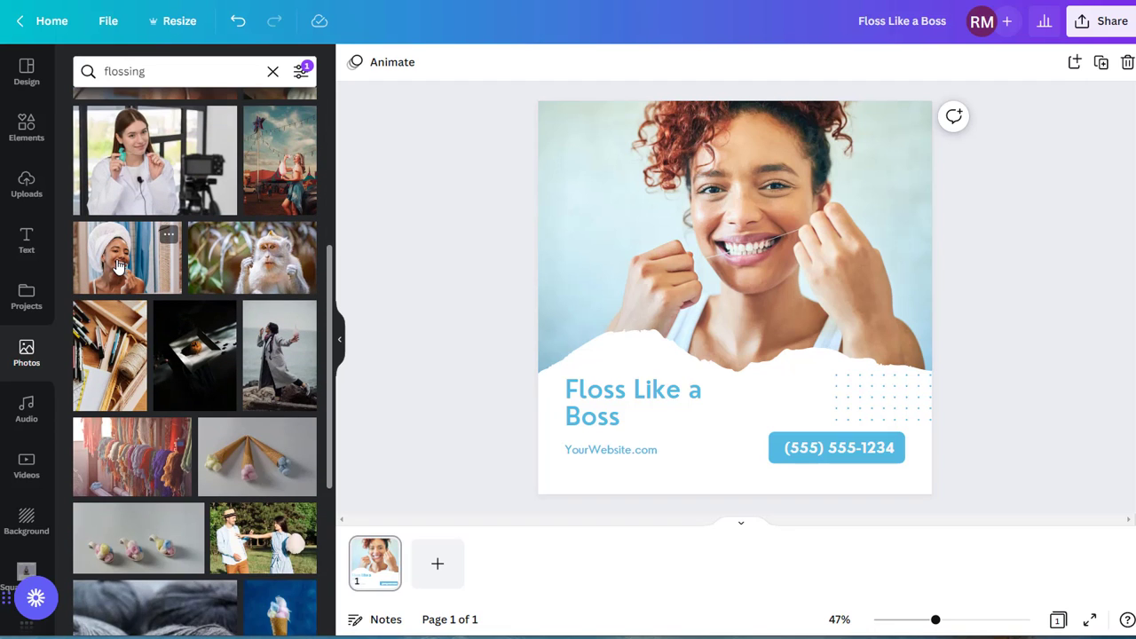
mouse_move(122, 274)
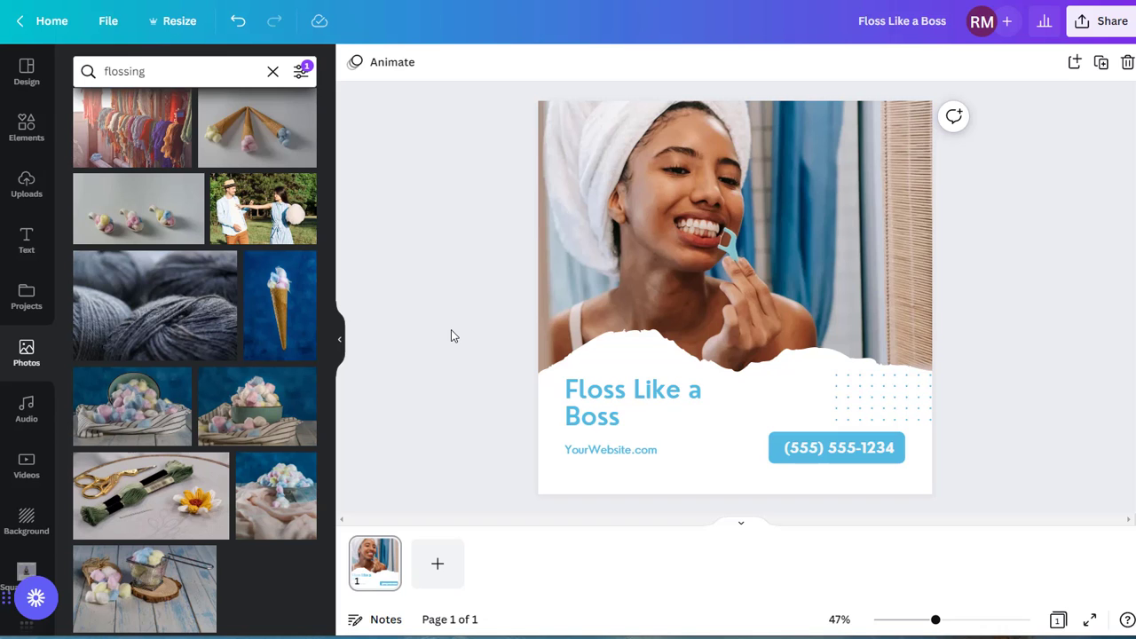
mouse_move(536, 55)
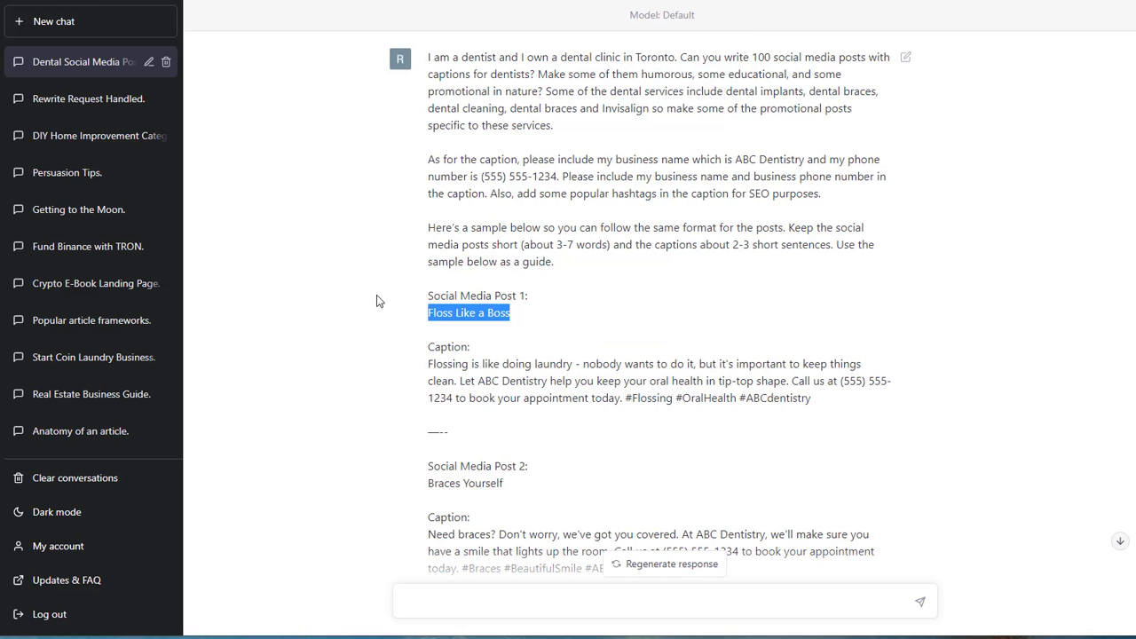
mouse_move(385, 339)
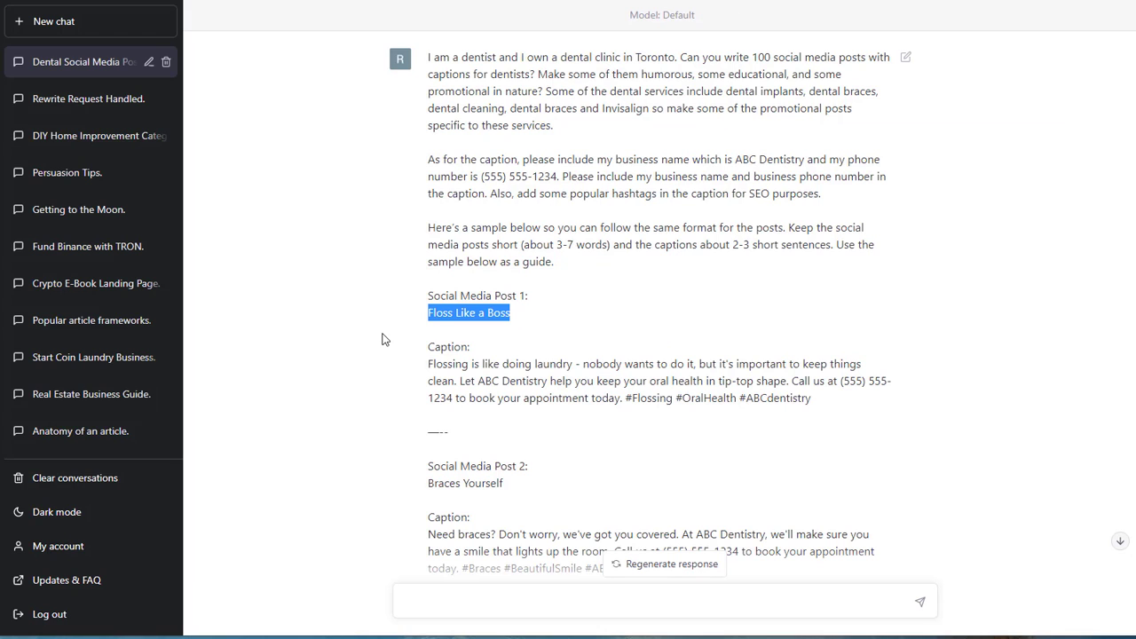
scroll("down", 3)
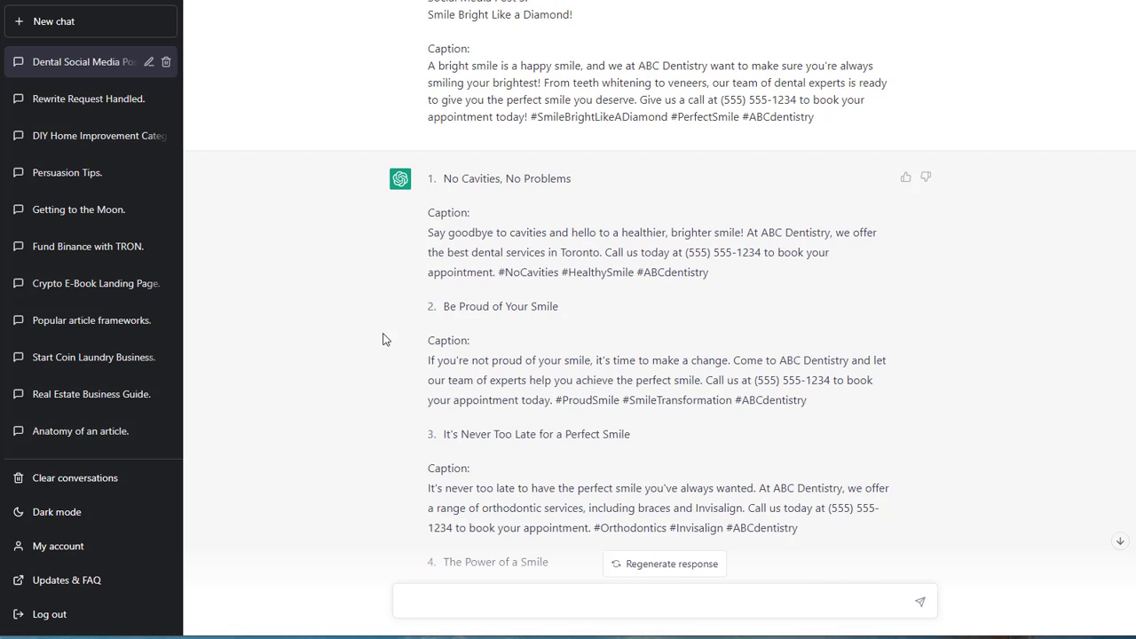
mouse_move(412, 319)
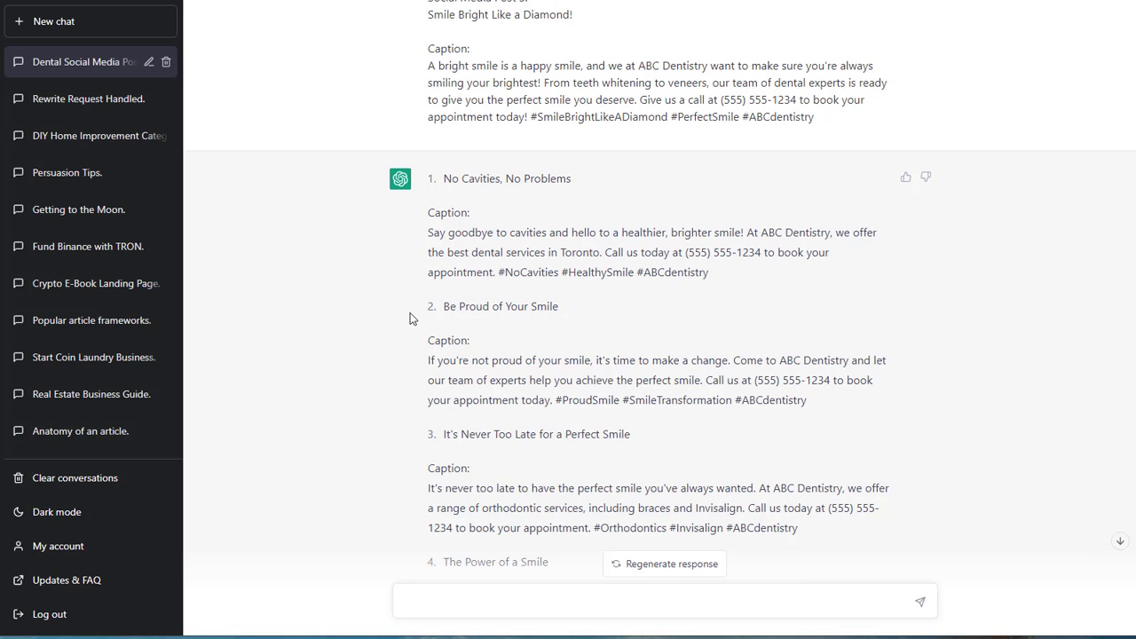
left_click_drag(458, 232, 706, 273)
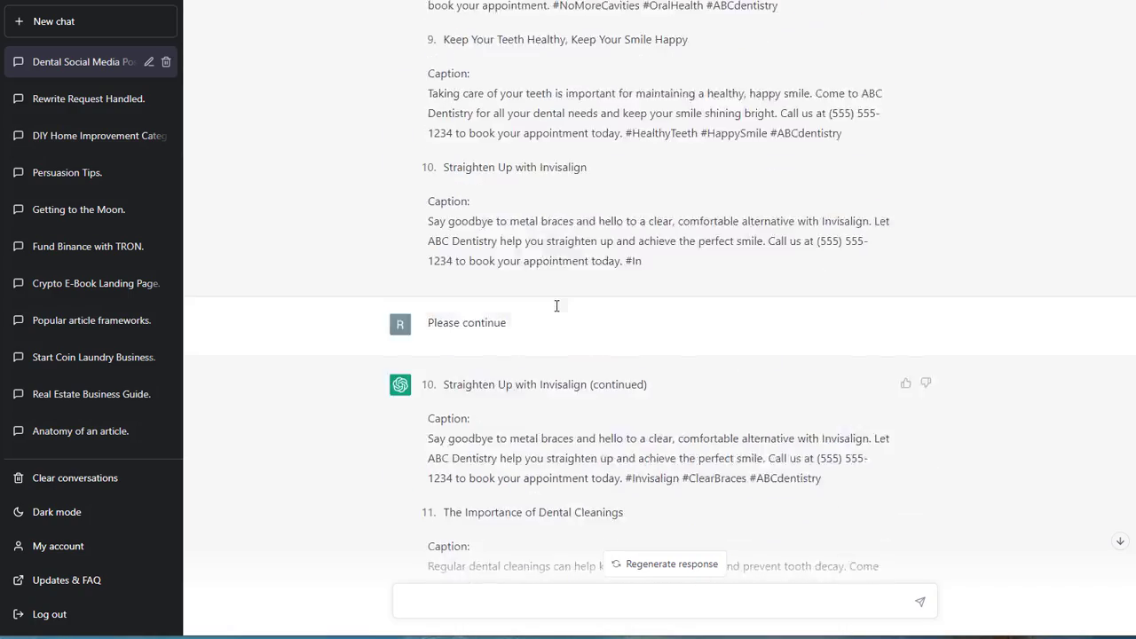
scroll("down", 3)
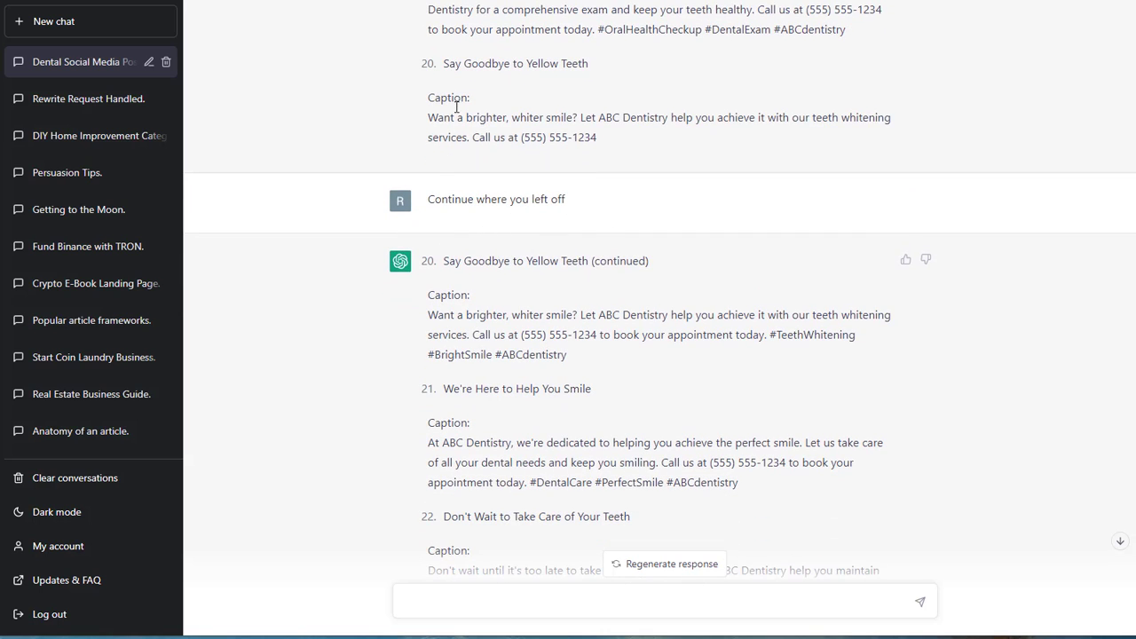
left_click_drag(440, 198, 564, 199)
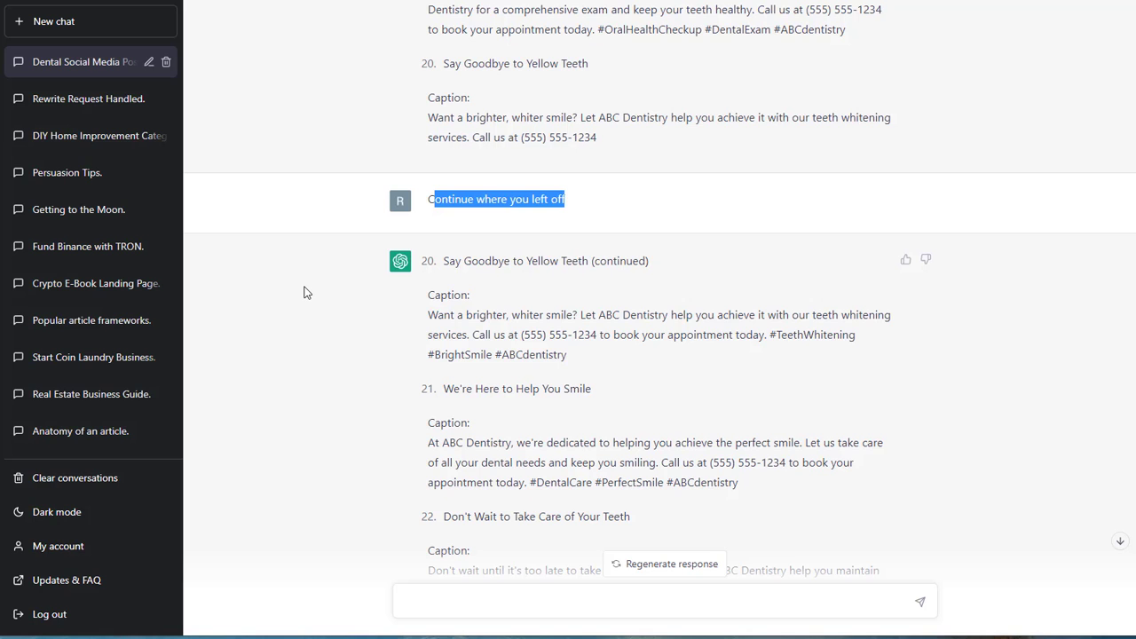
scroll("down", 3)
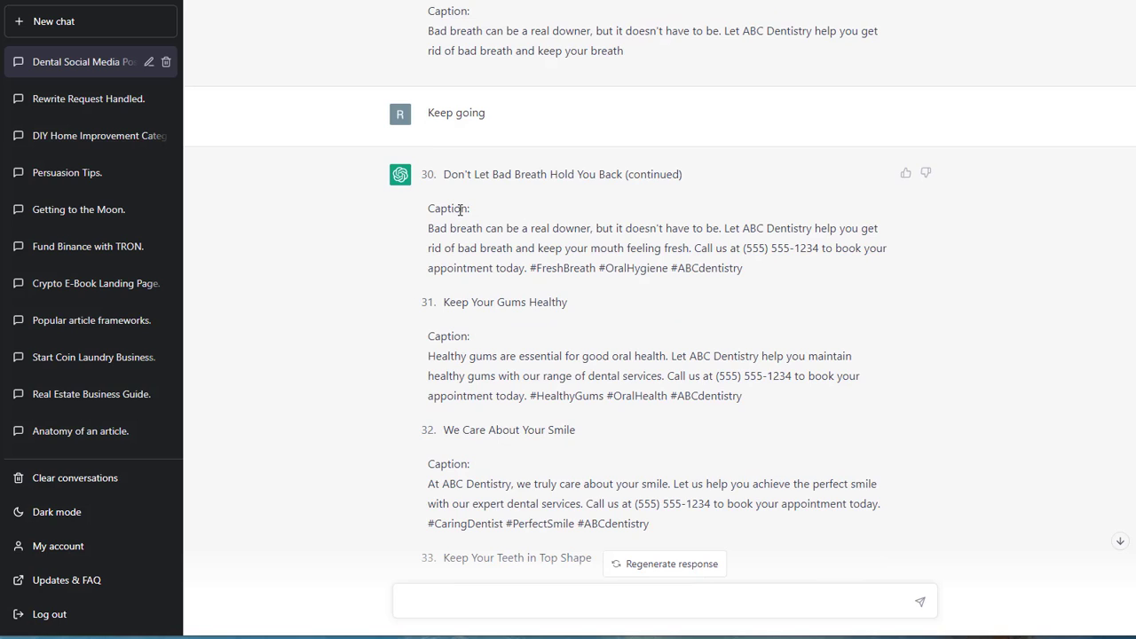
scroll("down", 3)
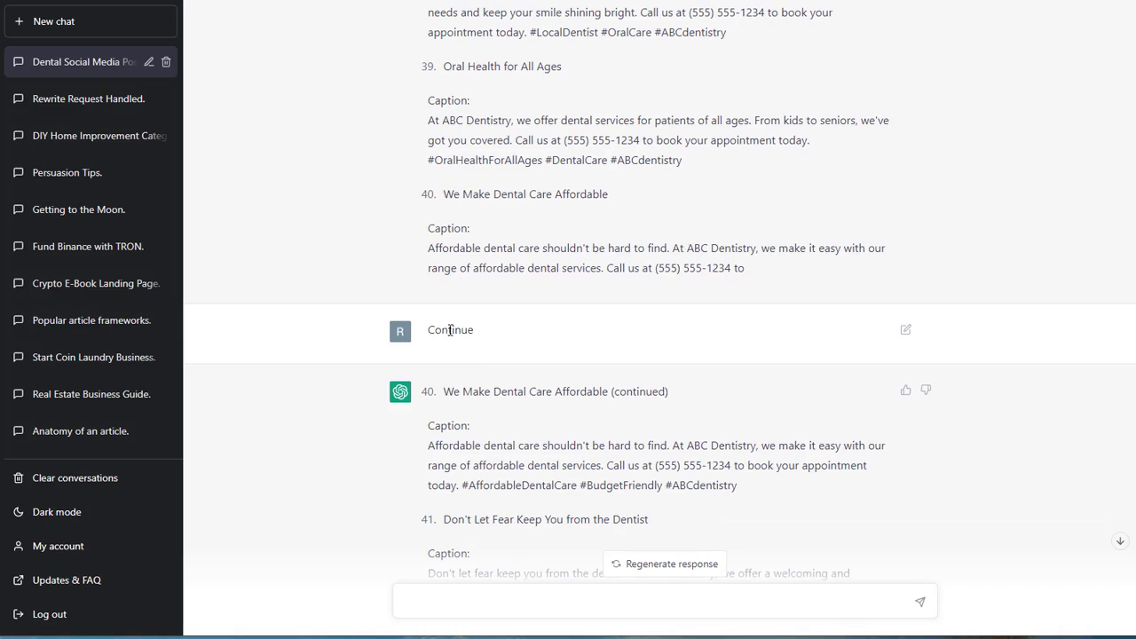
scroll("down", 3)
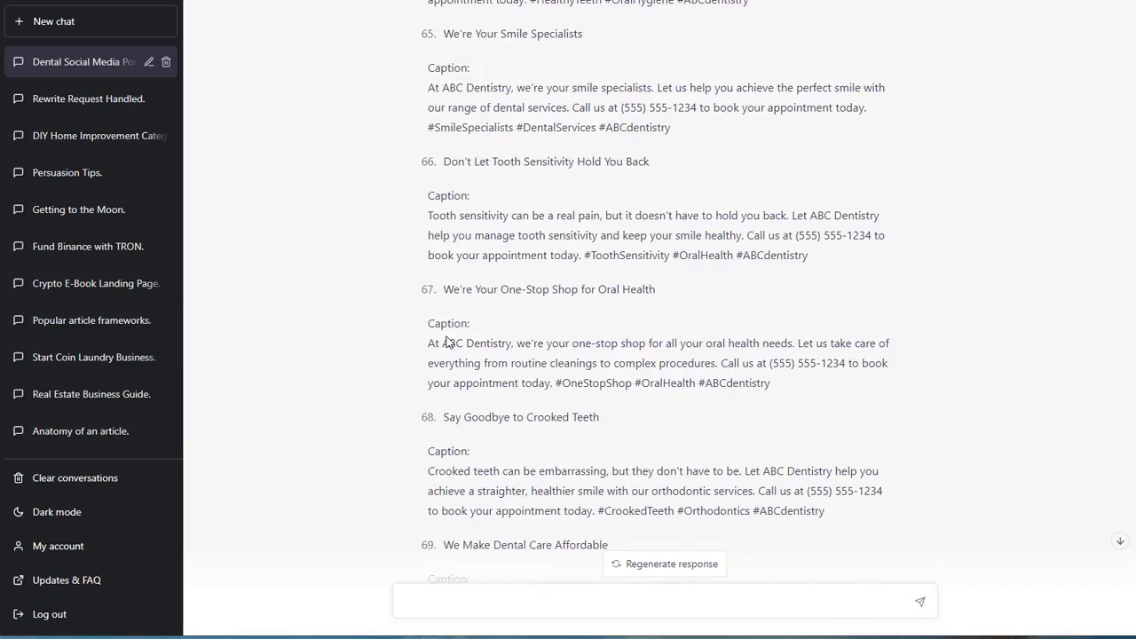
scroll("down", 3)
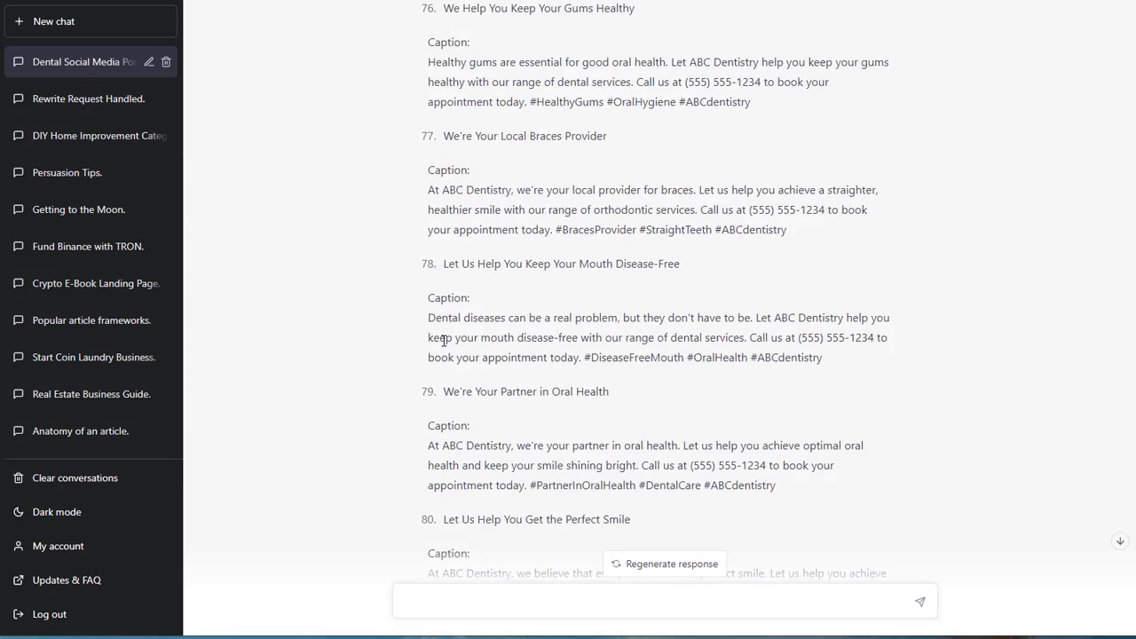
scroll("down", 3)
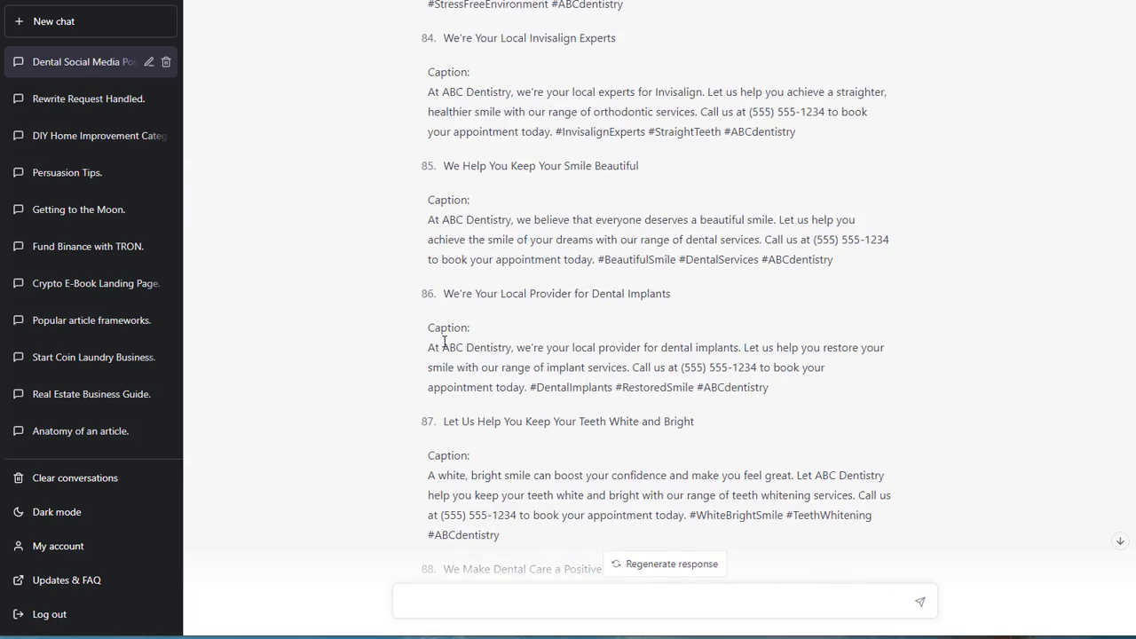
scroll("down", 3)
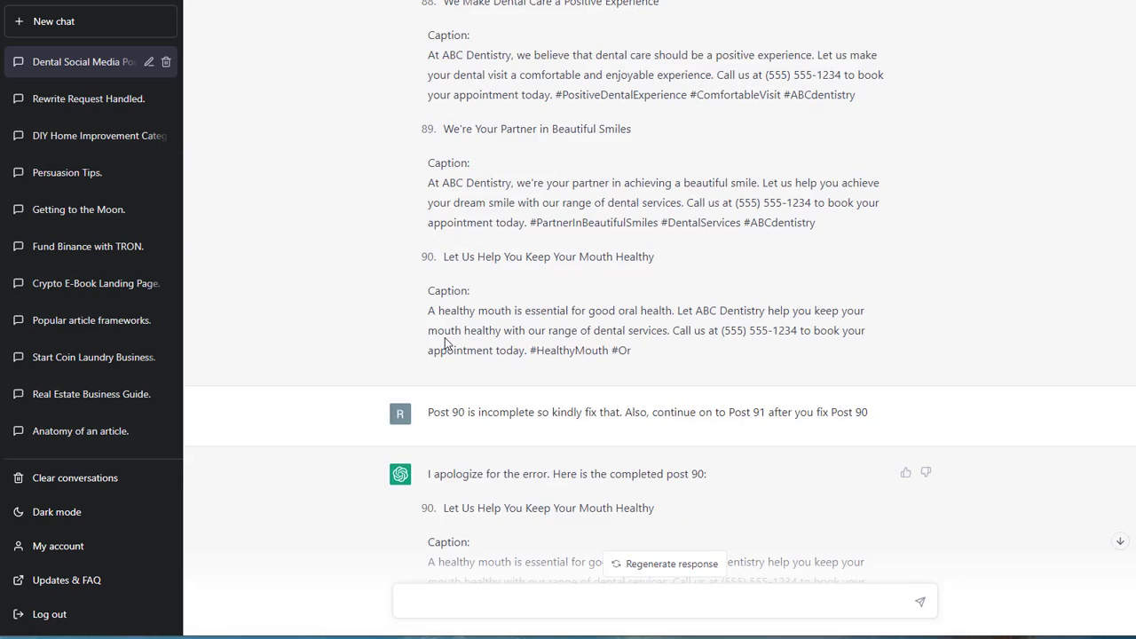
scroll("down", 3)
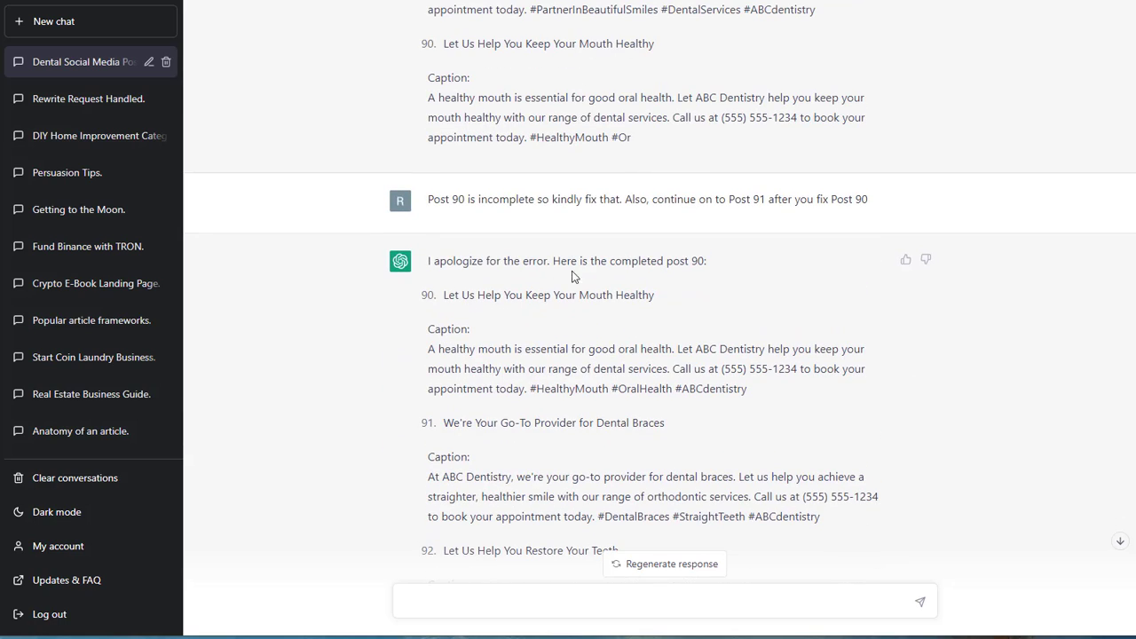
scroll("down", 3)
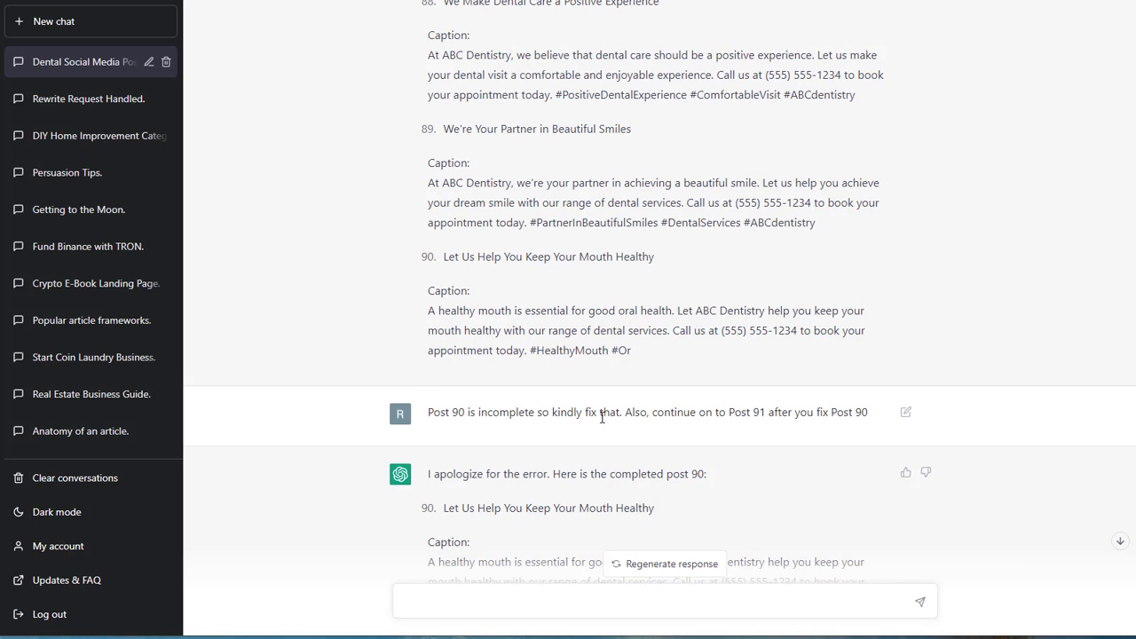
Highlight the incomplete post 90 and the cut-off hashtag ending post 80
left_click_drag(443, 256, 632, 350)
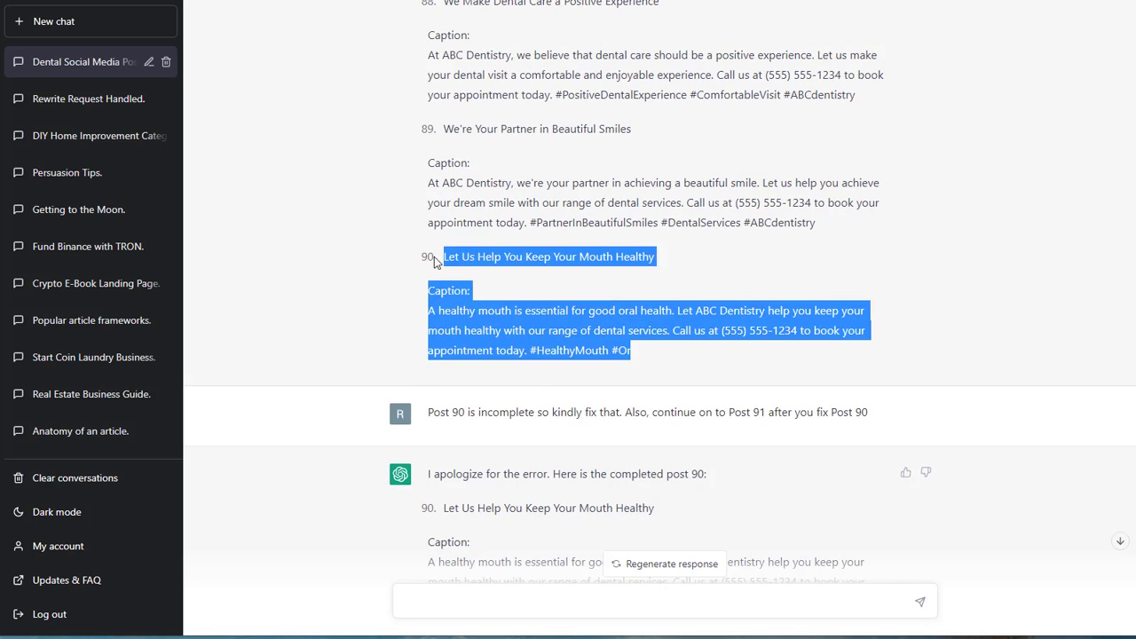
scroll("down", 3)
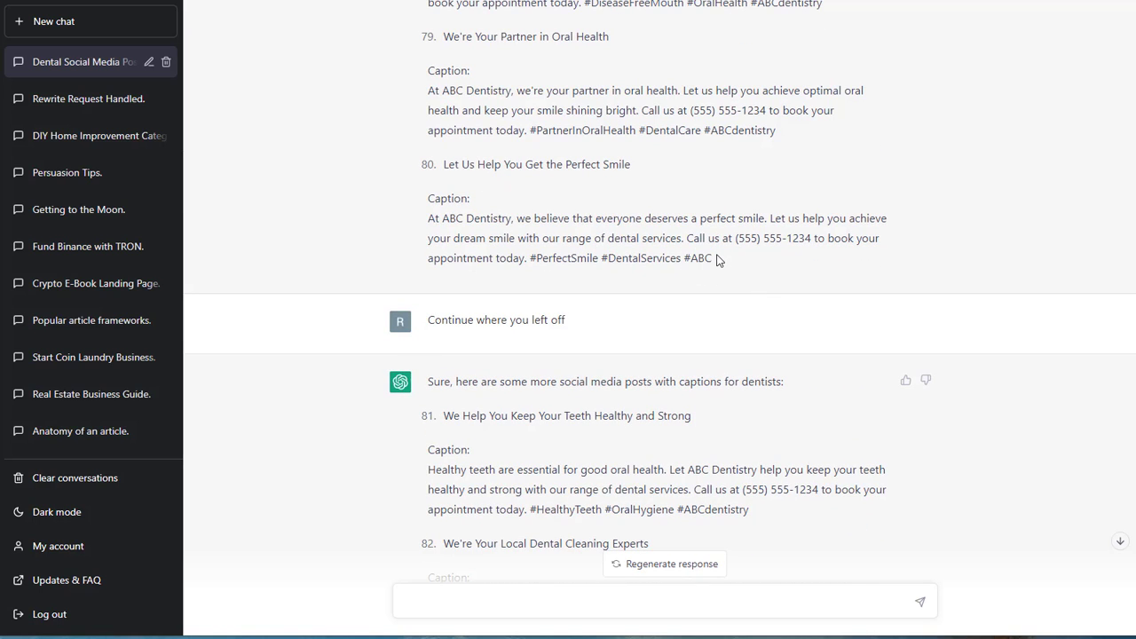
double_click(700, 259)
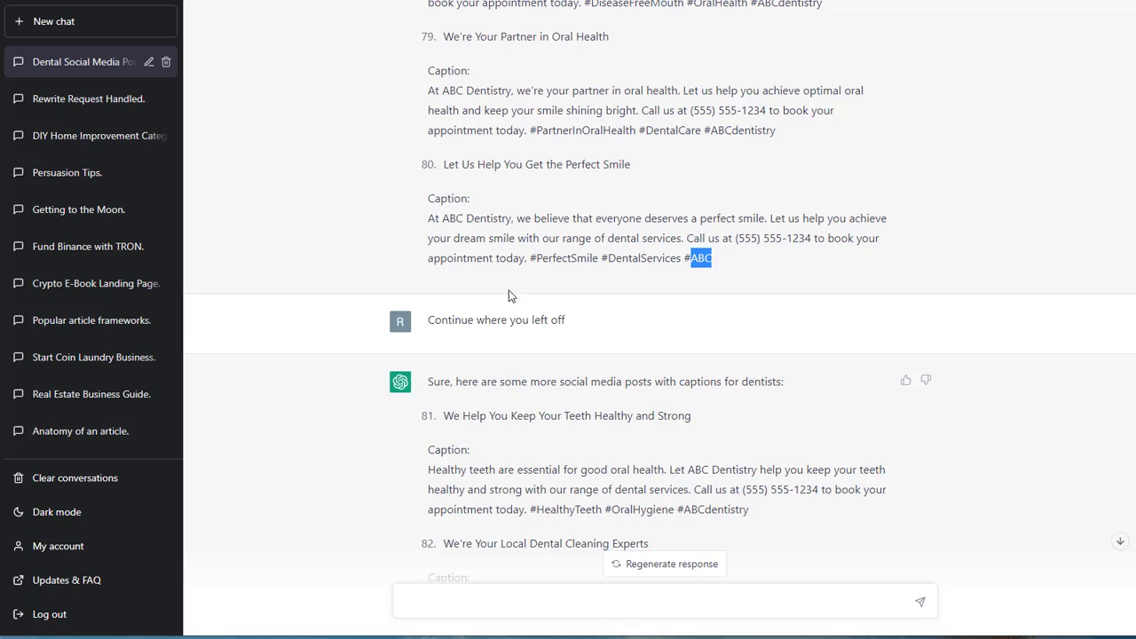
scroll("down", 3)
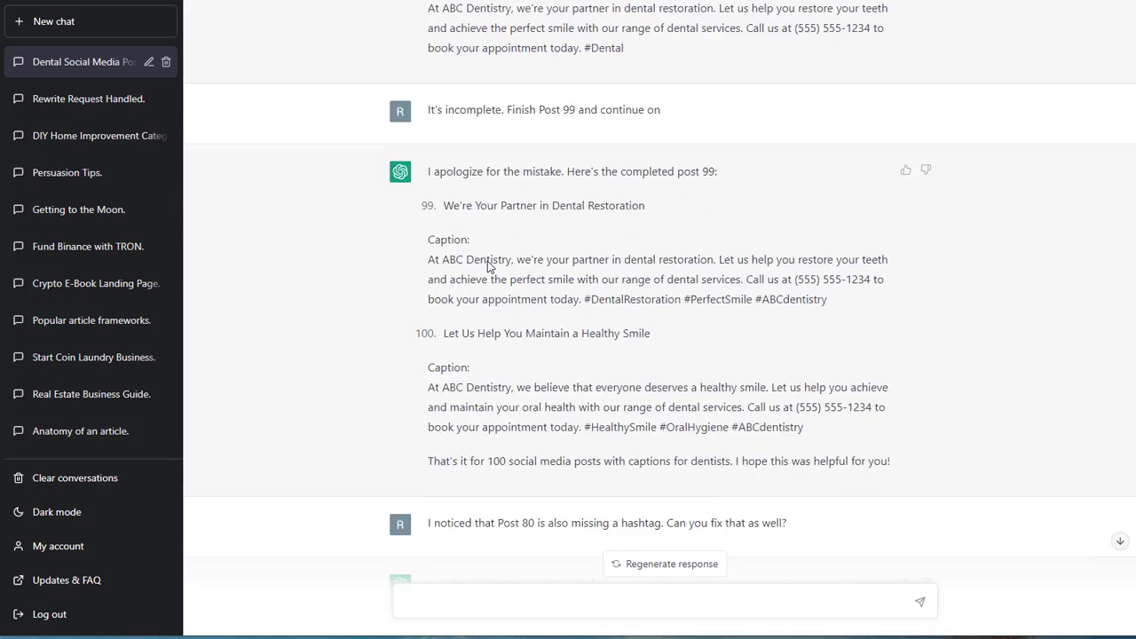
scroll("down", 3)
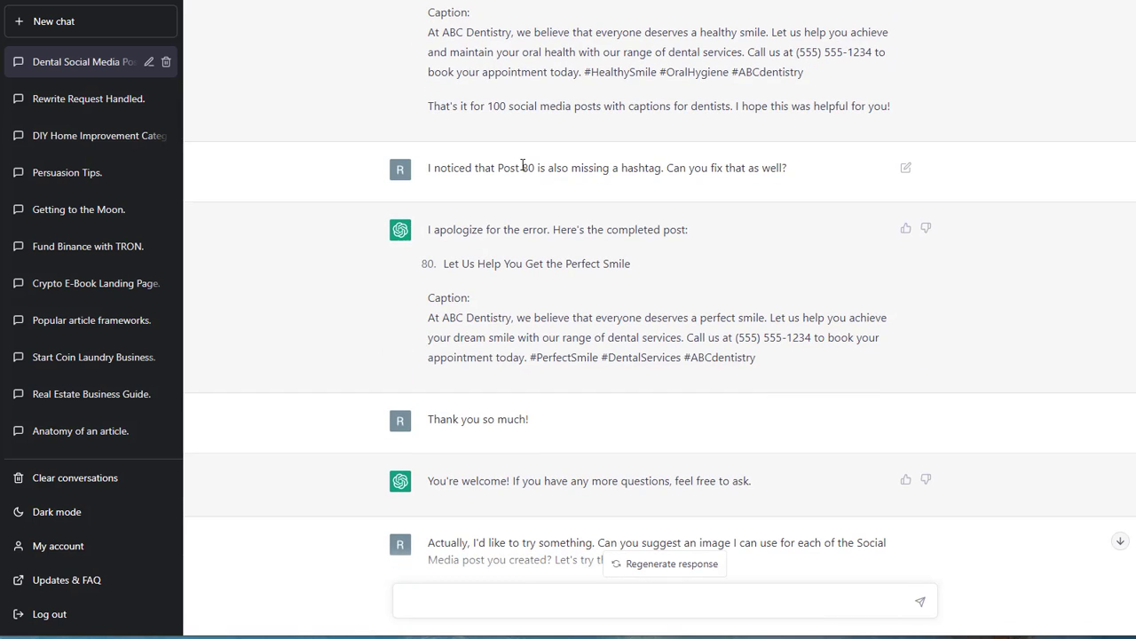
mouse_move(660, 181)
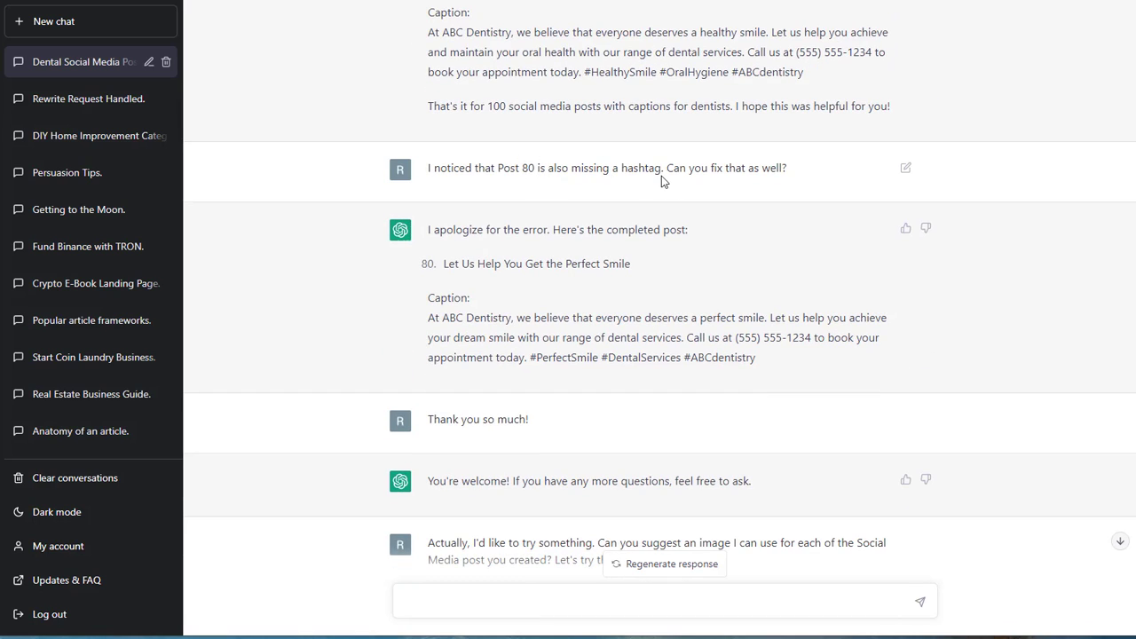
mouse_move(419, 275)
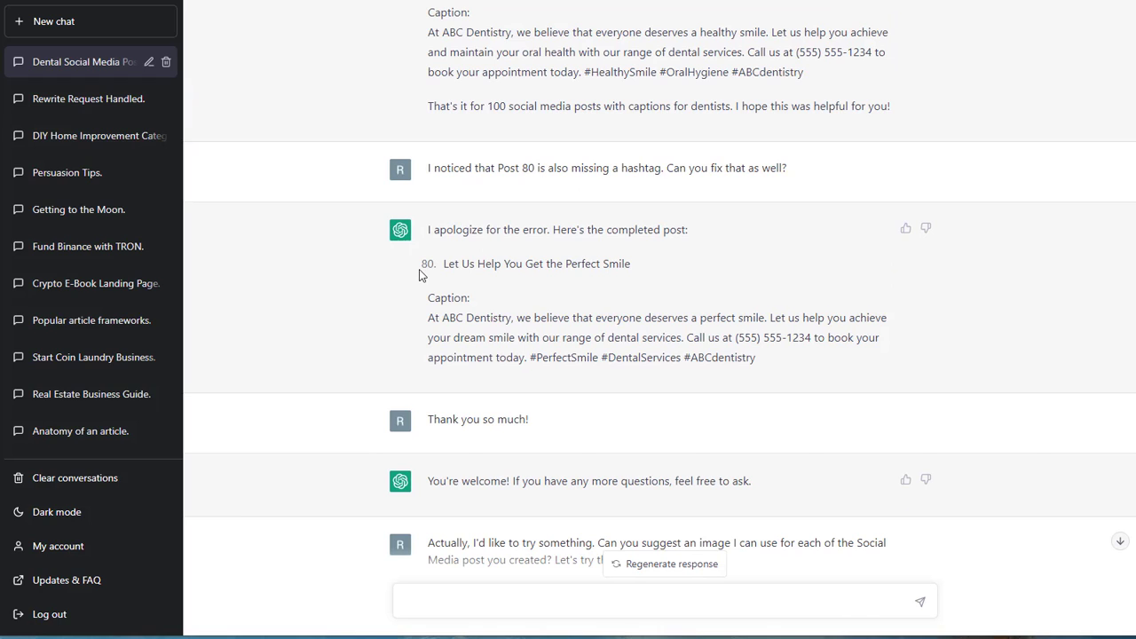
Select the corrected Post 80 title and caption with its added hashtags
left_click_drag(444, 263, 756, 356)
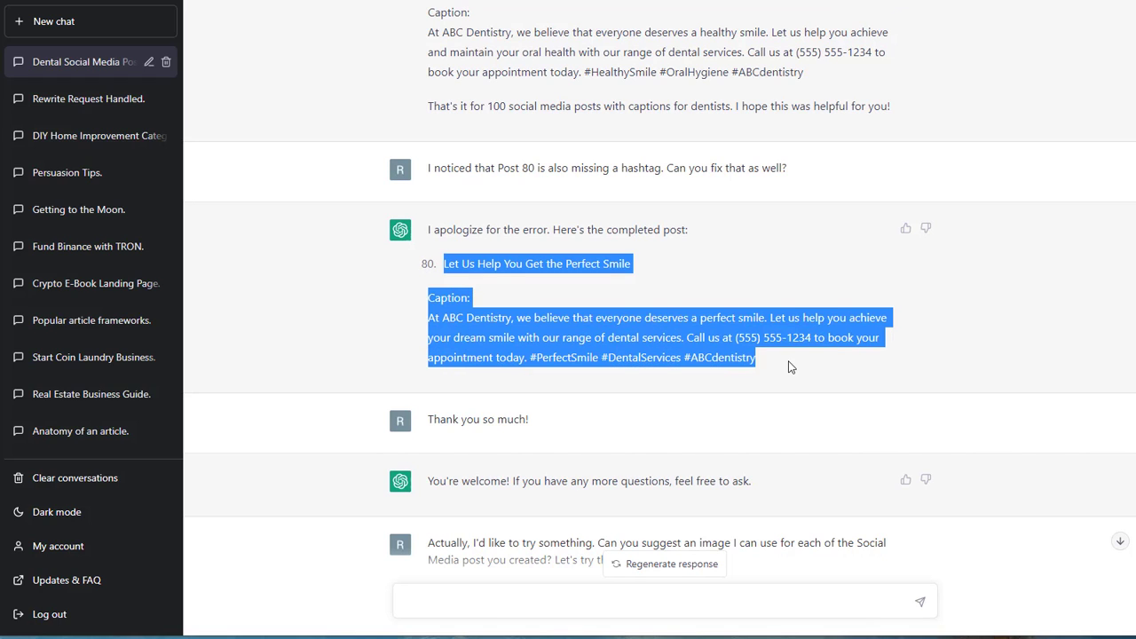
mouse_move(311, 302)
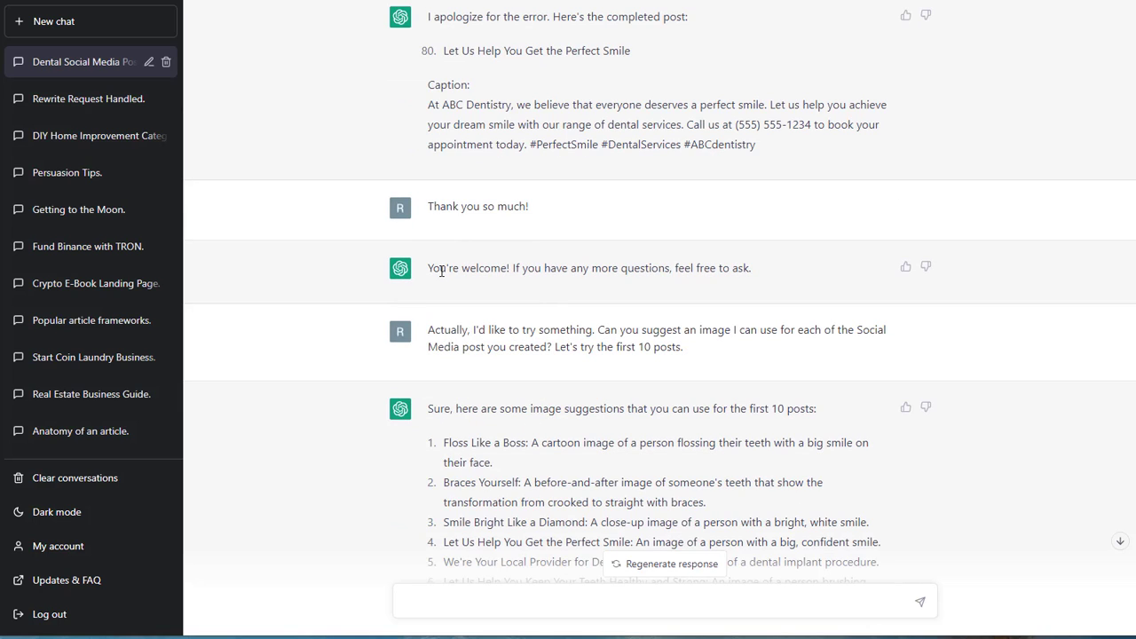
mouse_move(771, 267)
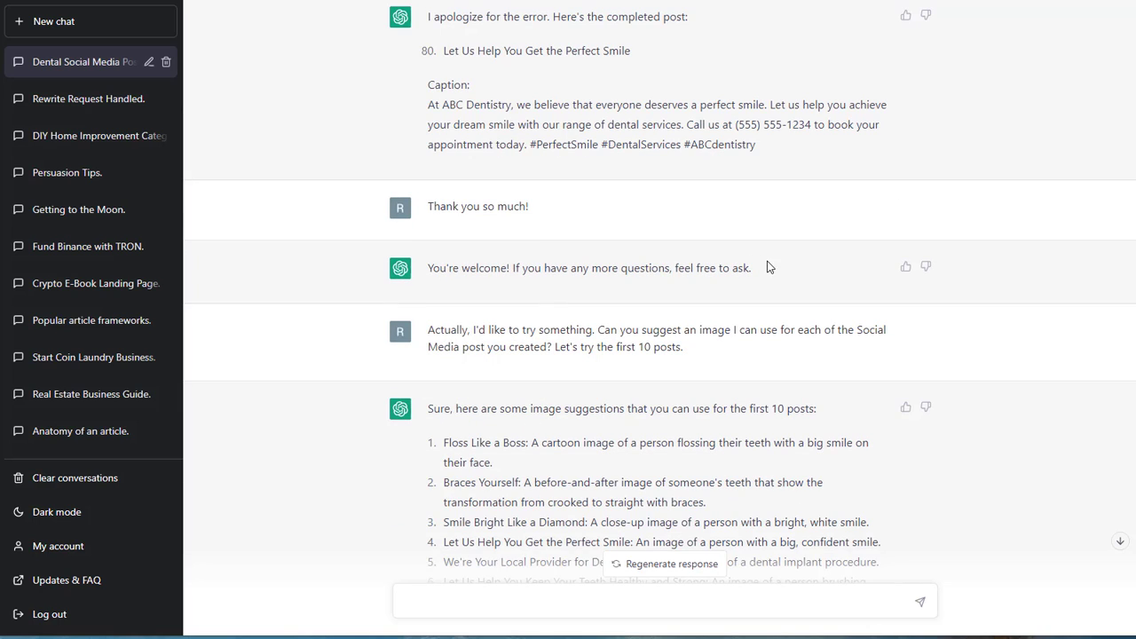
Scroll through ChatGPT's image suggestions to reach the cartoon flossing idea for 'Floss Like a Boss'
scroll("down", 3)
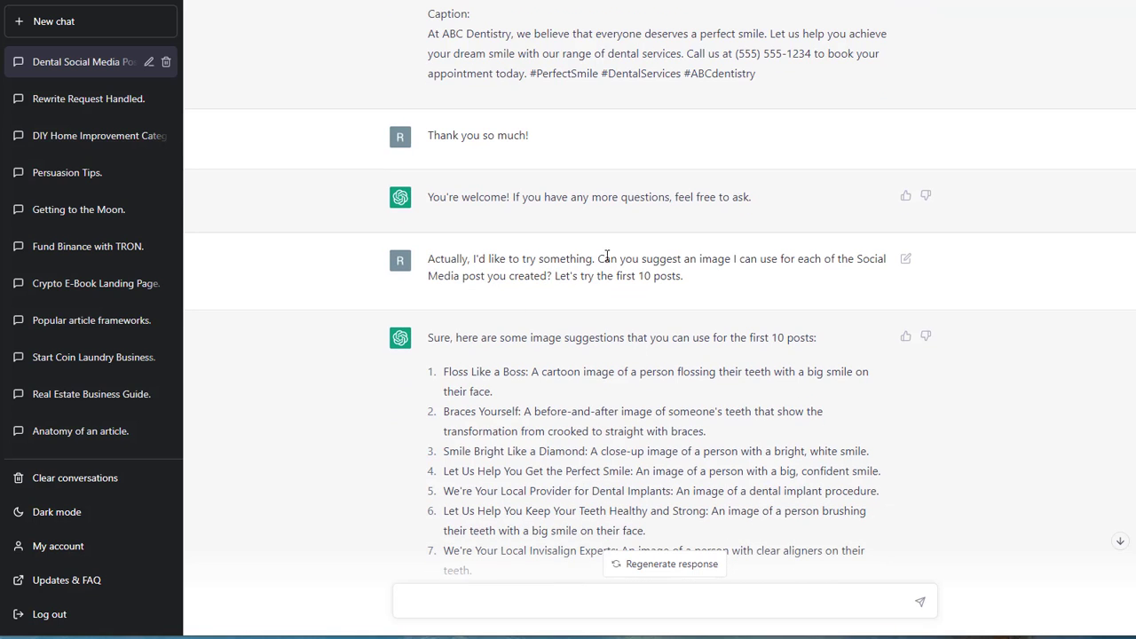
mouse_move(825, 273)
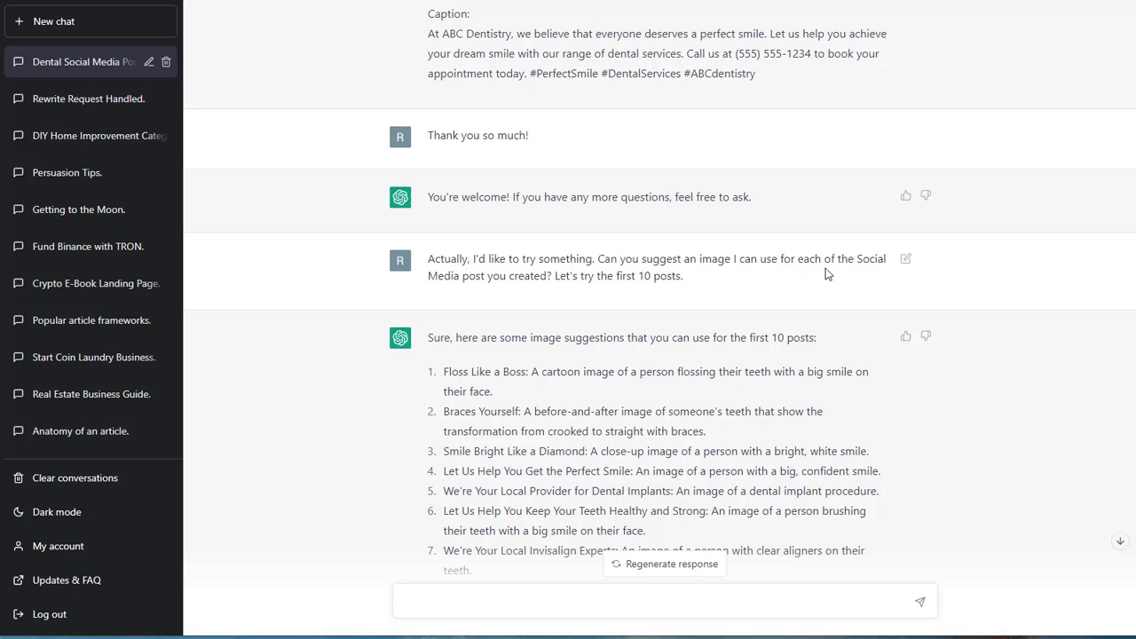
mouse_move(600, 323)
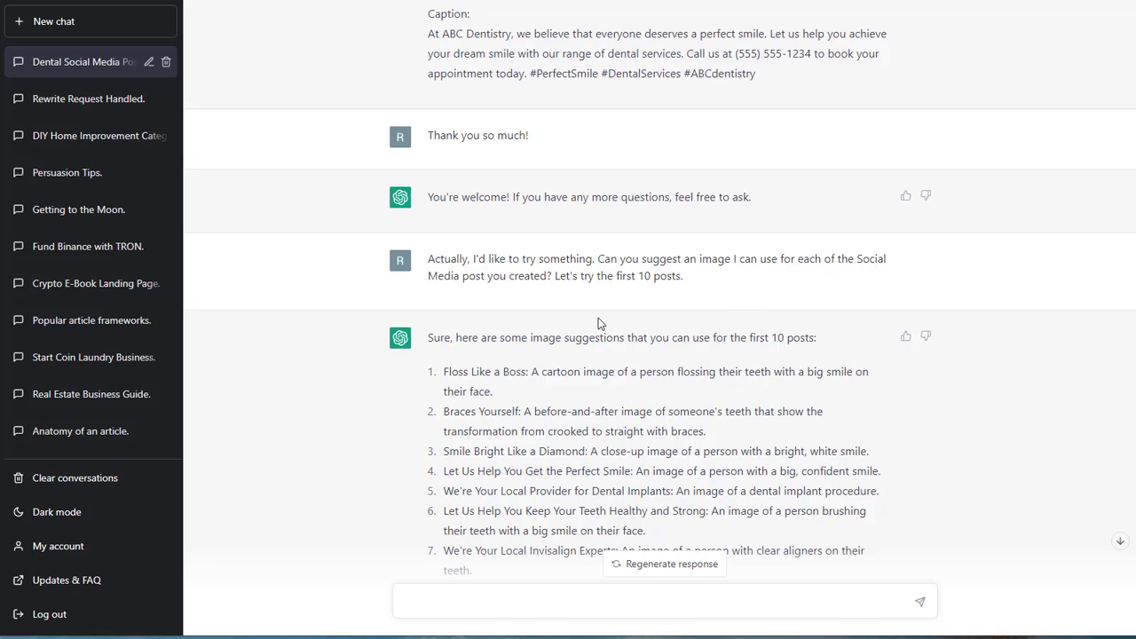
mouse_move(707, 280)
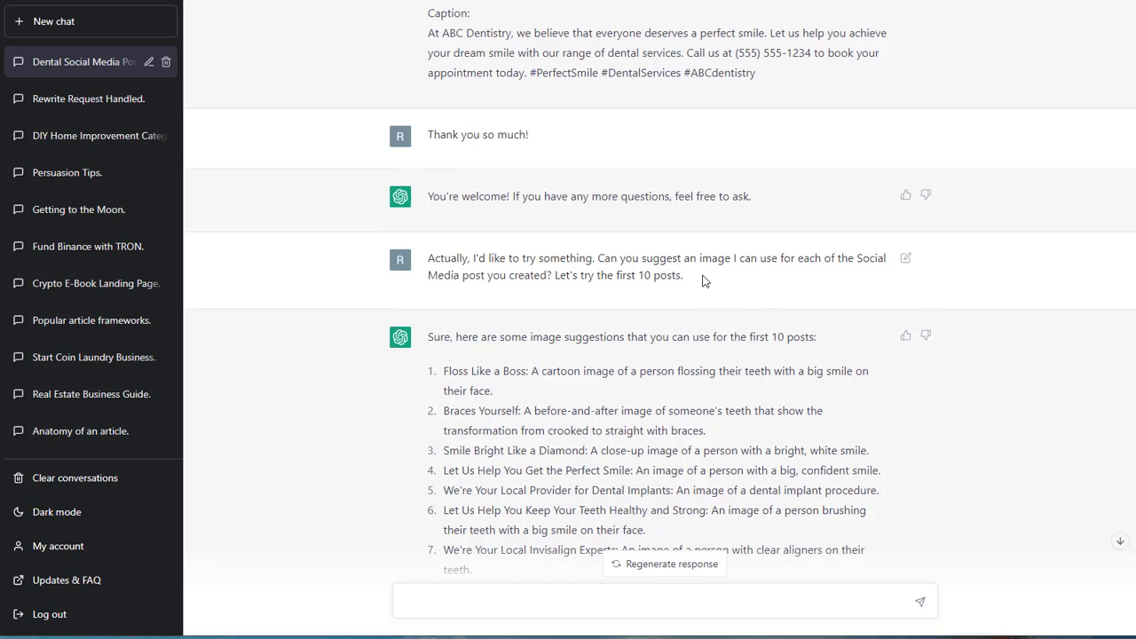
scroll("down", 3)
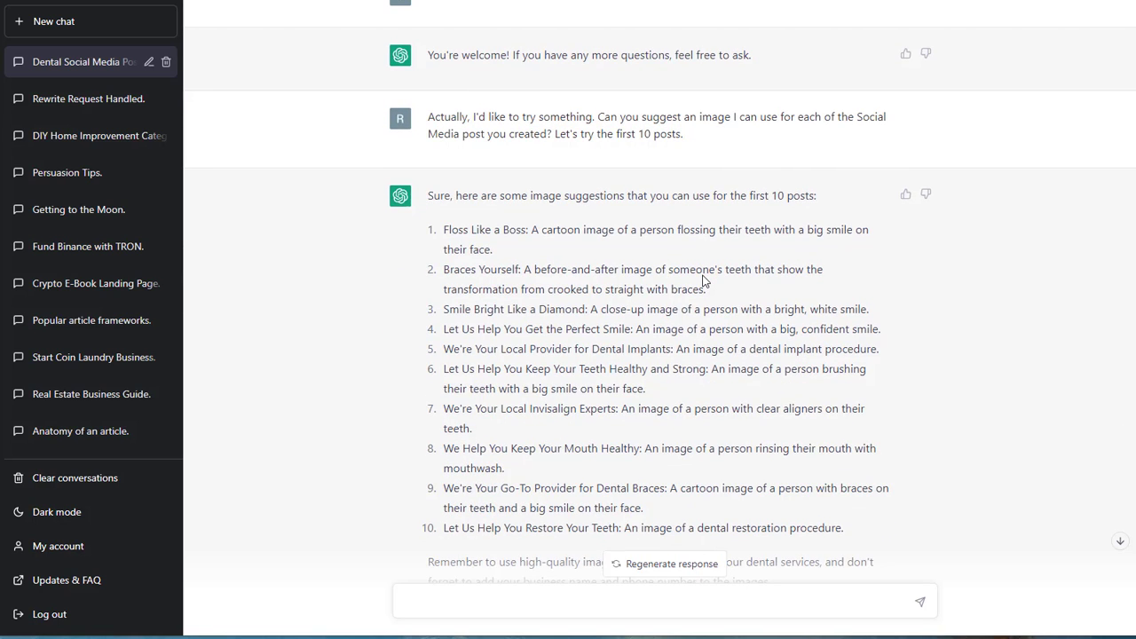
scroll("down", 3)
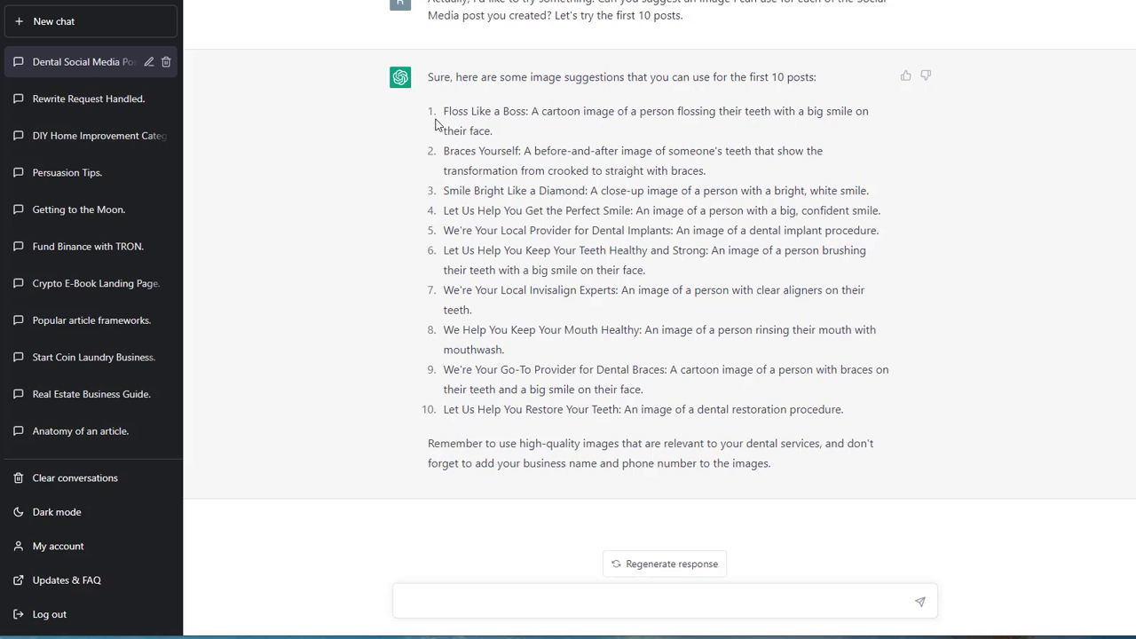
mouse_move(526, 115)
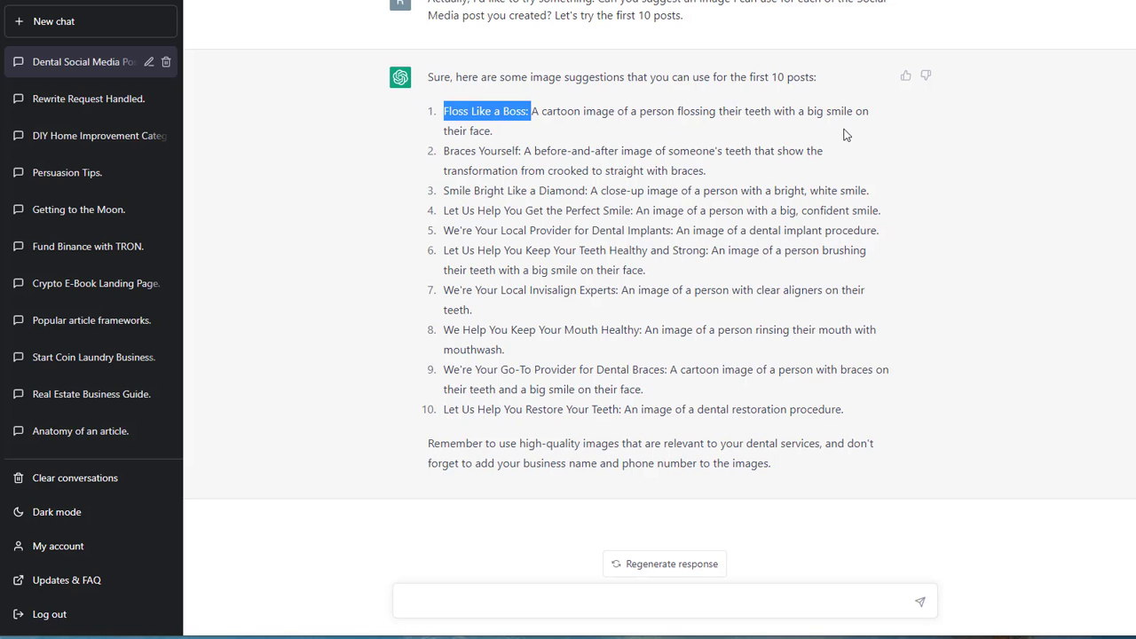
mouse_move(767, 36)
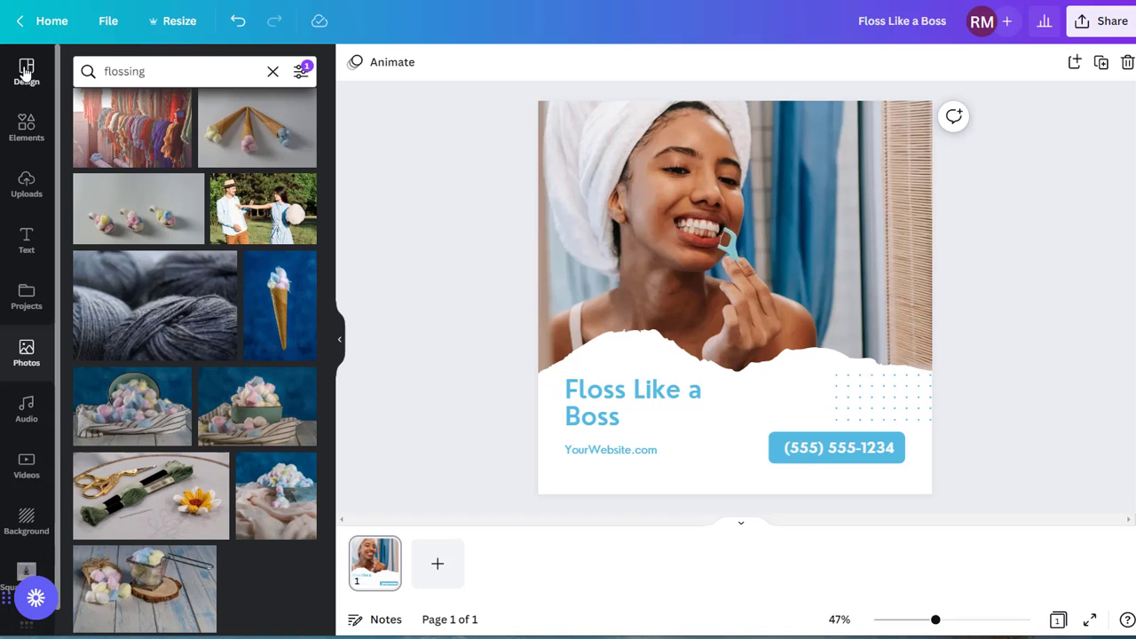
Search Canva's Elements library for 'flossing' to see graphics, photos, videos and audio
left_click(25, 128)
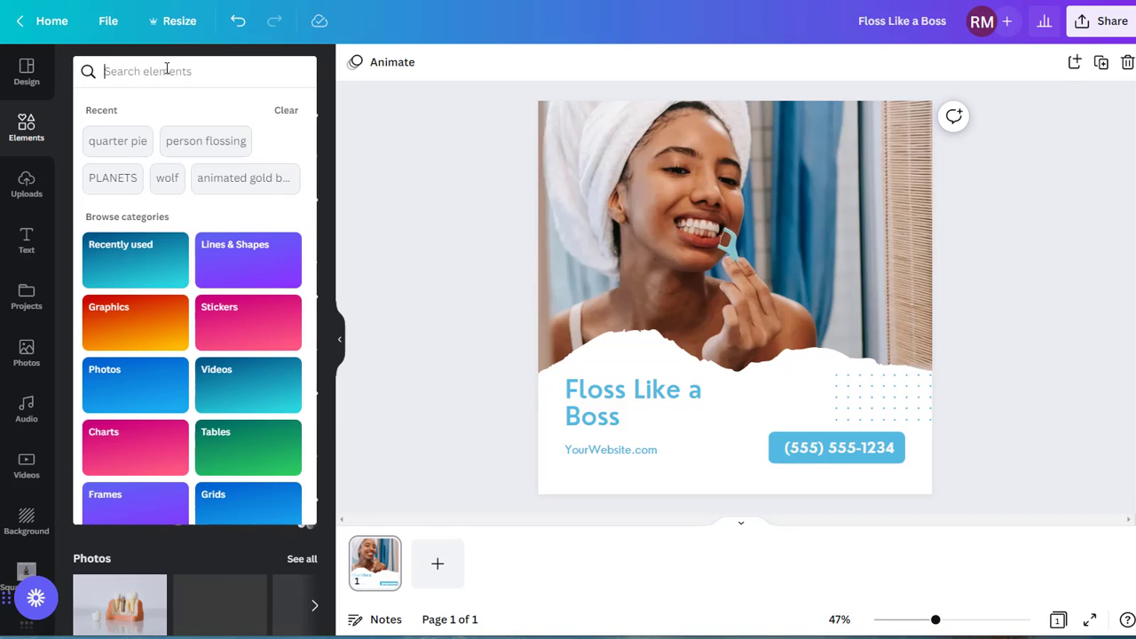
type("flossing")
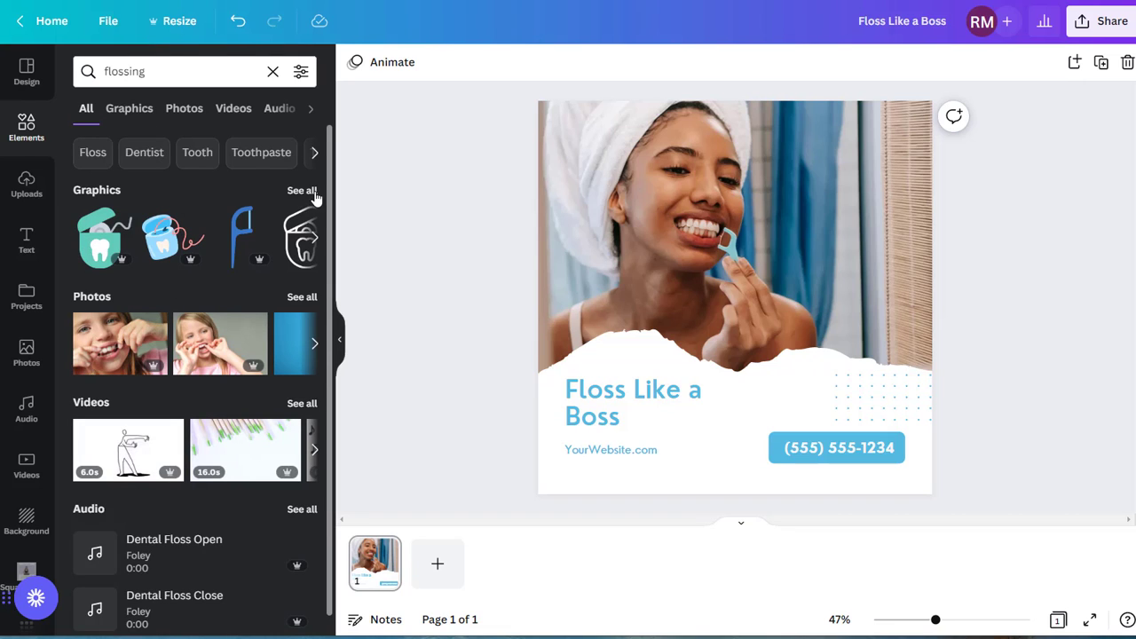
mouse_move(702, 39)
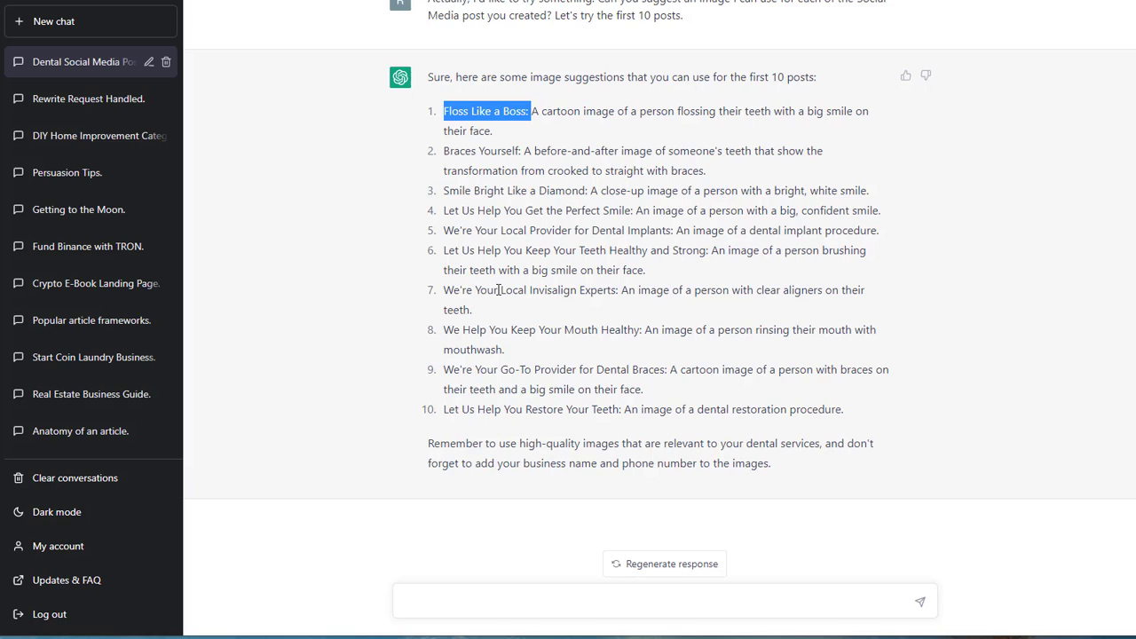
mouse_move(518, 169)
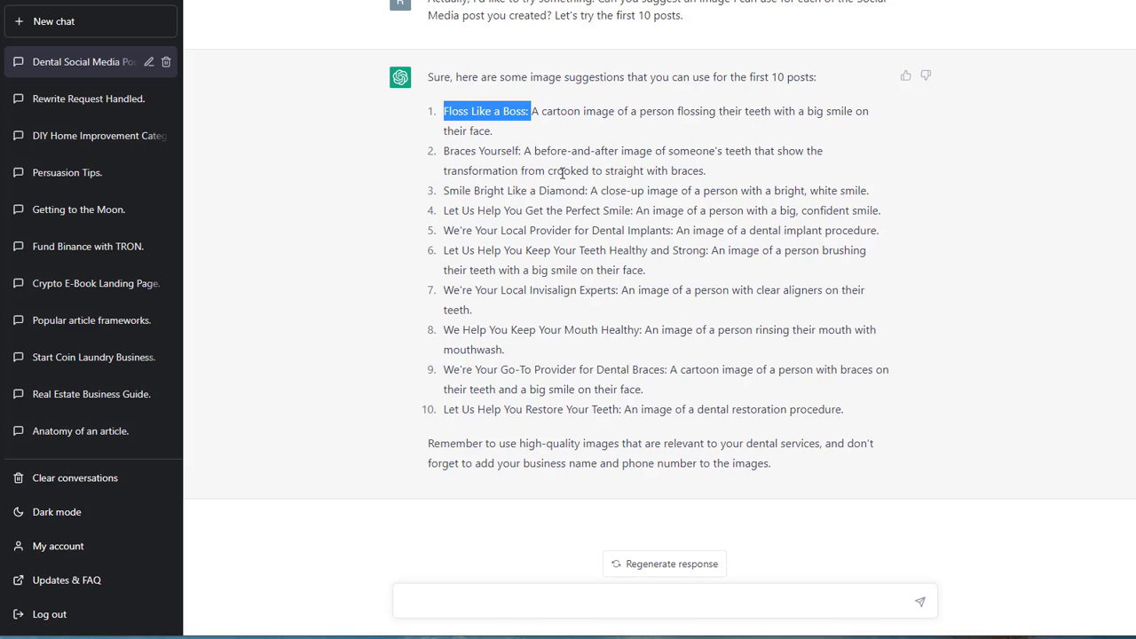
mouse_move(721, 176)
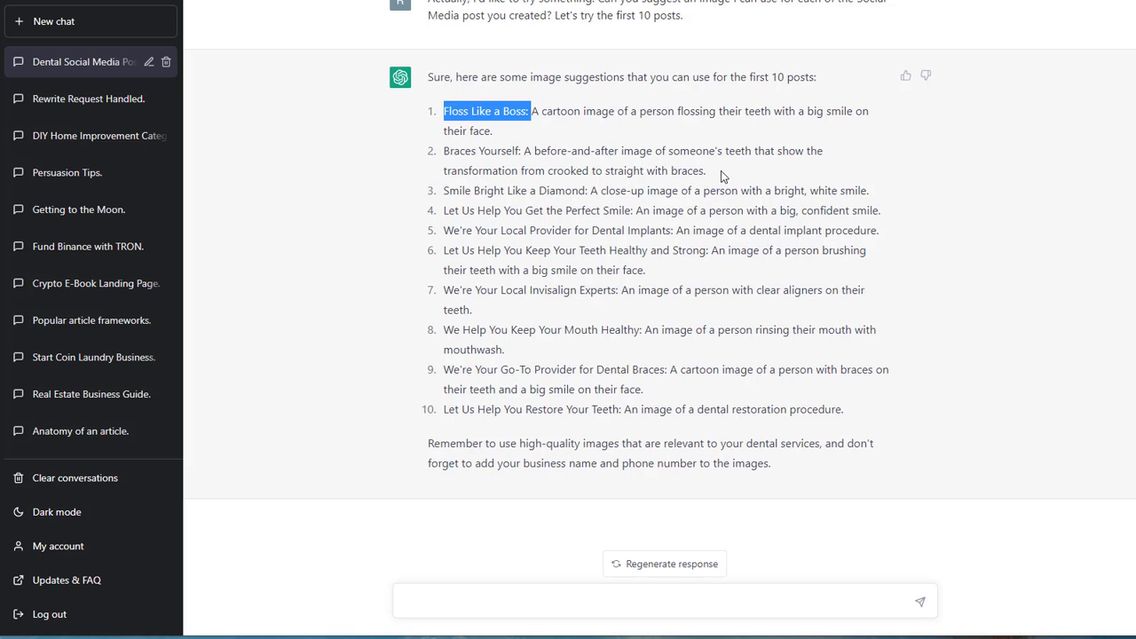
mouse_move(735, 178)
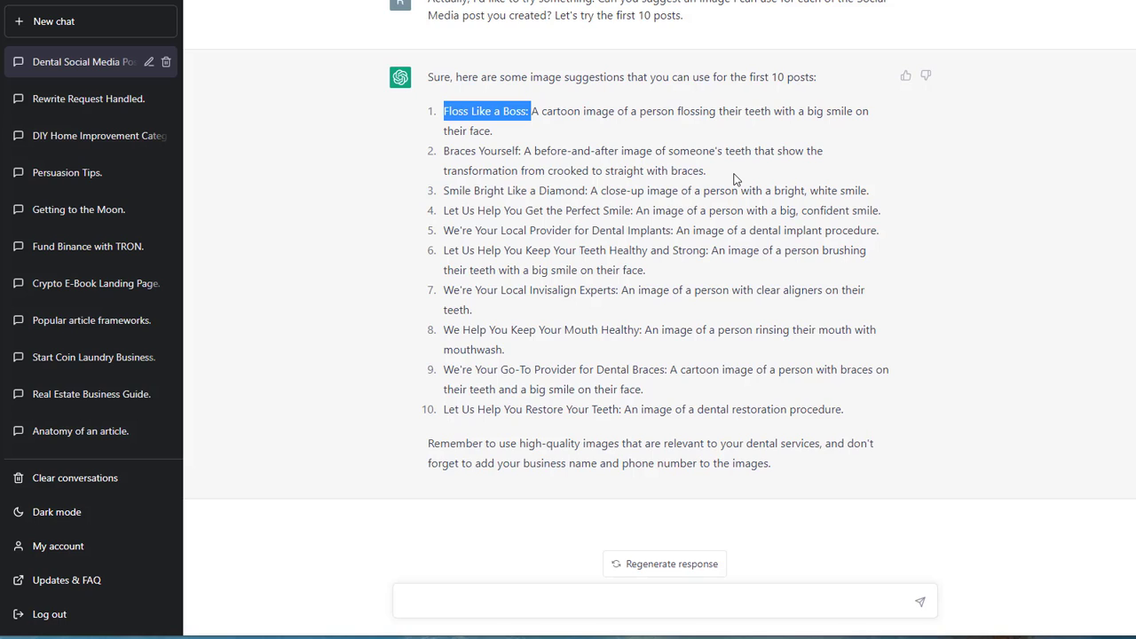
mouse_move(679, 226)
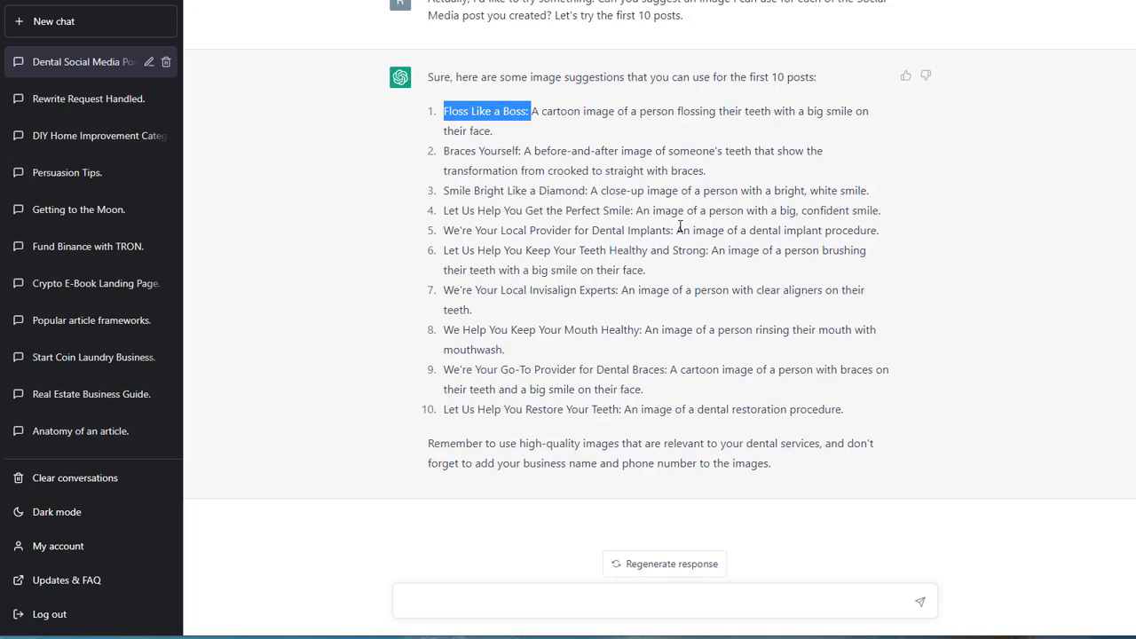
mouse_move(543, 195)
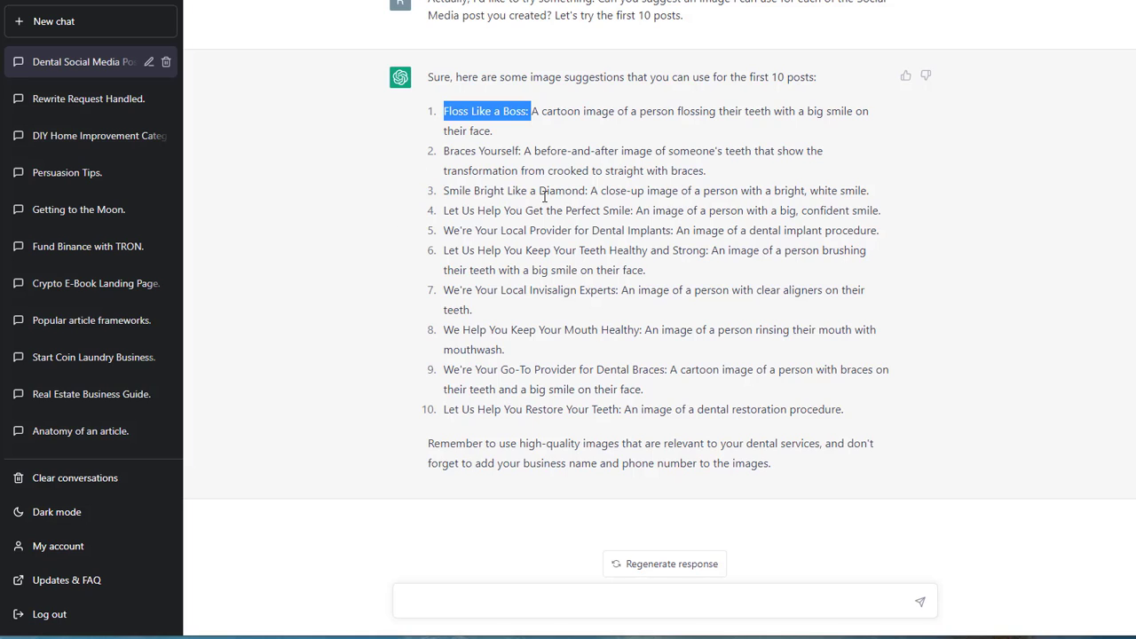
mouse_move(462, 224)
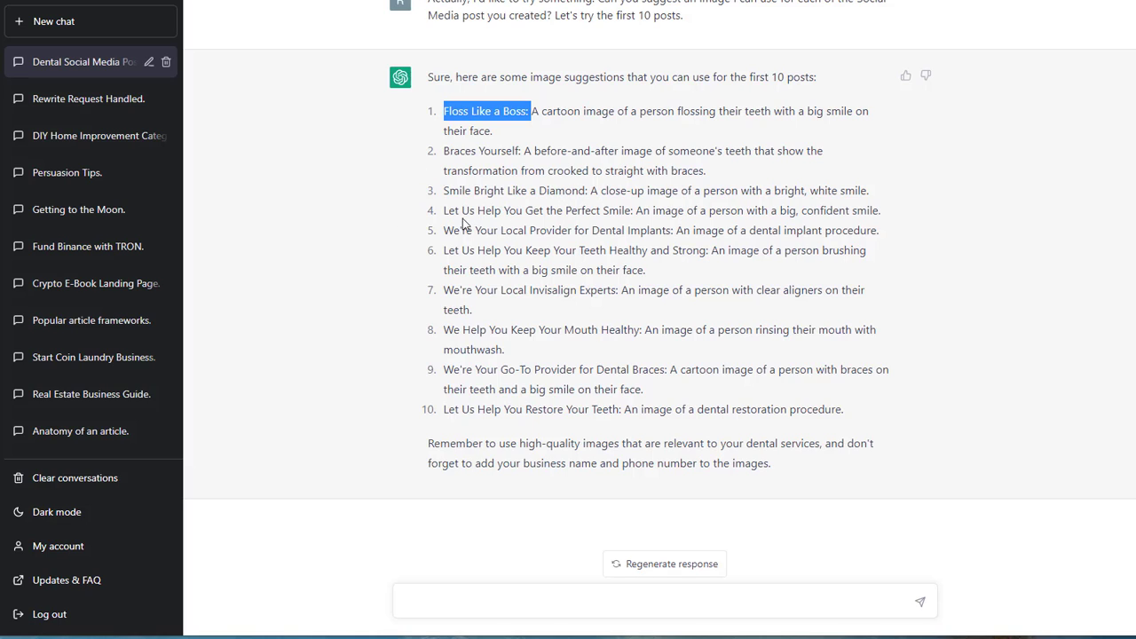
mouse_move(550, 192)
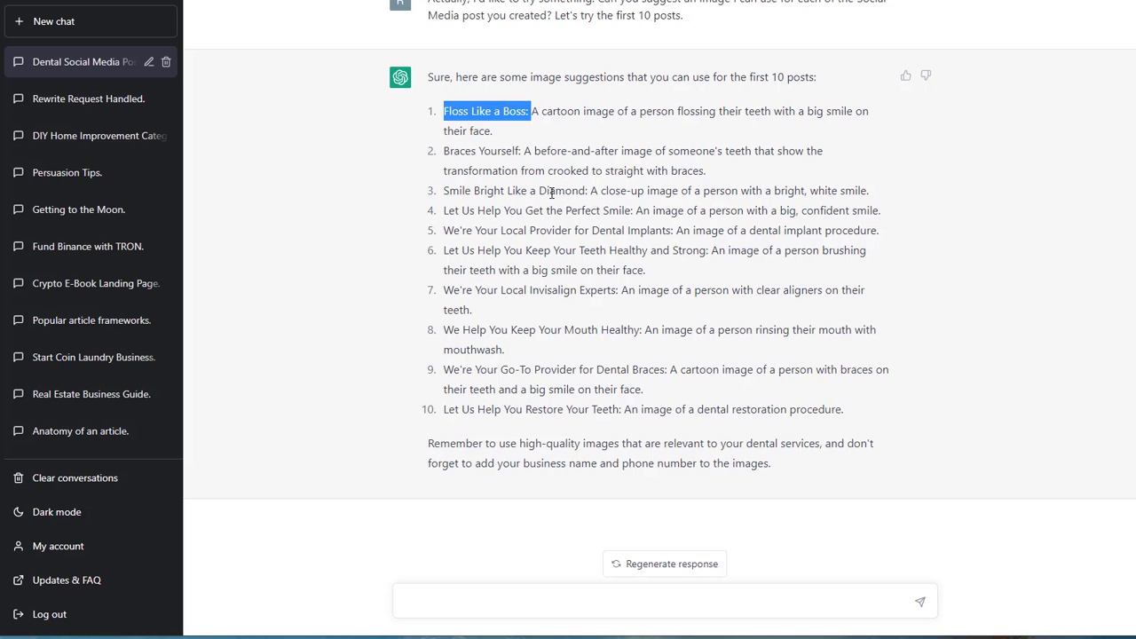
mouse_move(660, 192)
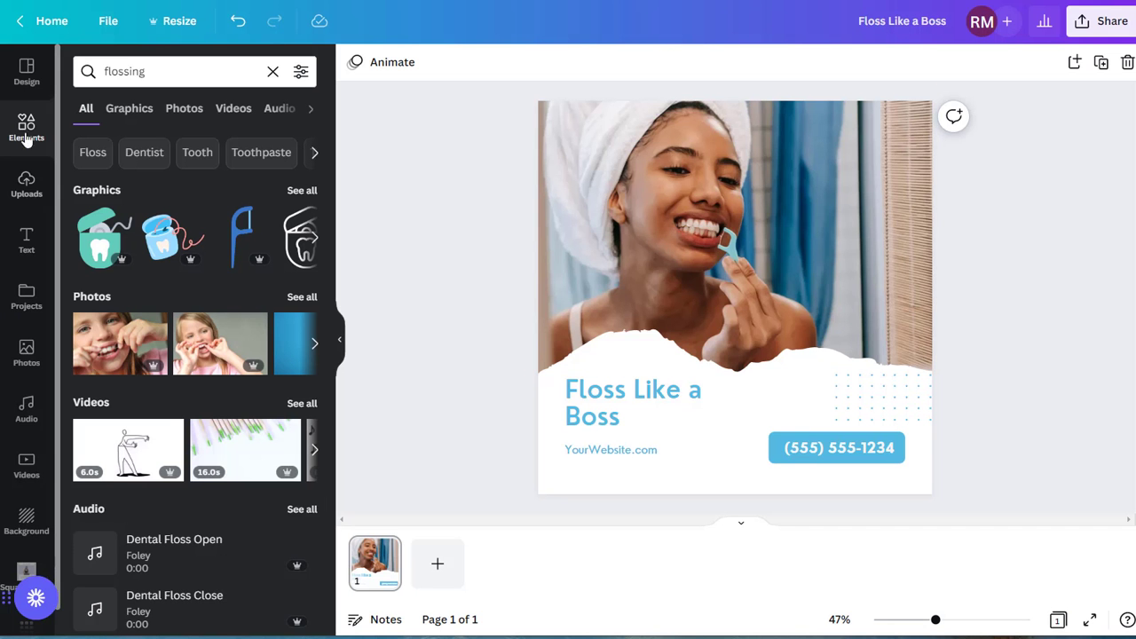
Search Canva's Photos library for 'smiling' with the Free filter checked
left_click(273, 71)
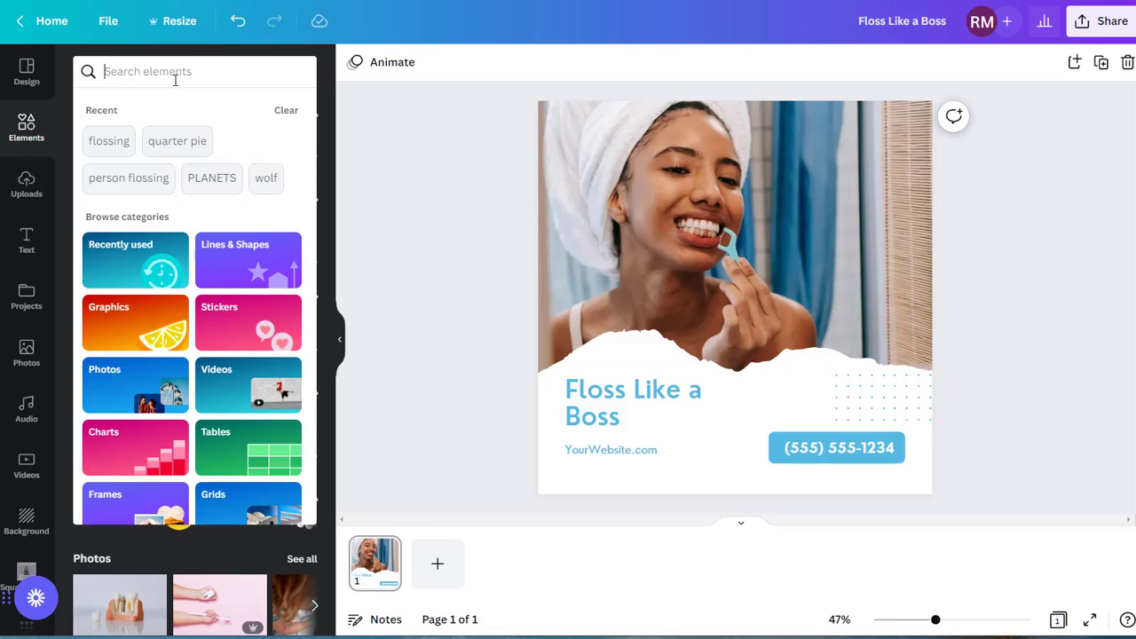
left_click(109, 140)
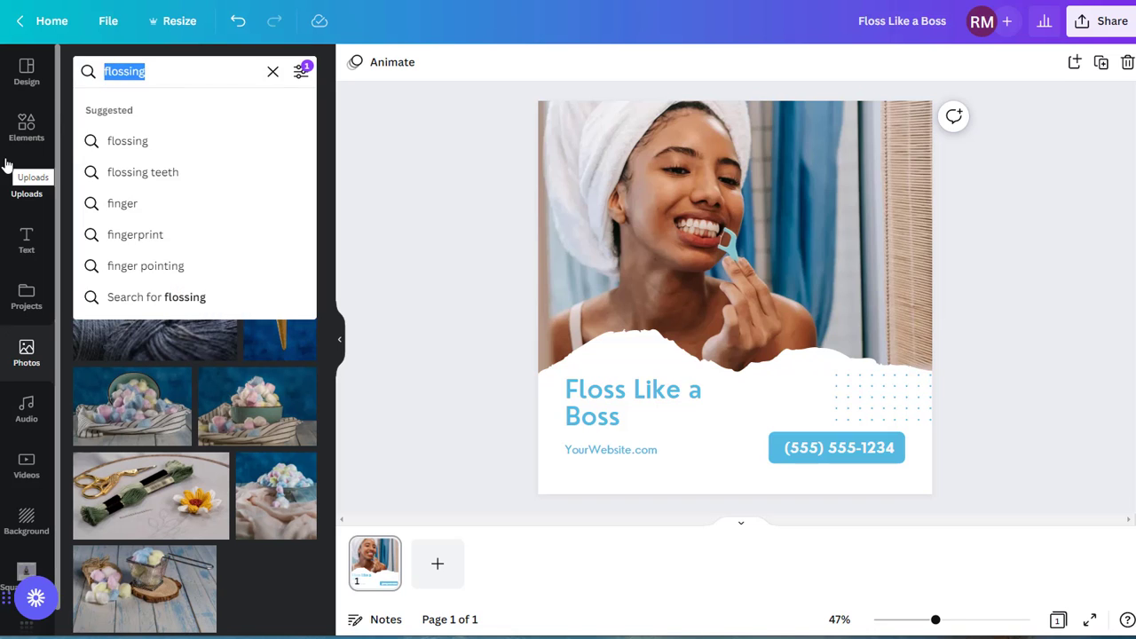
type("smiling")
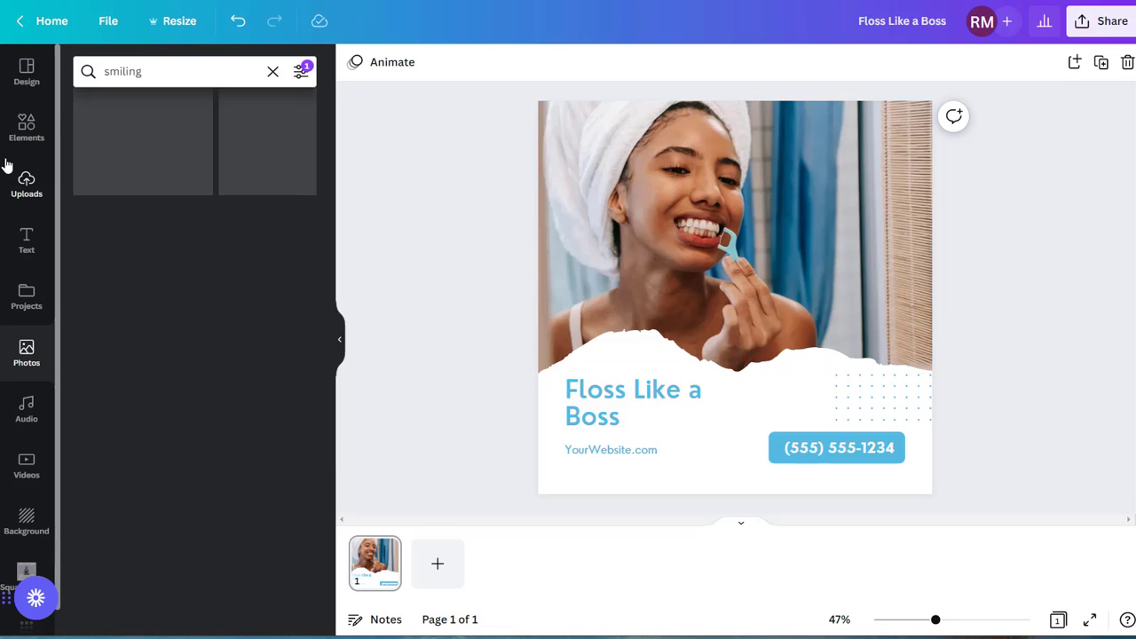
left_click(300, 71)
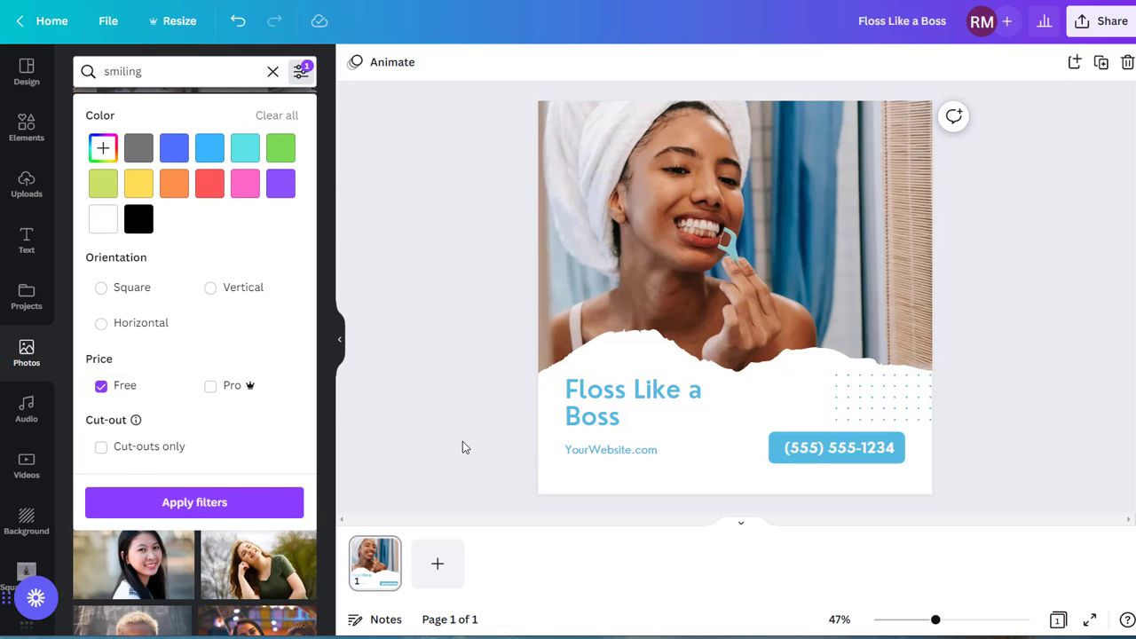
Browse down through the free smiling-people photo results
scroll("down", 3)
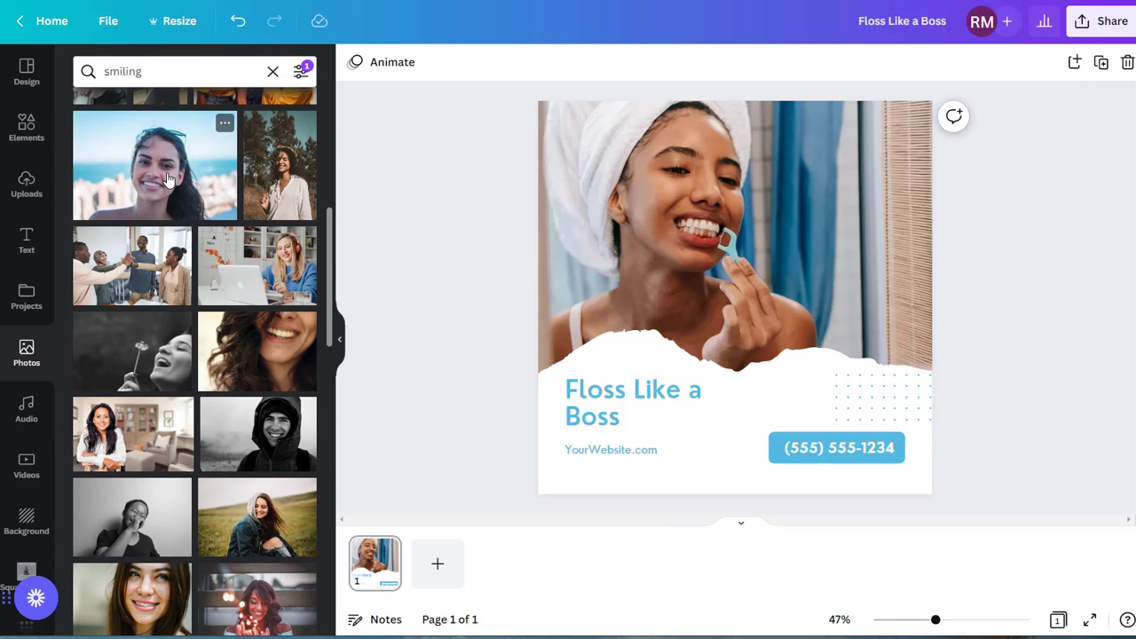
mouse_move(146, 168)
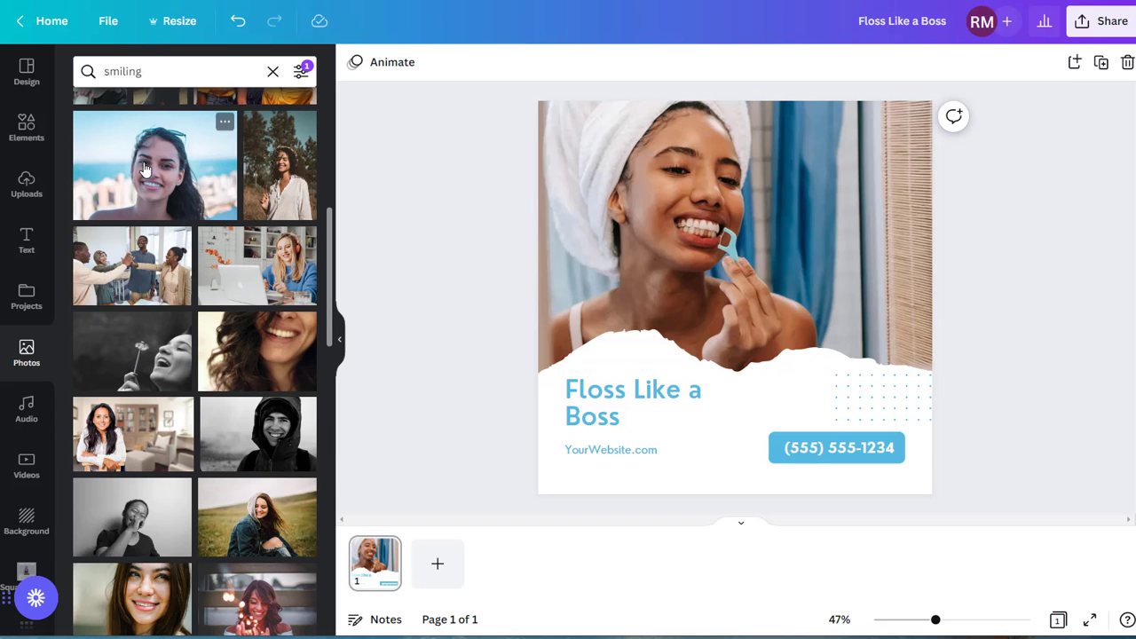
scroll("down", 3)
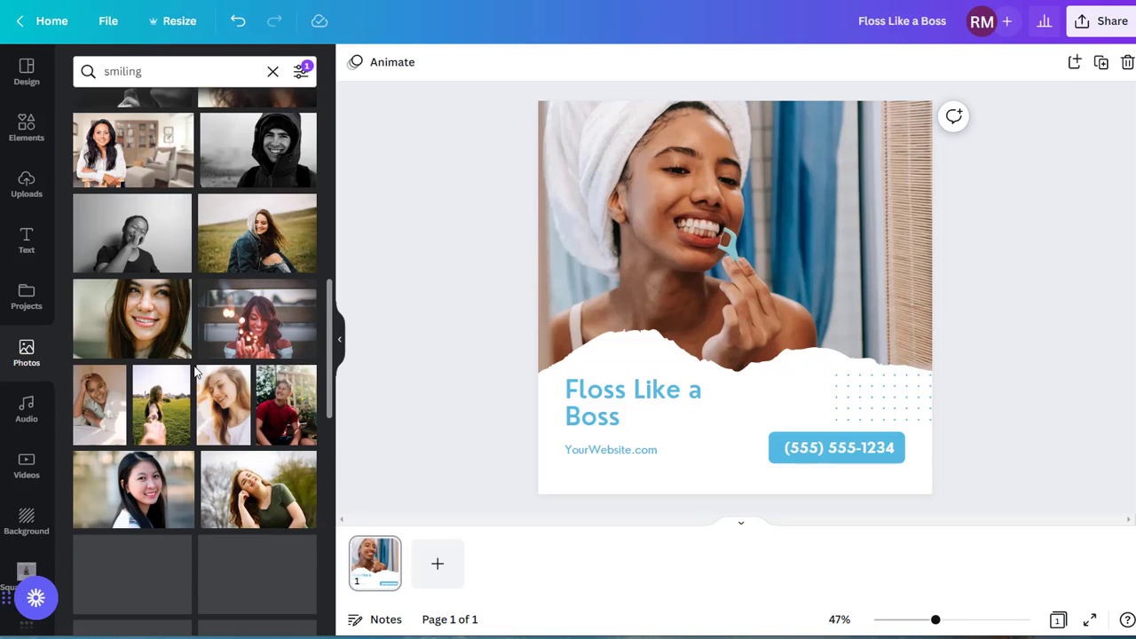
scroll("down", 3)
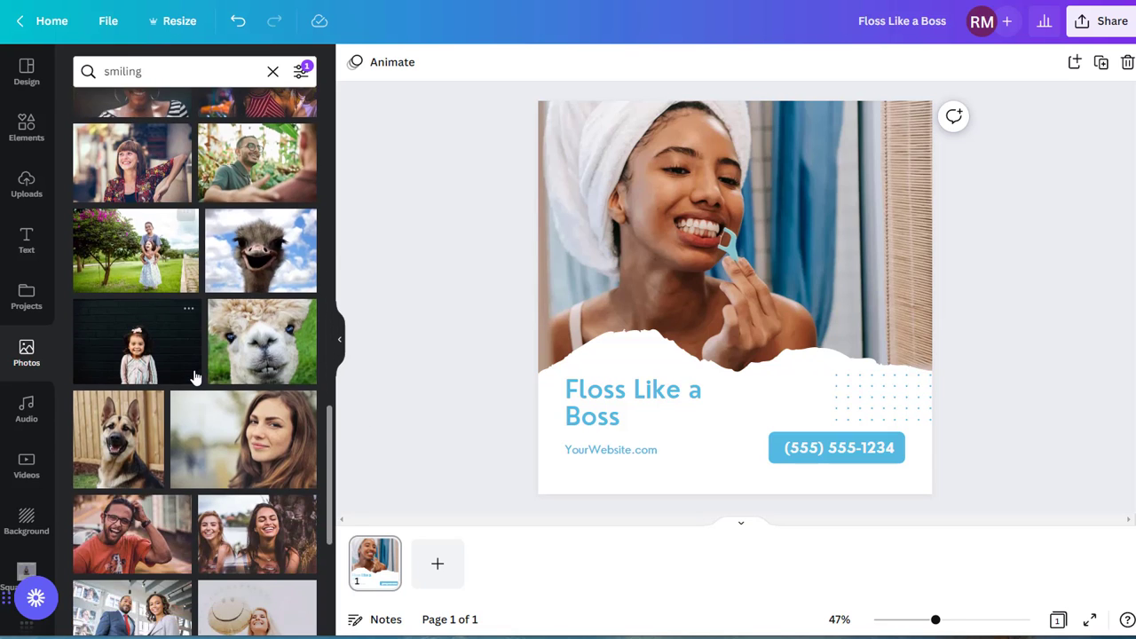